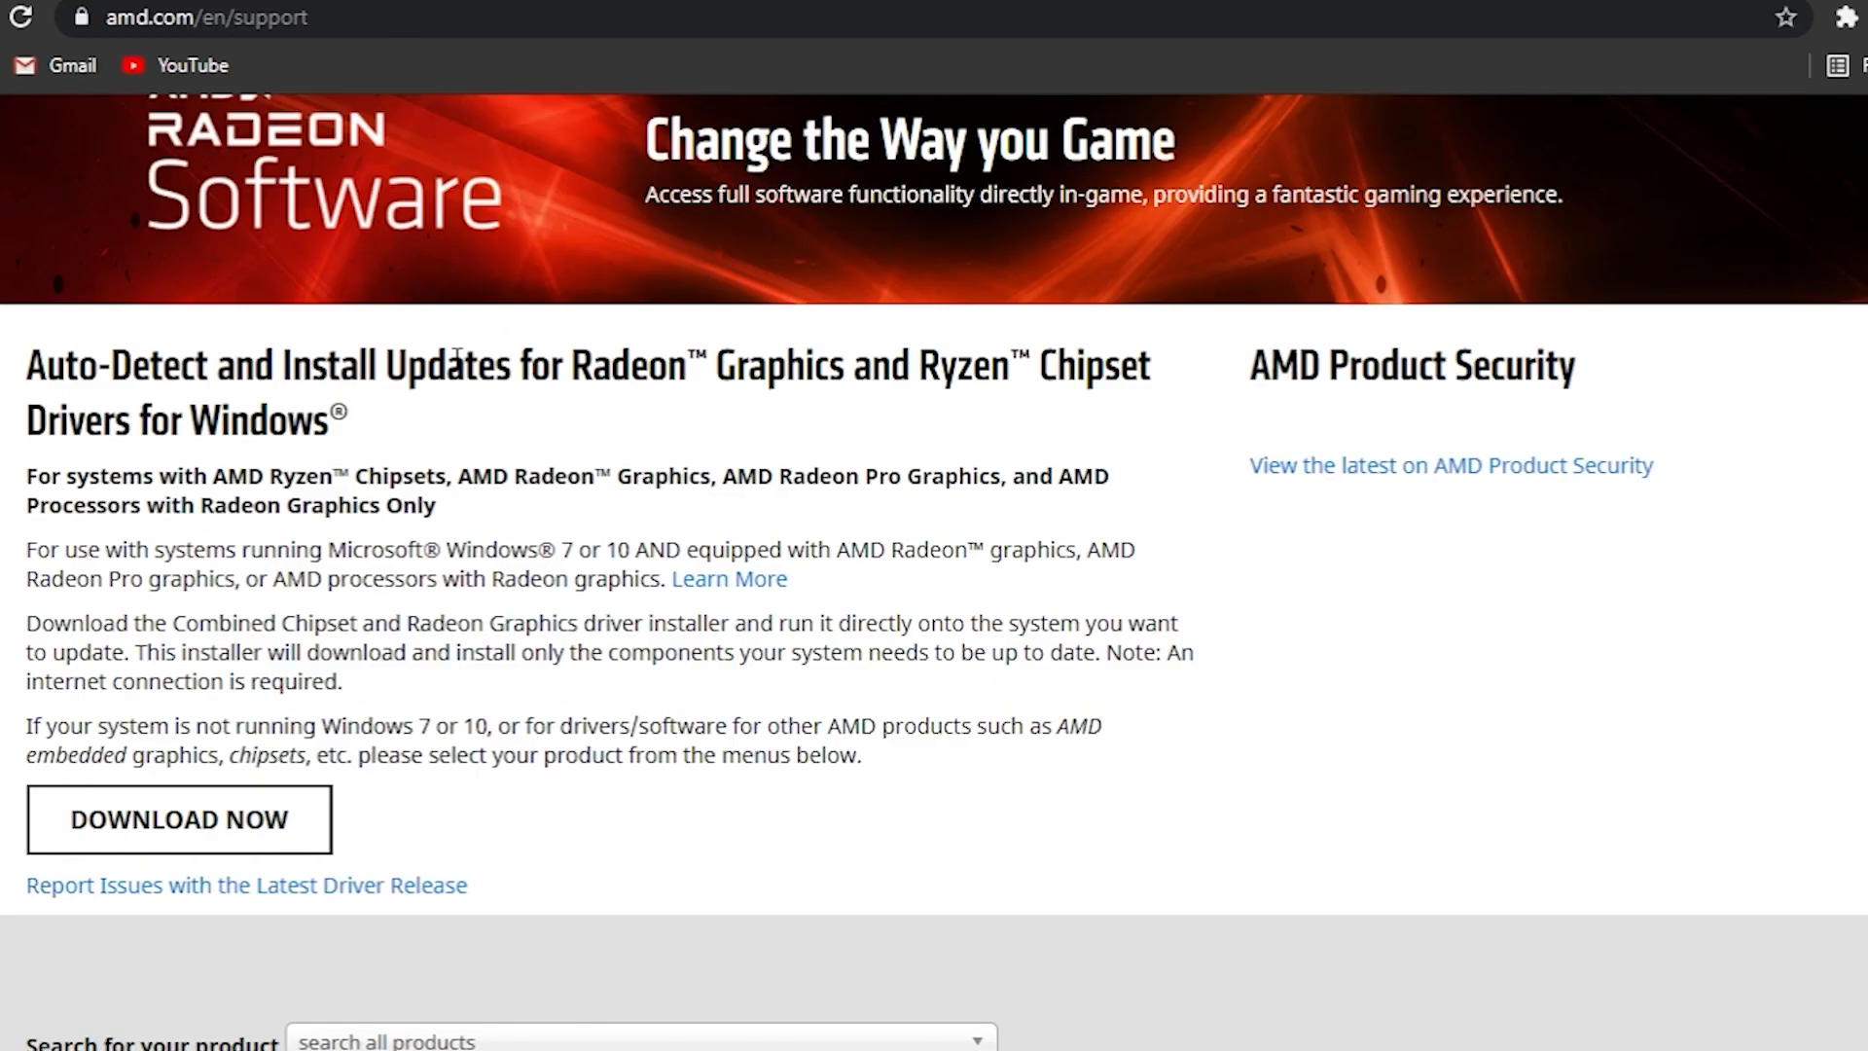
pyautogui.moveTo(575, 515)
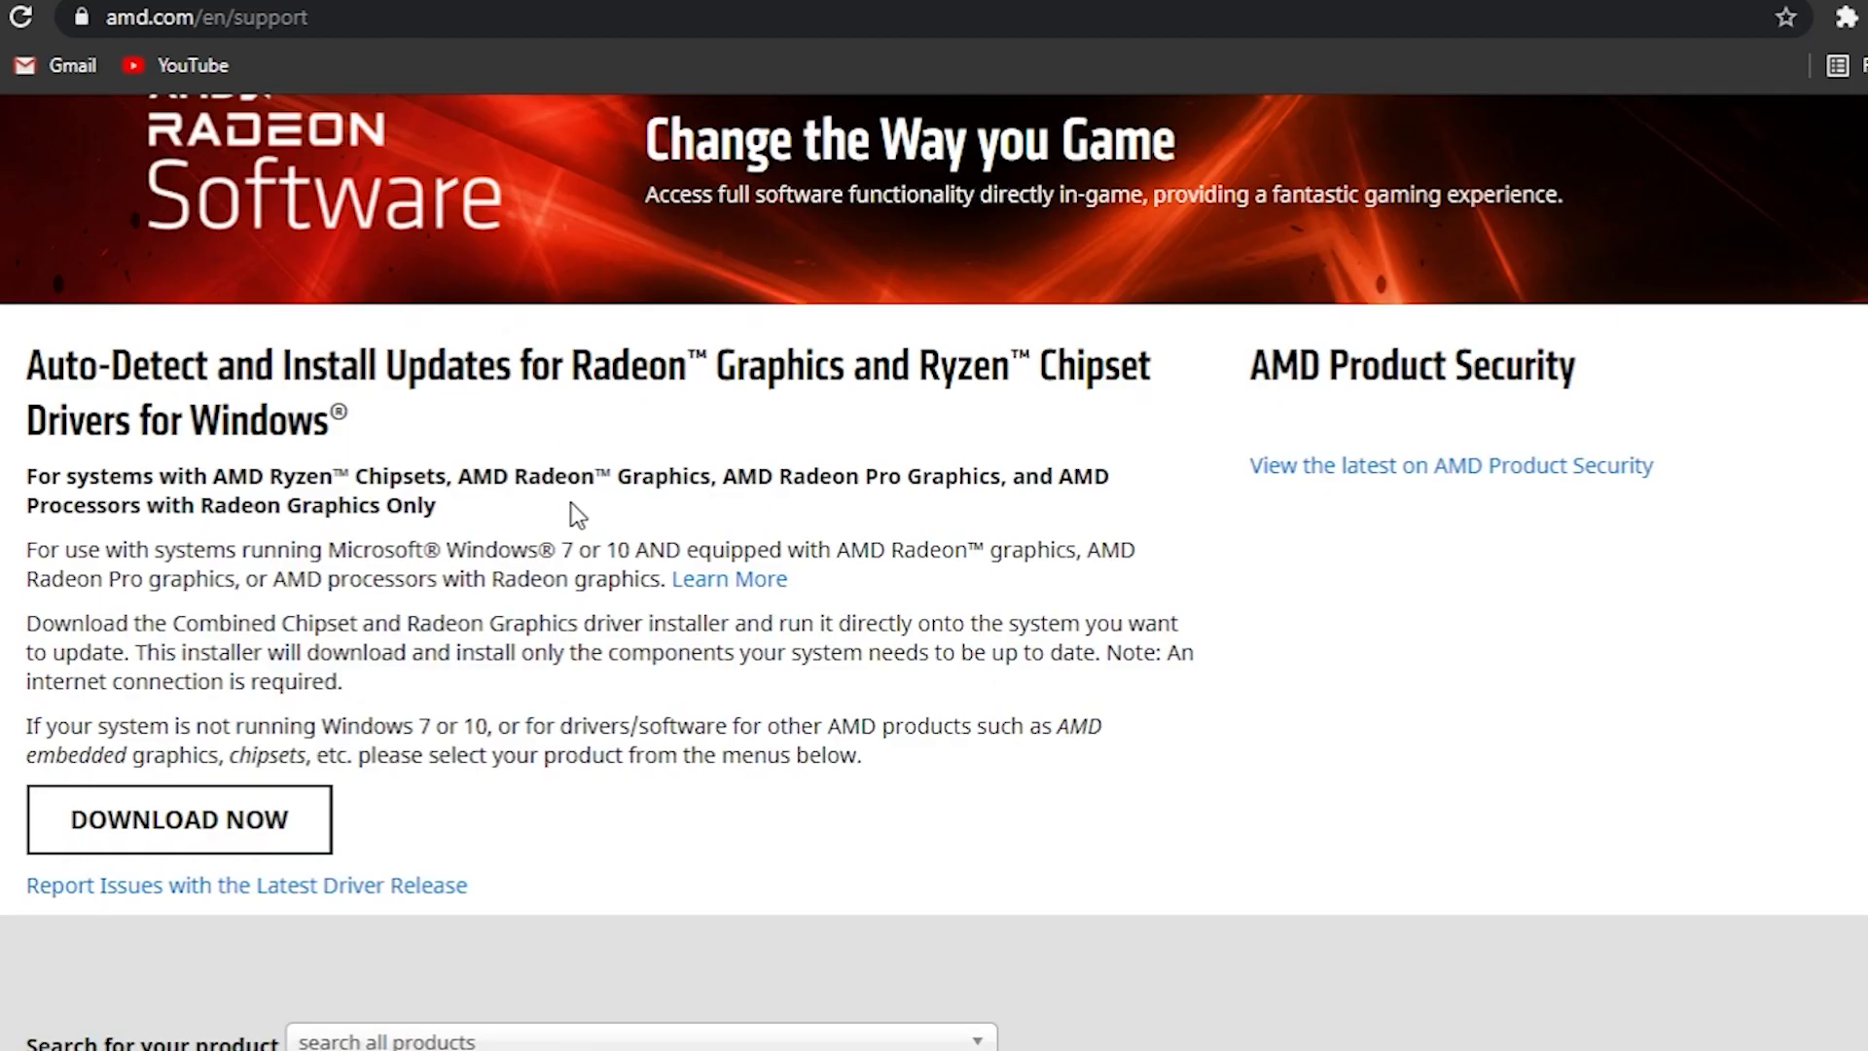
# - Scroll through the GeForce Game Ready Driver 466.47 details and release announcements
pyautogui.scroll(-3)
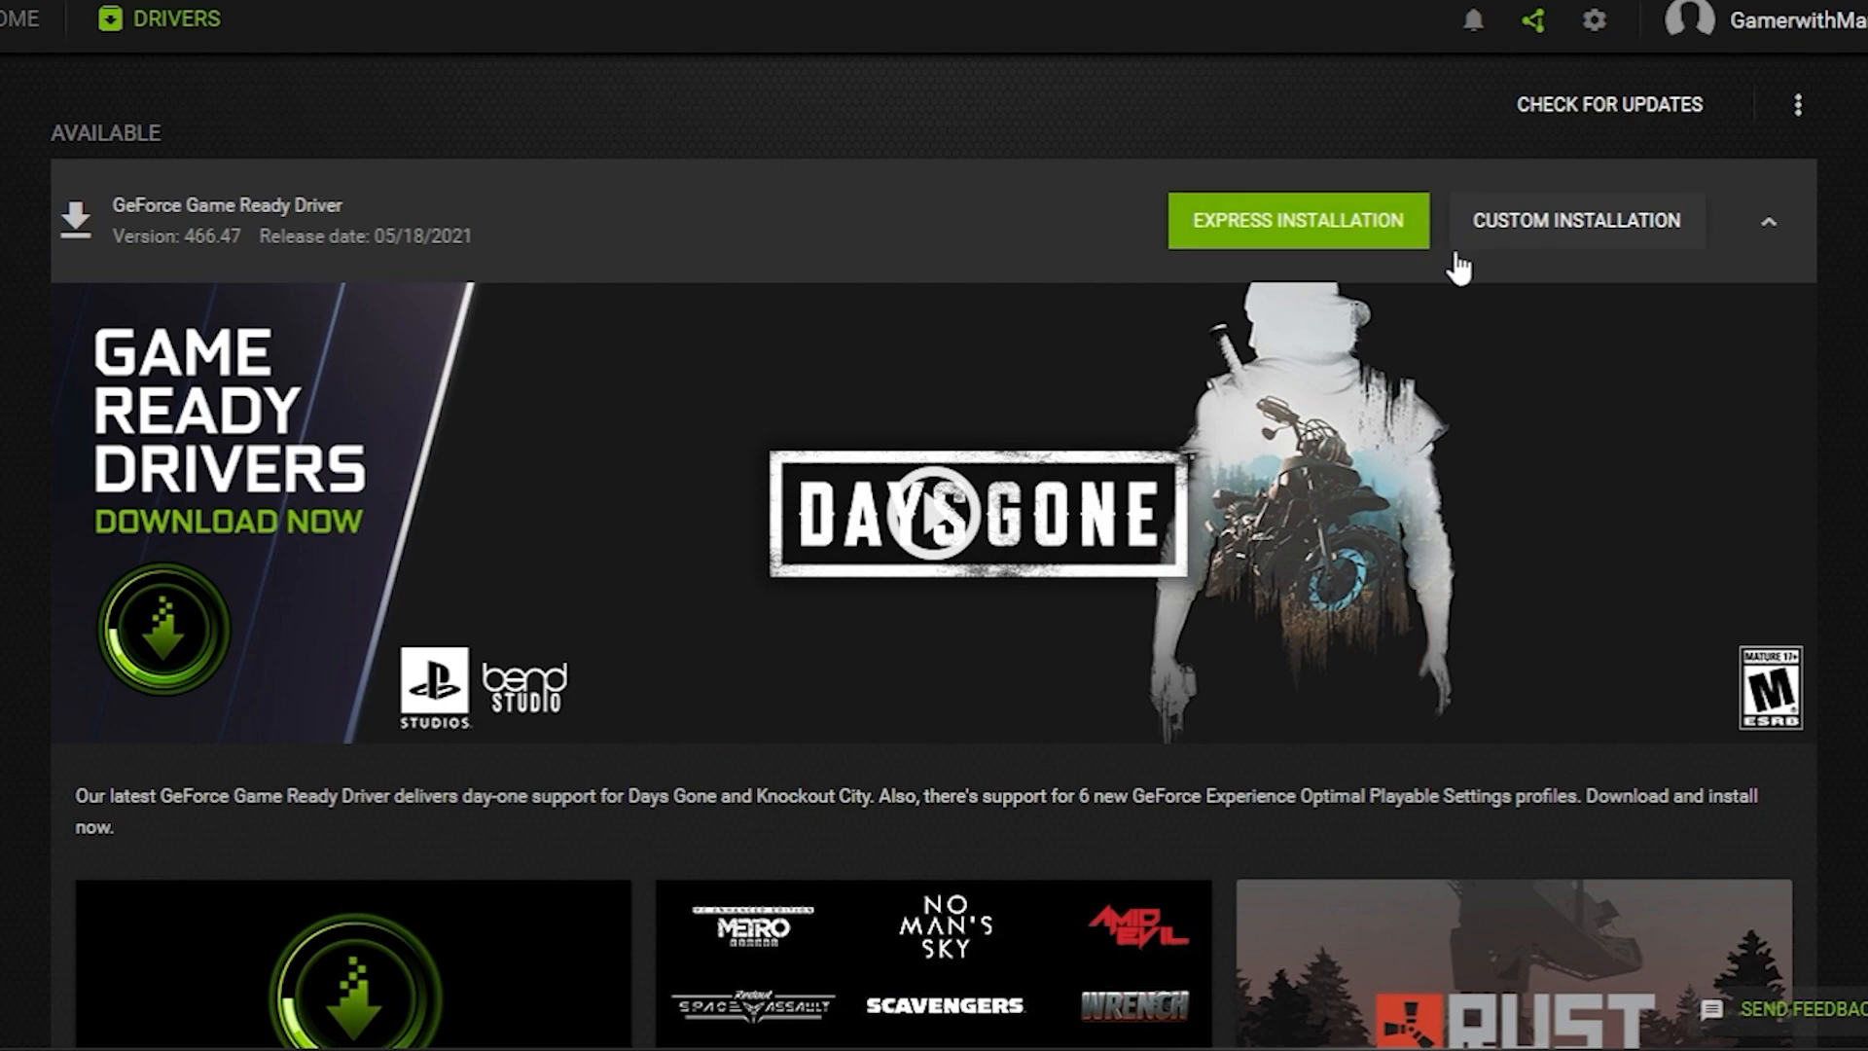
pyautogui.scroll(-3)
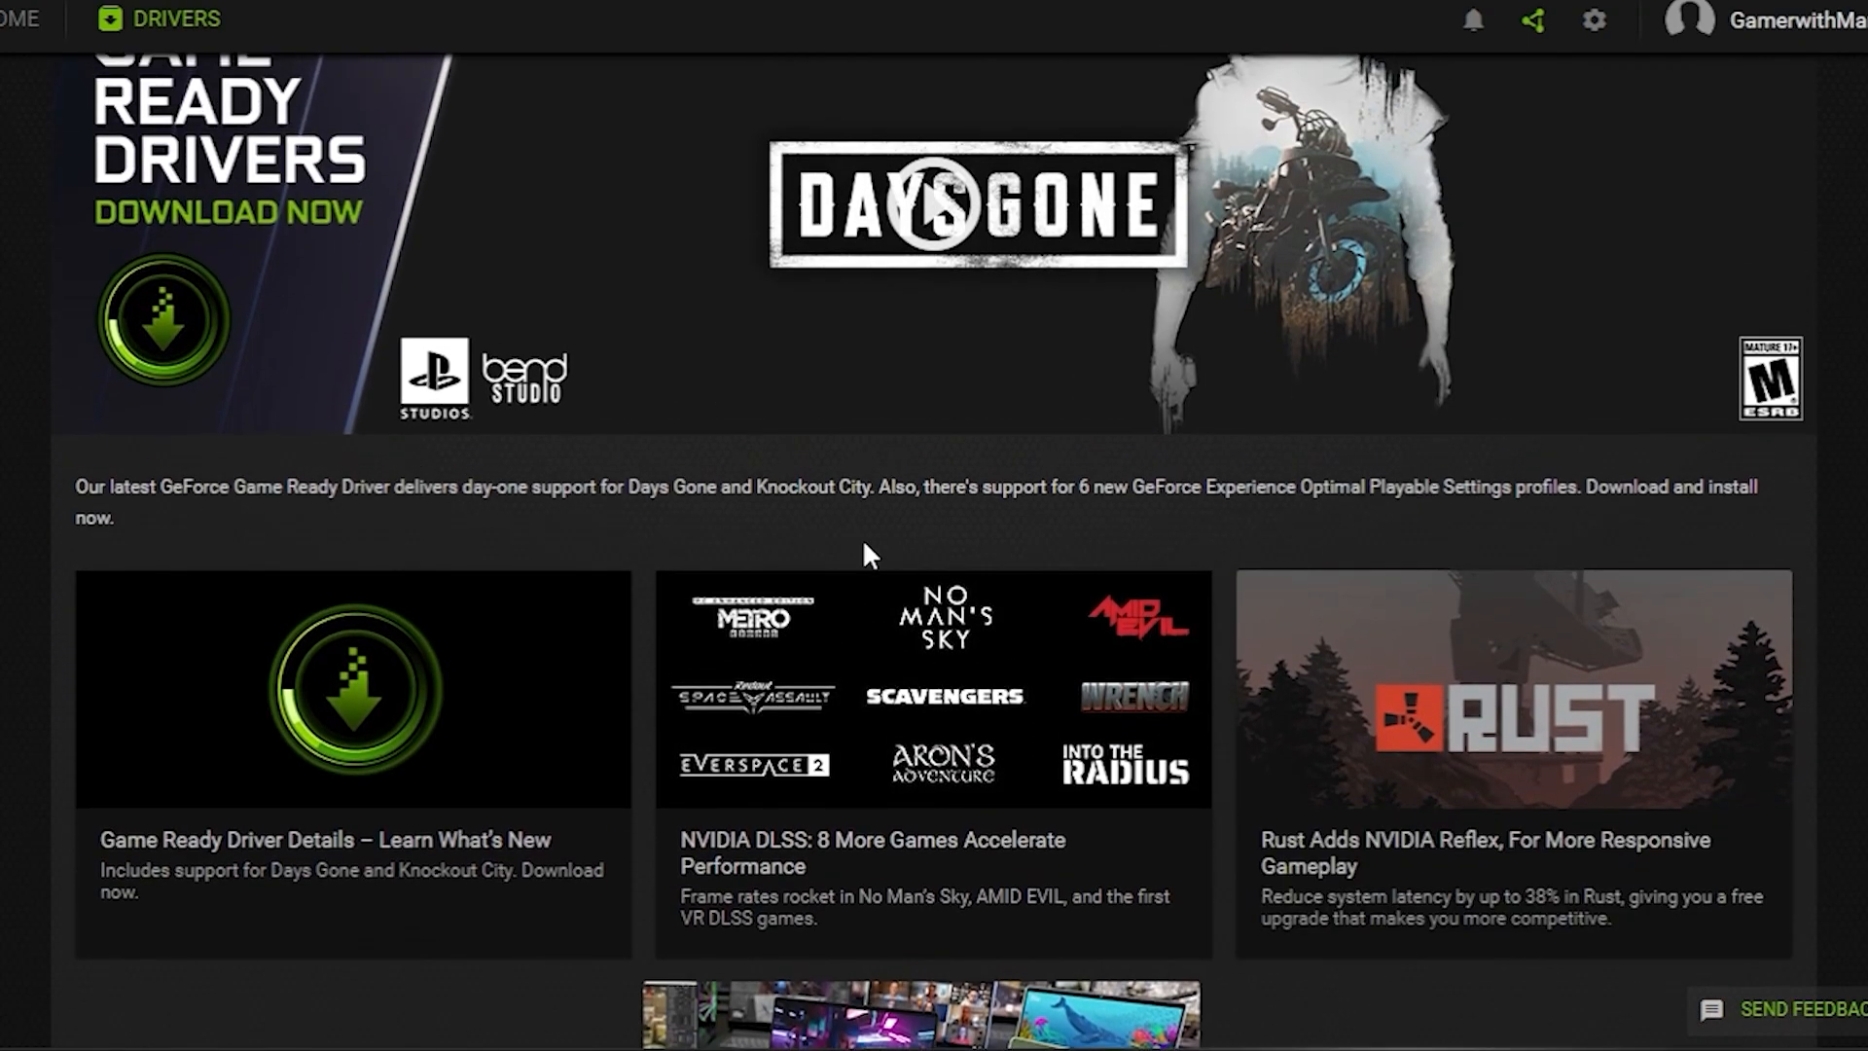
pyautogui.moveTo(1347, 463)
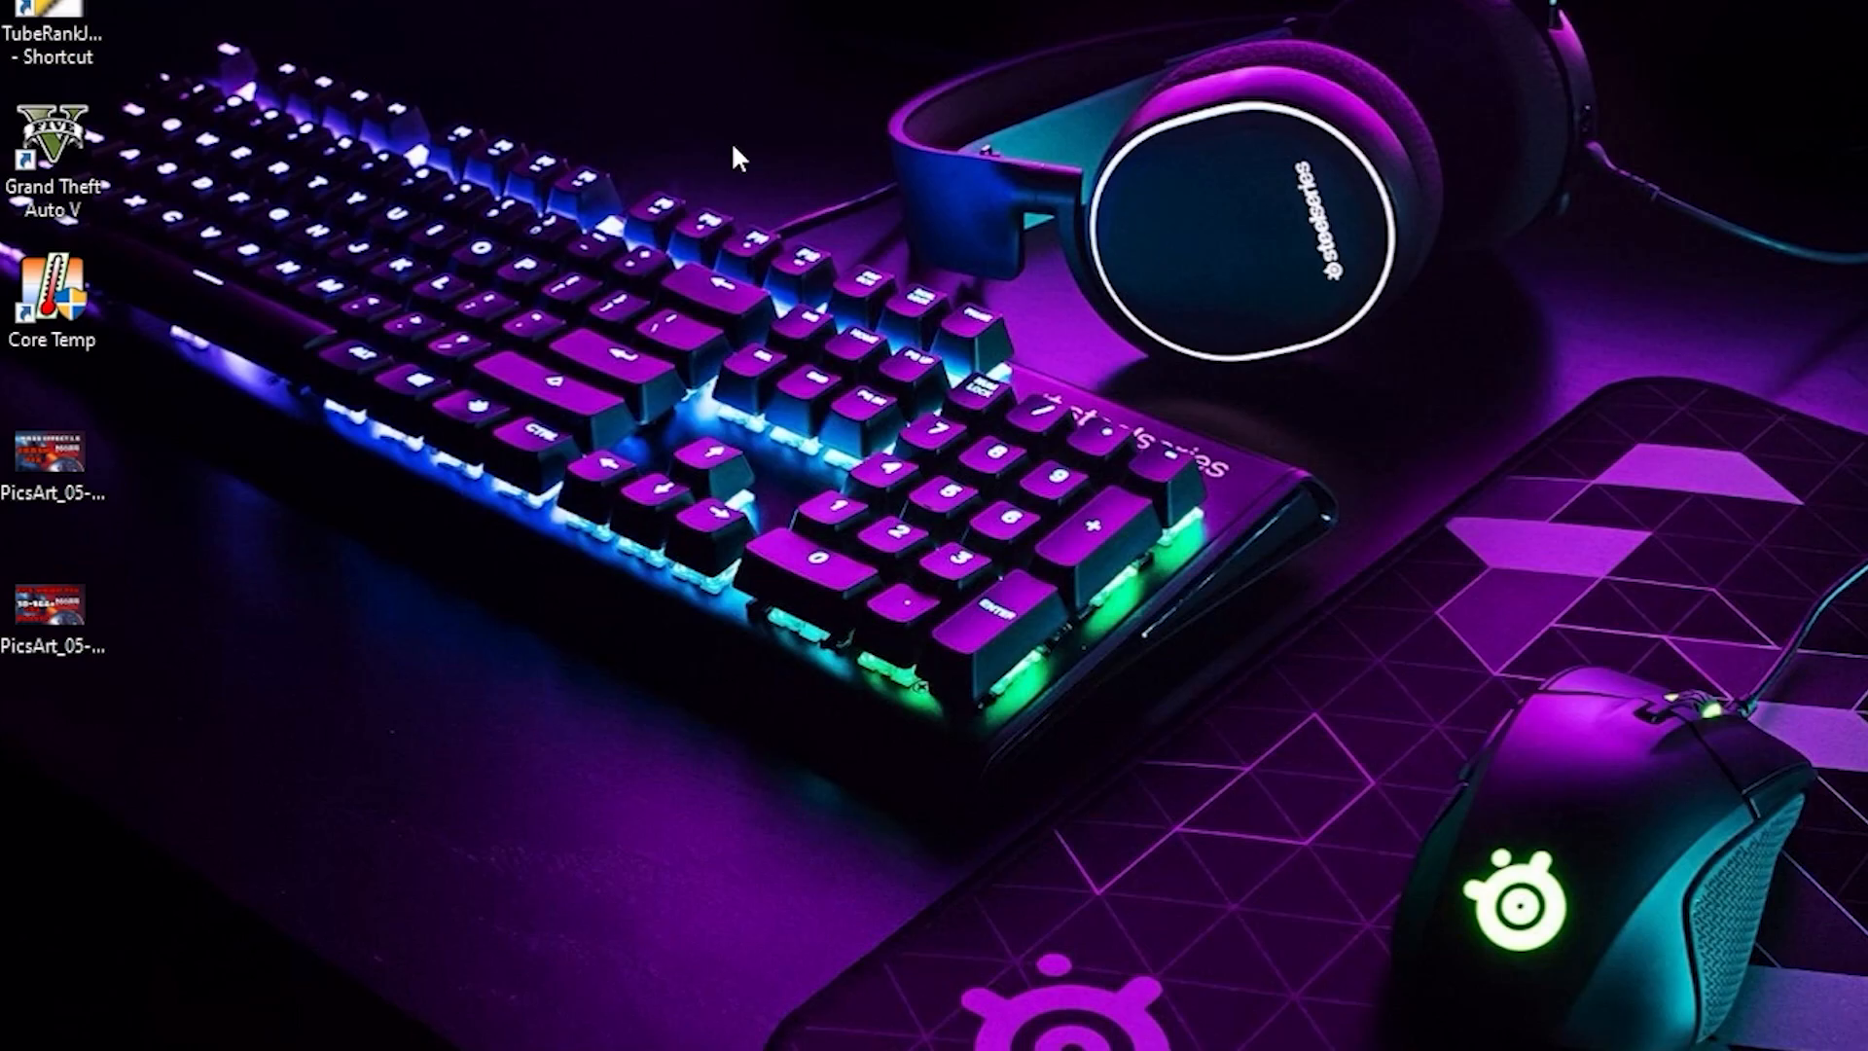
pyautogui.moveTo(560, 164)
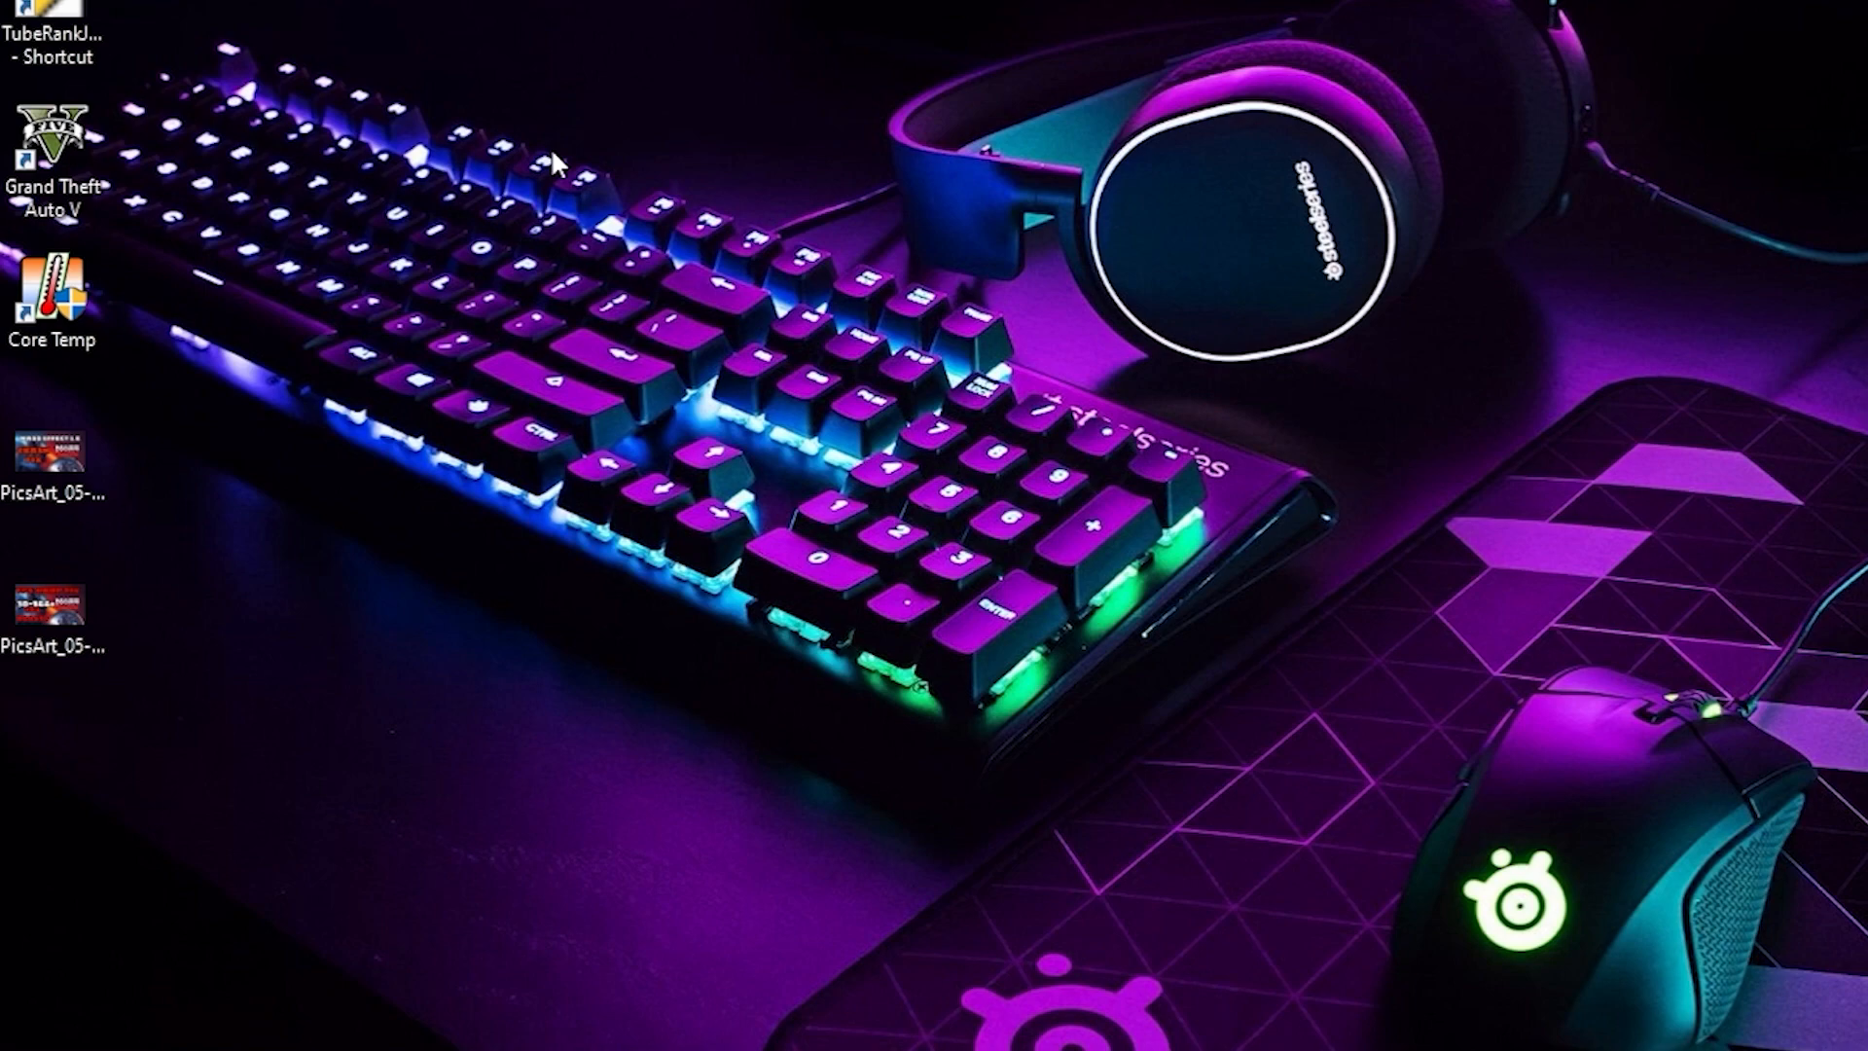
pyautogui.moveTo(599, 115)
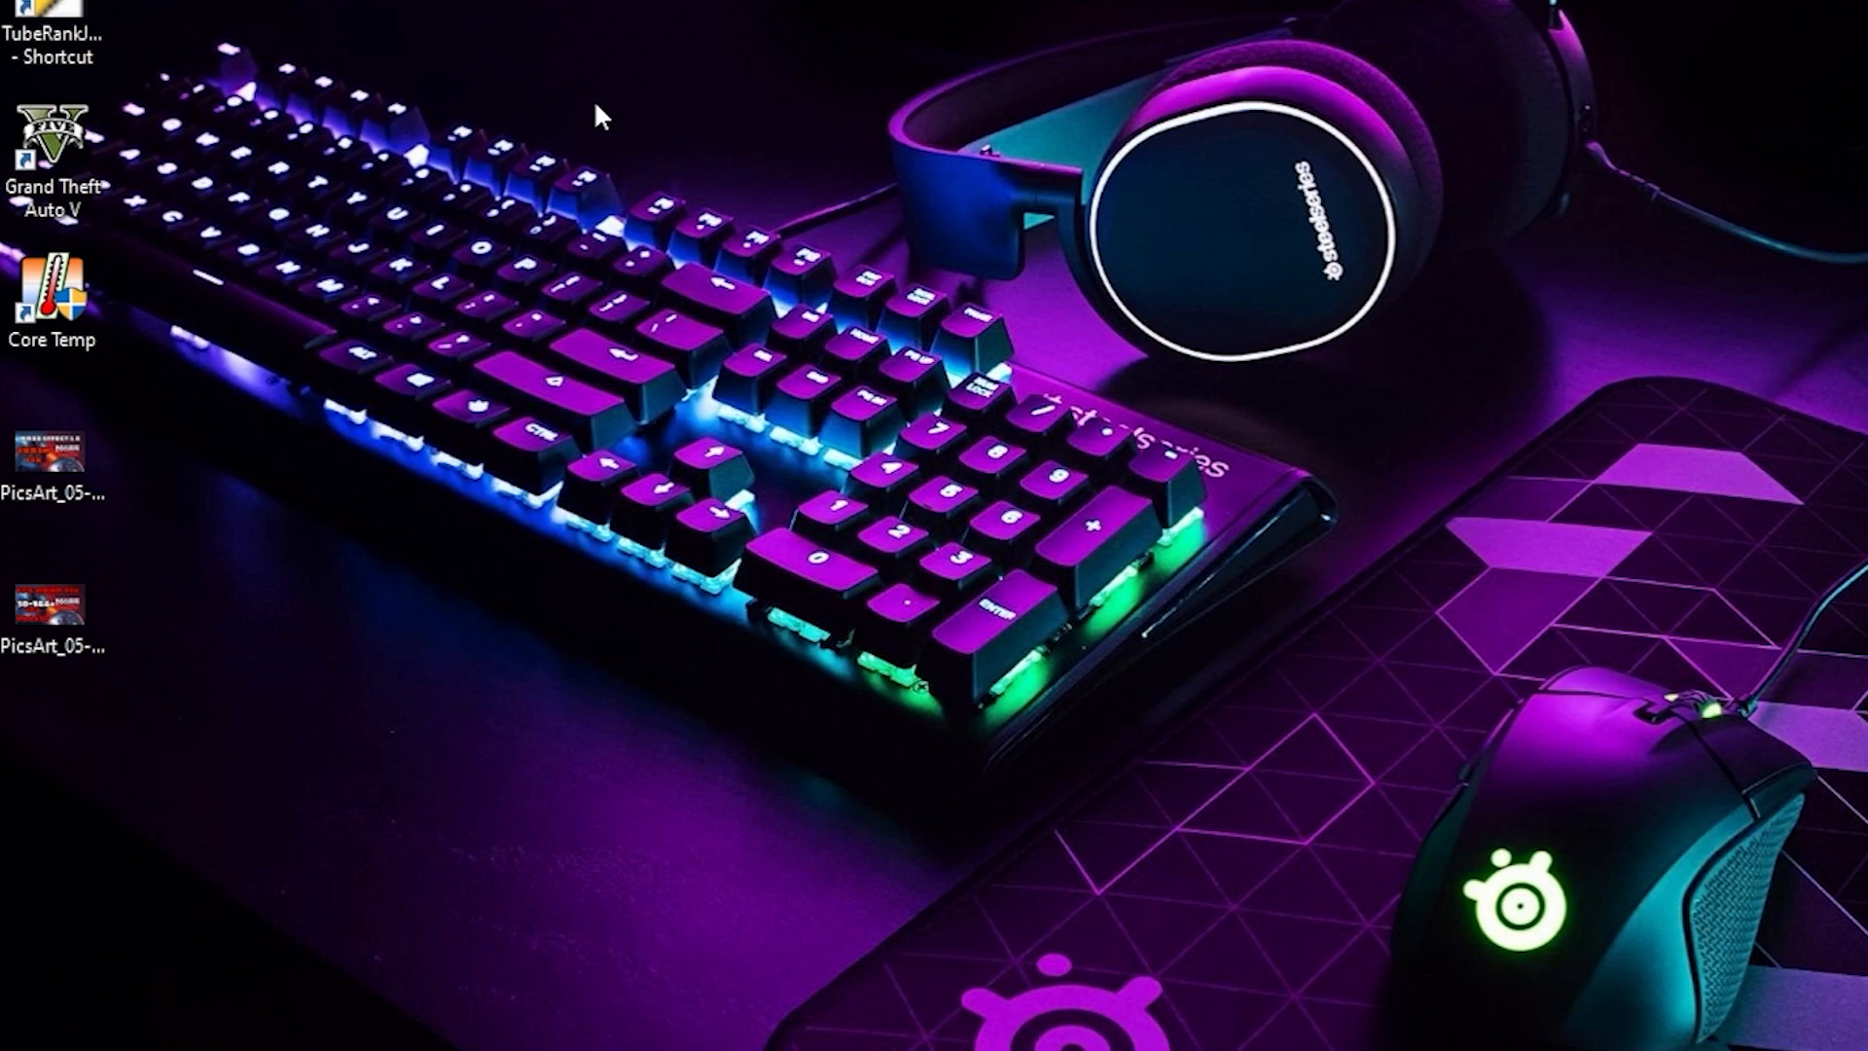
# - Search the Start menu for the Game Mode settings
pyautogui.click(13, 1037)
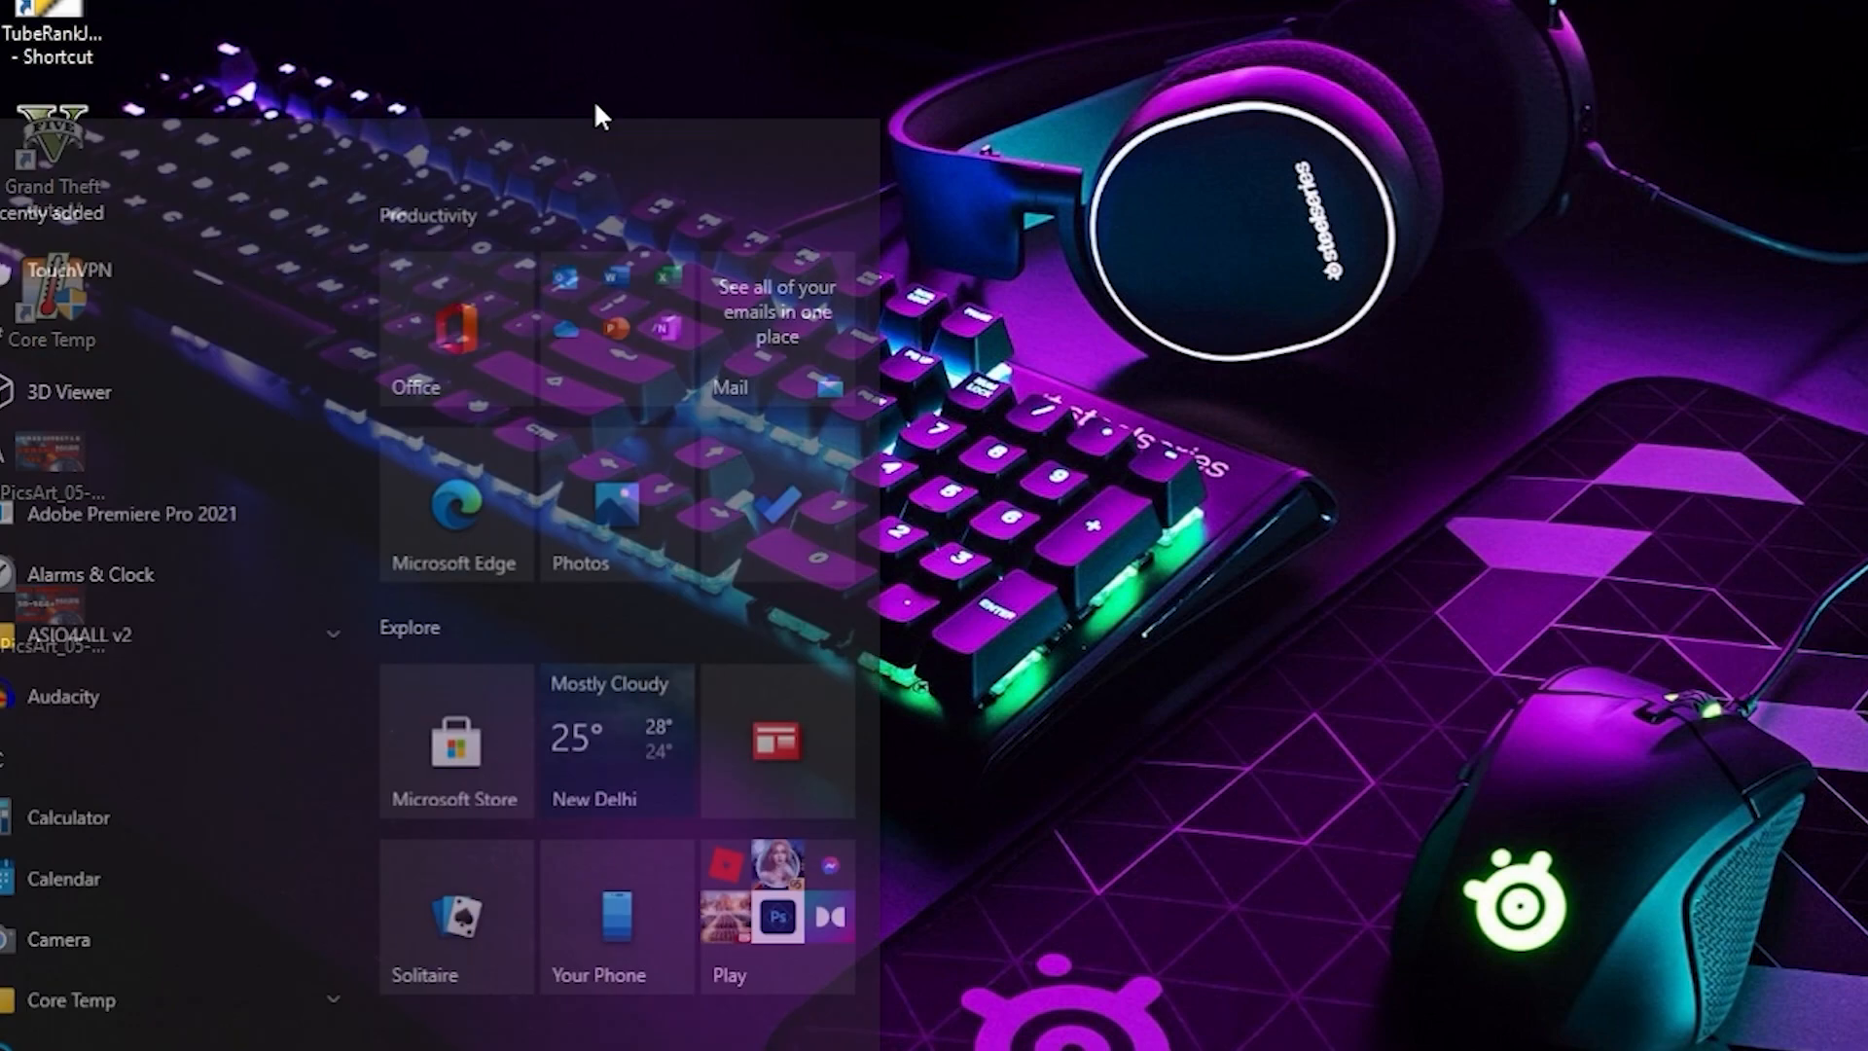
pyautogui.write('gane ma')
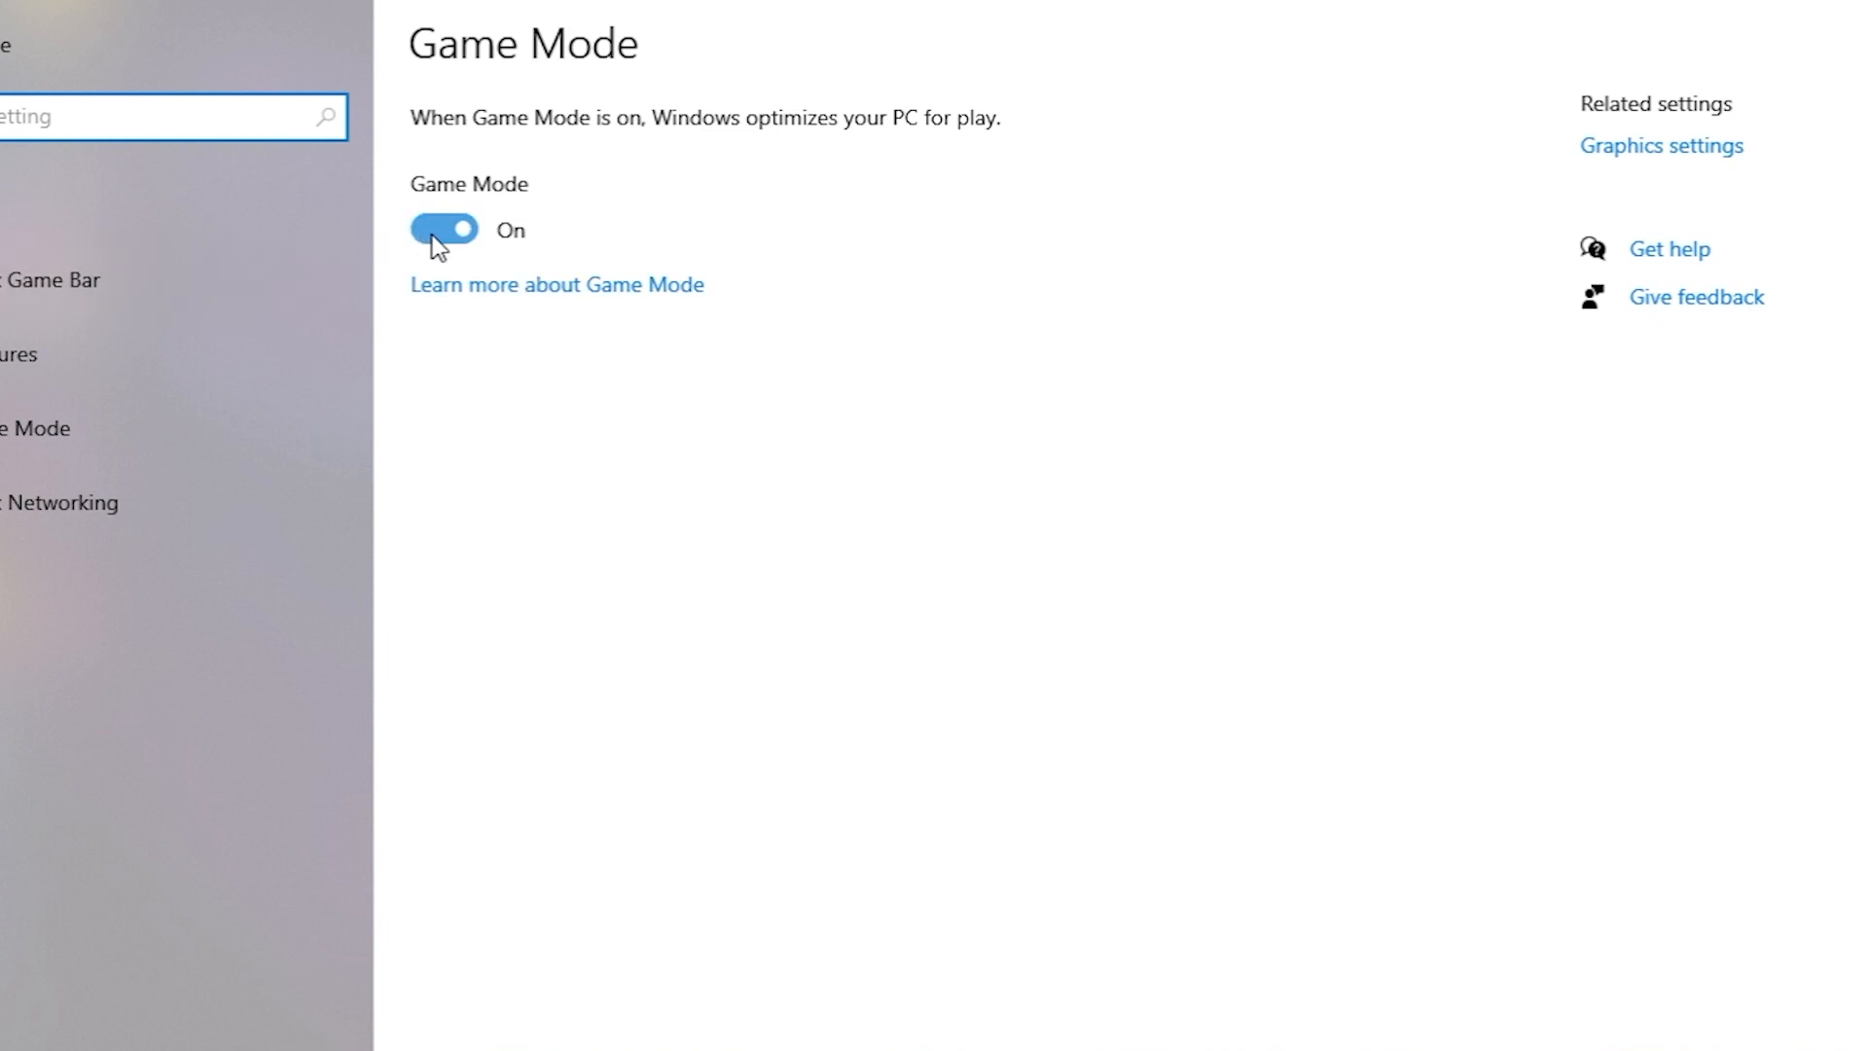
pyautogui.moveTo(789, 130)
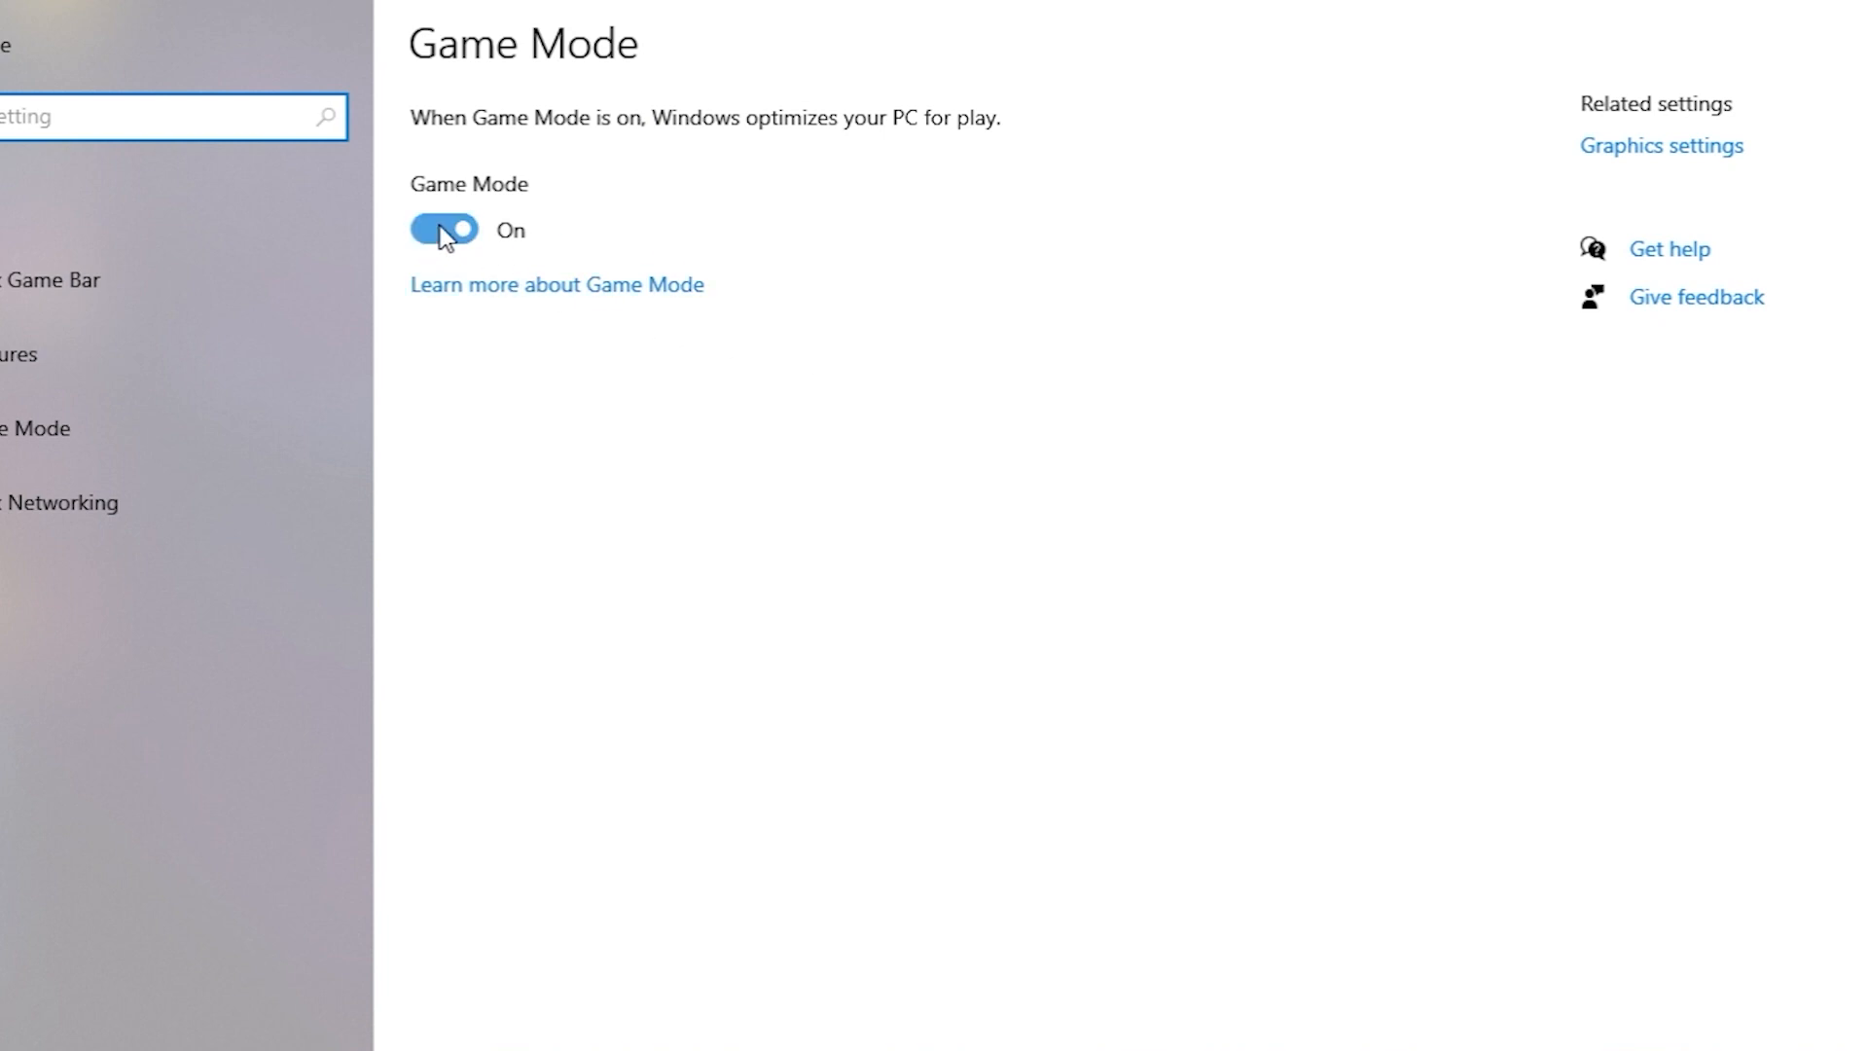
pyautogui.moveTo(1002, 310)
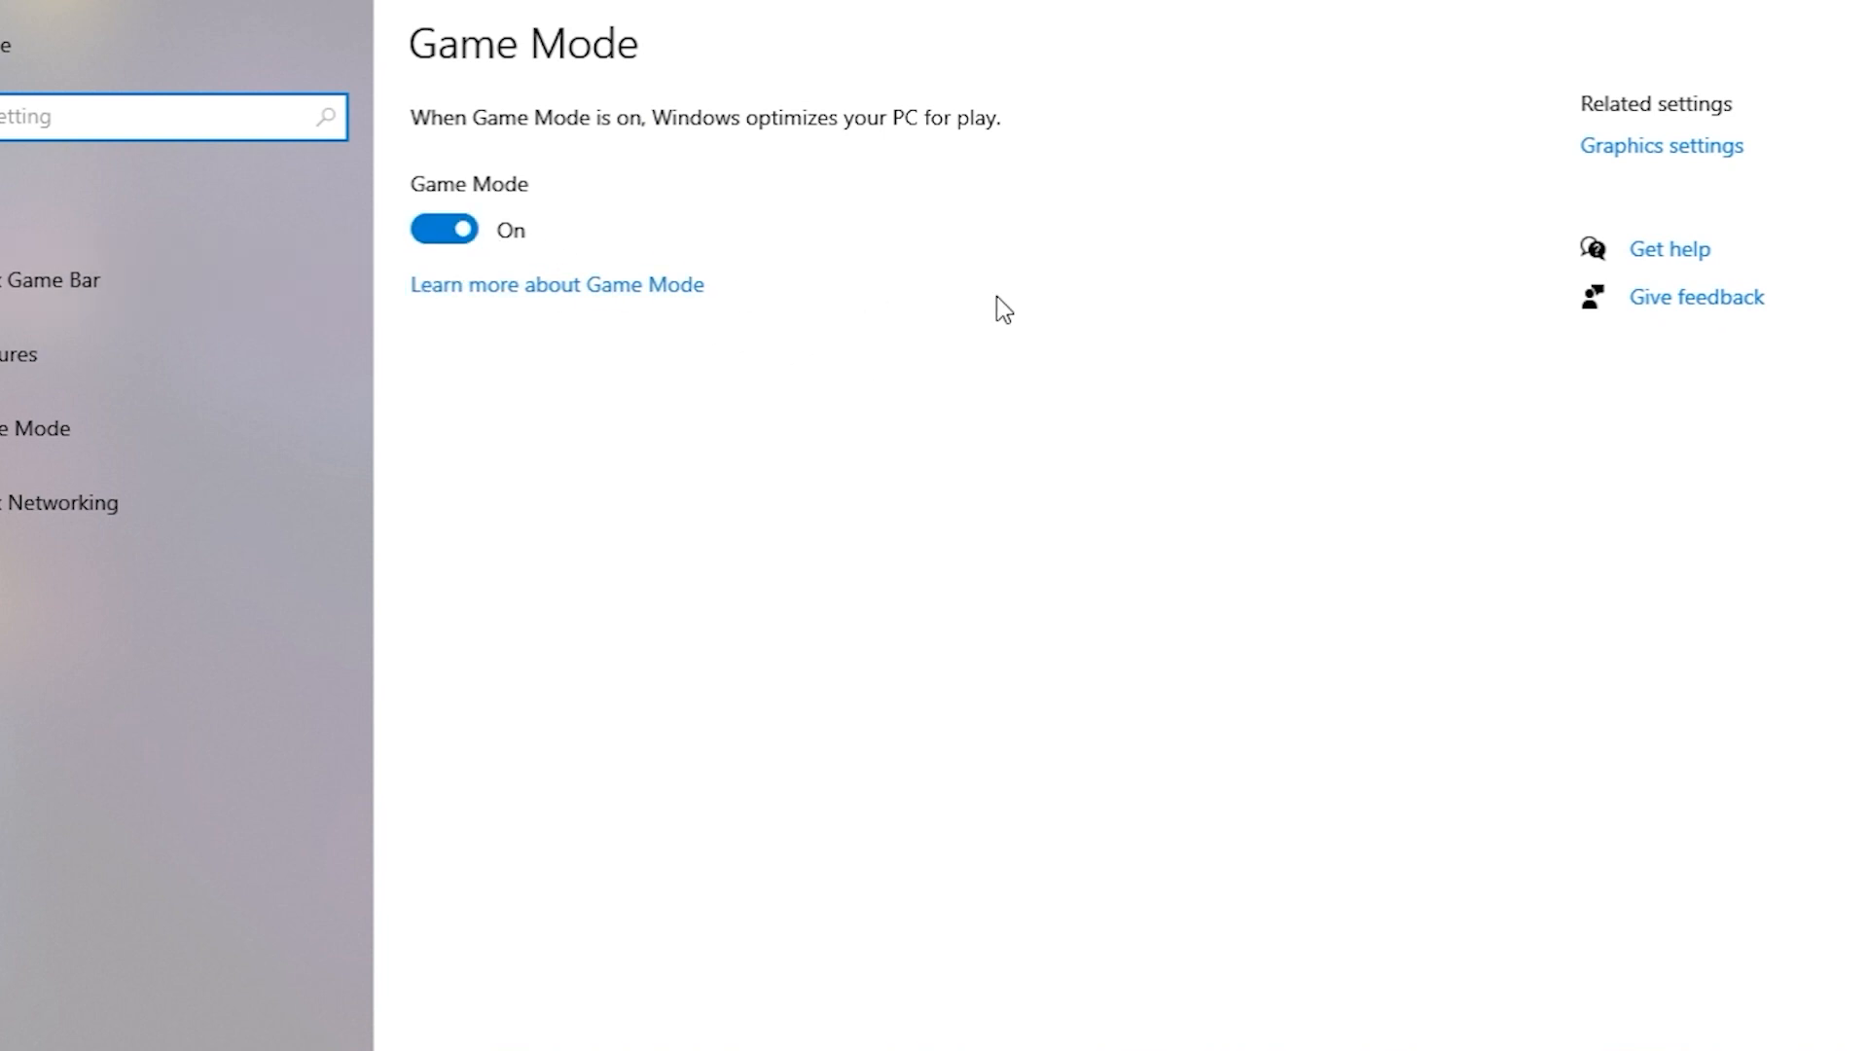
pyautogui.moveTo(607, 237)
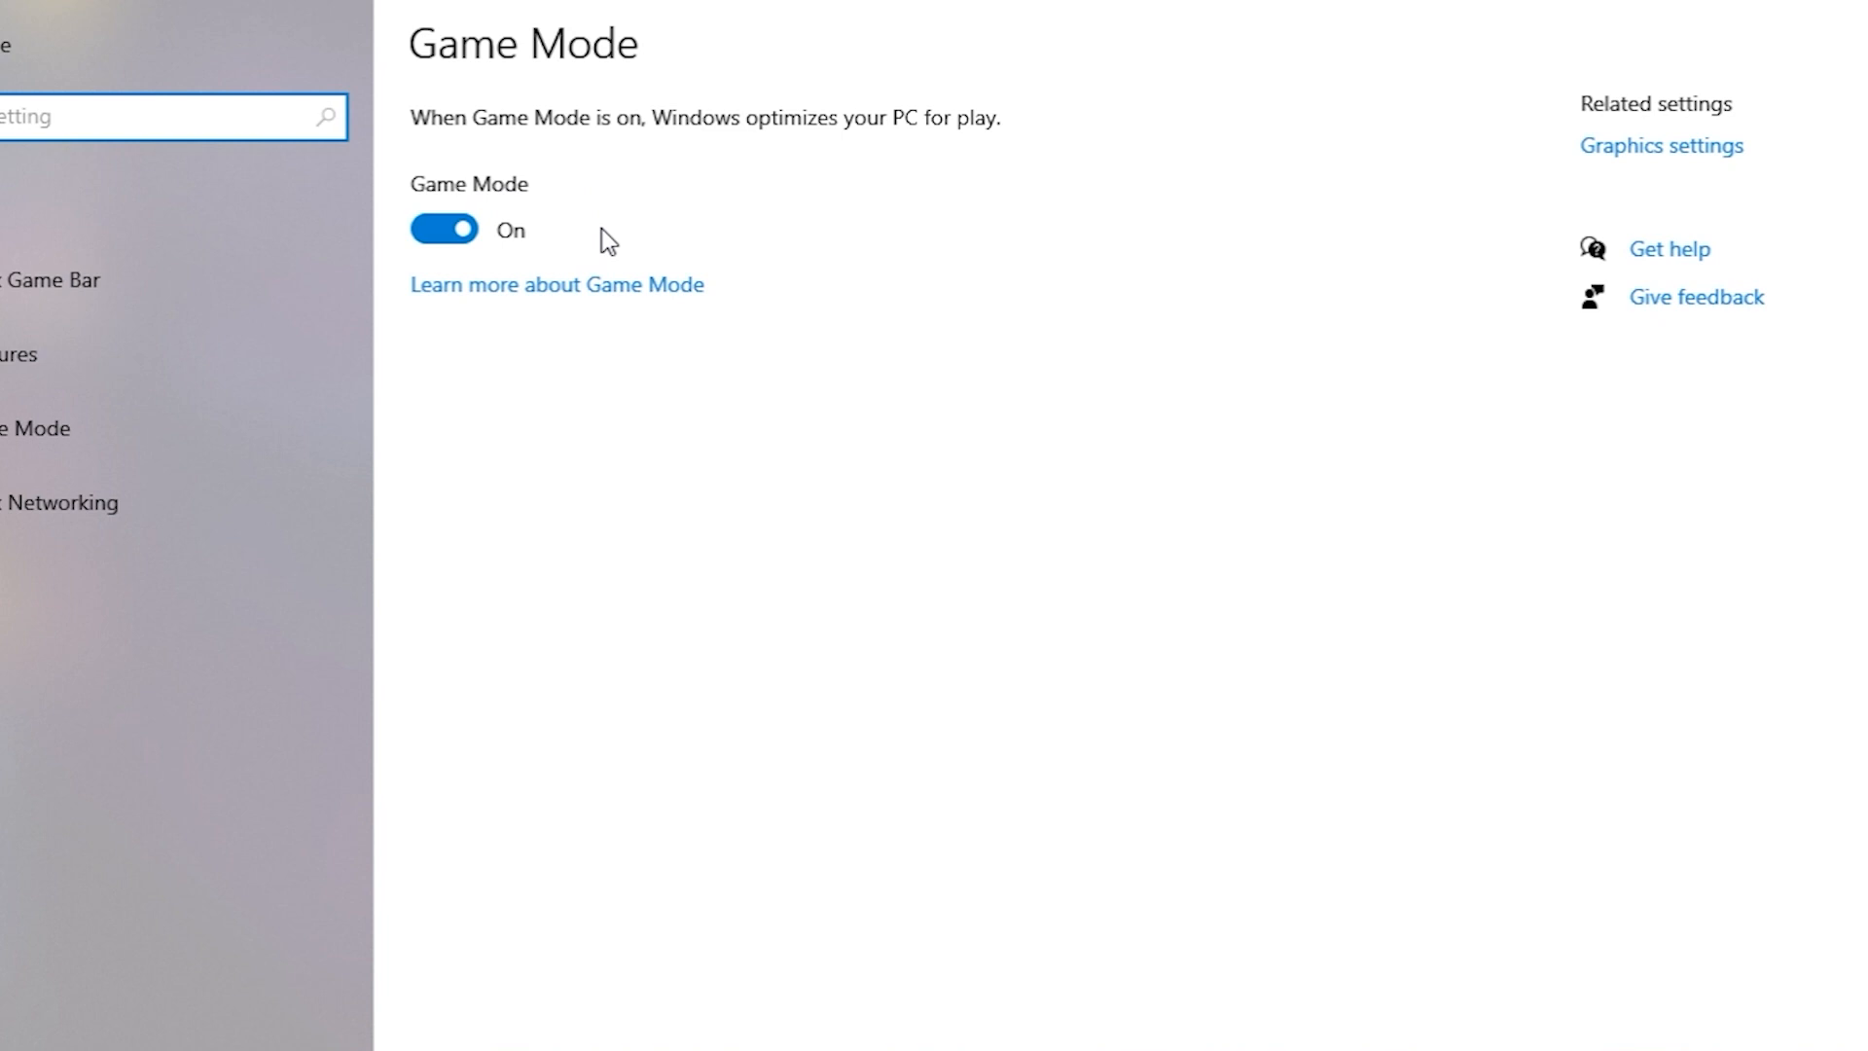
pyautogui.moveTo(1037, 800)
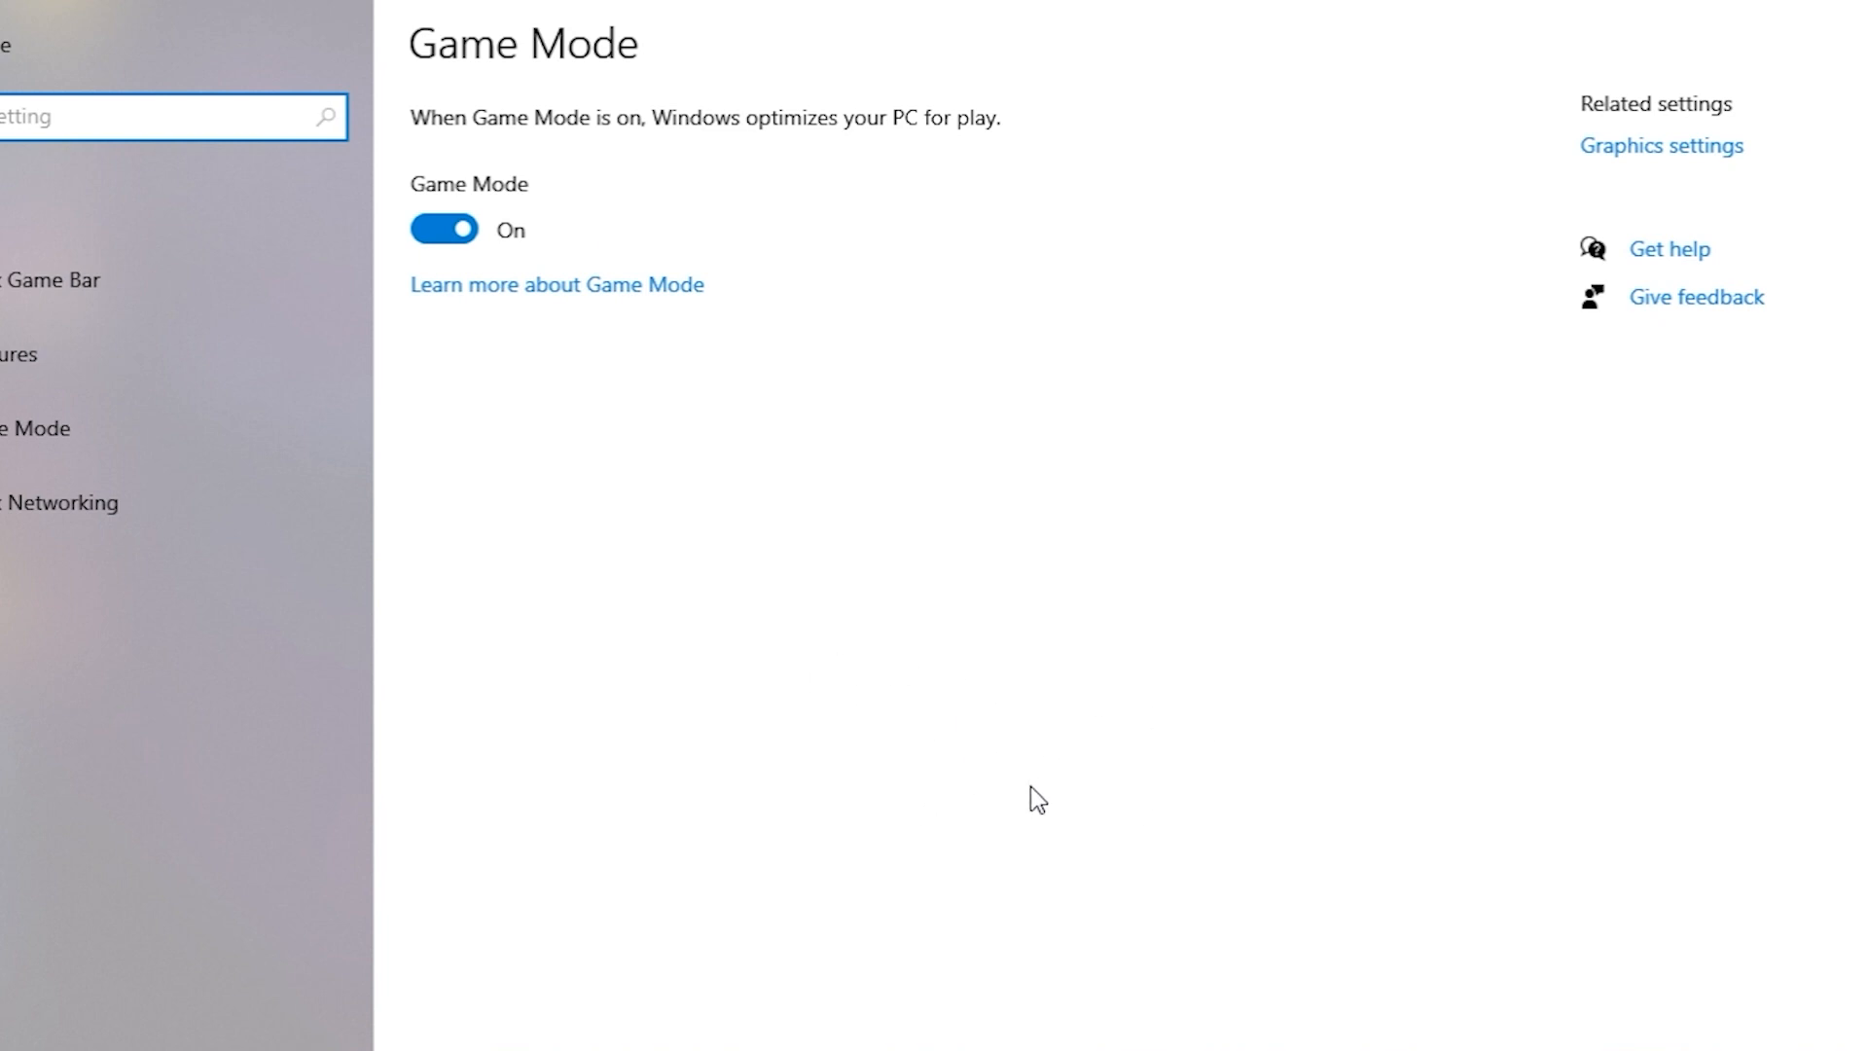
pyautogui.moveTo(1037, 796)
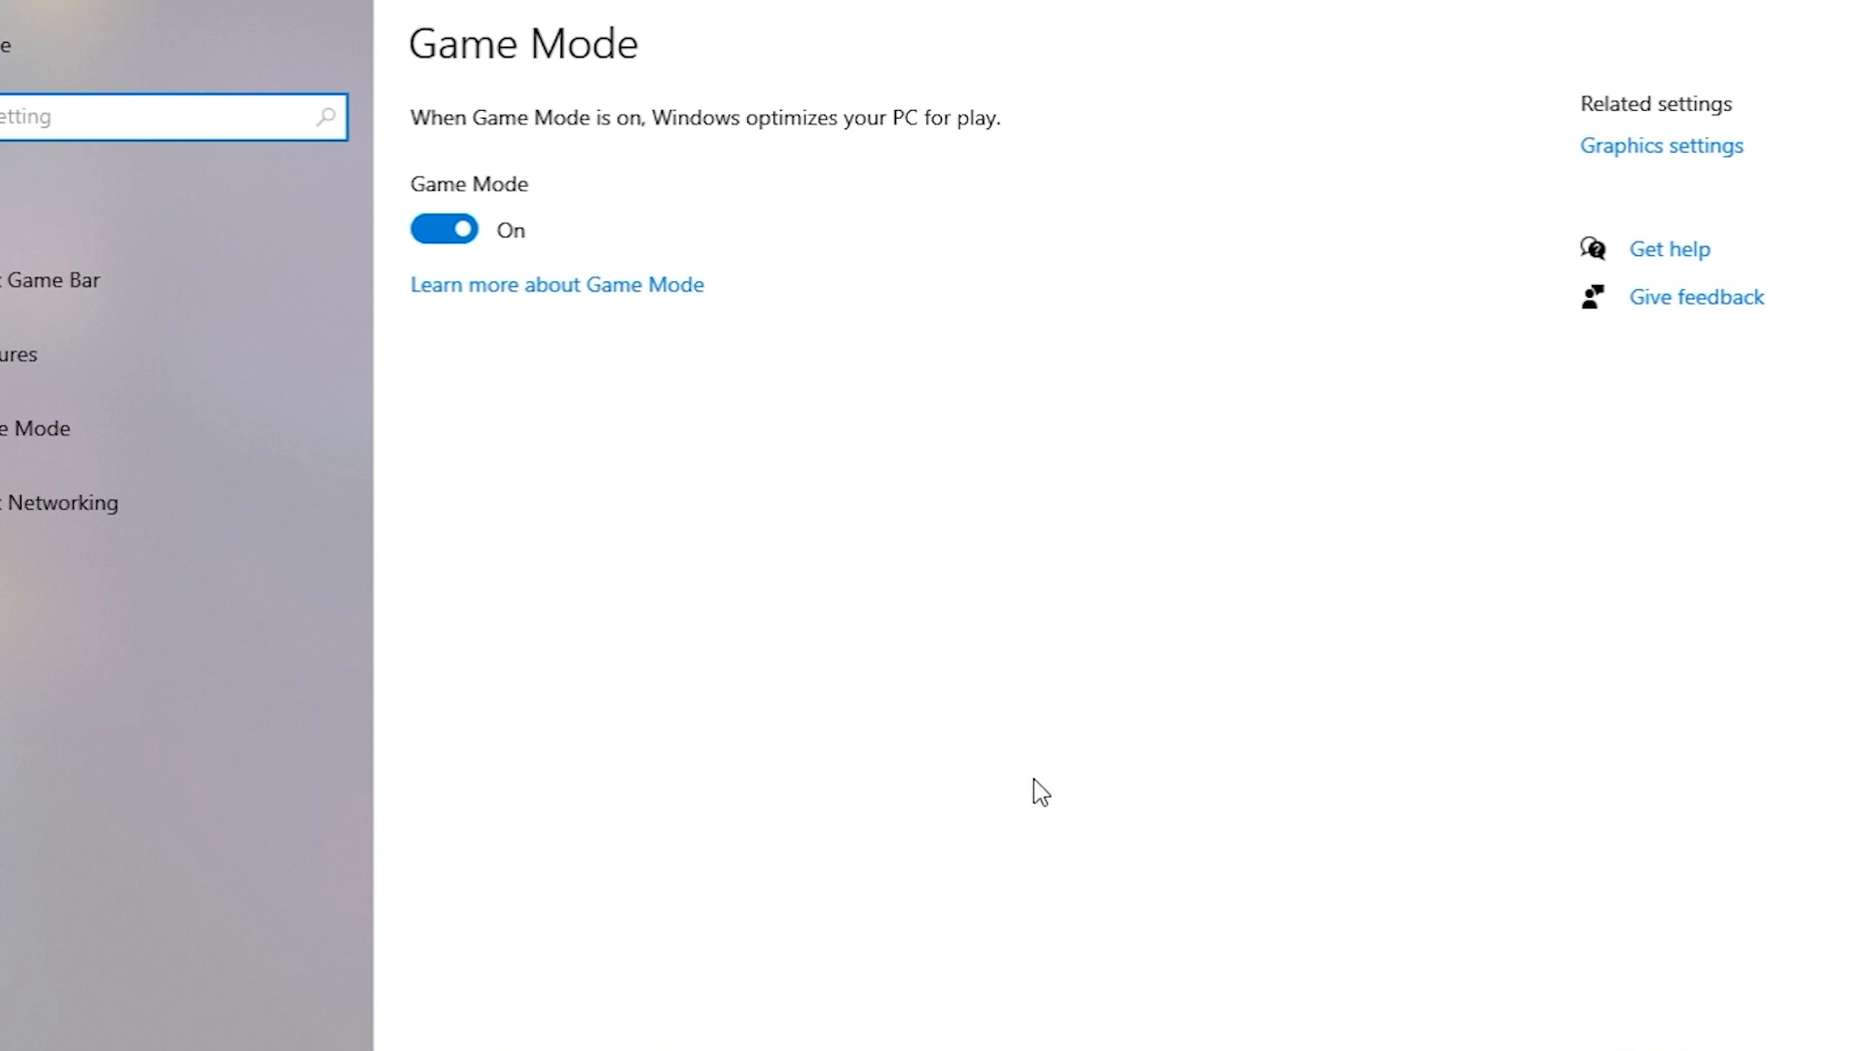
pyautogui.moveTo(422, 245)
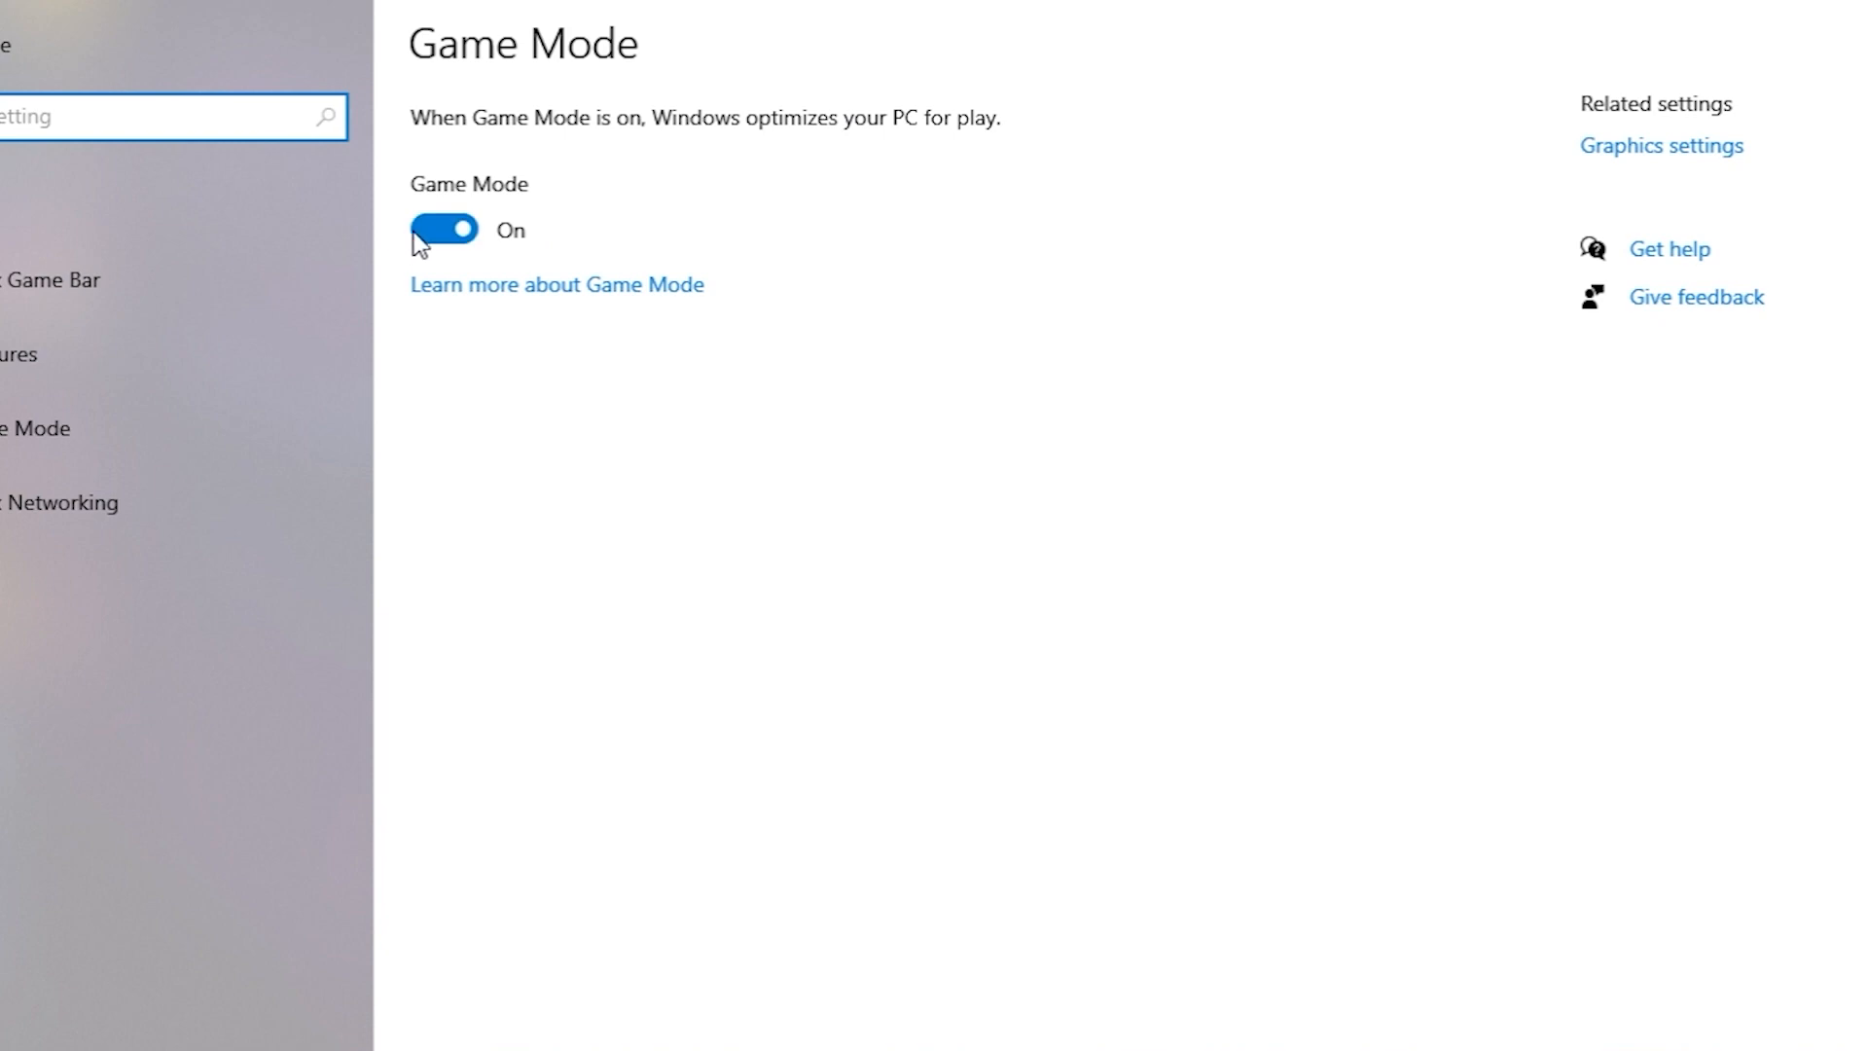
pyautogui.moveTo(1513, 348)
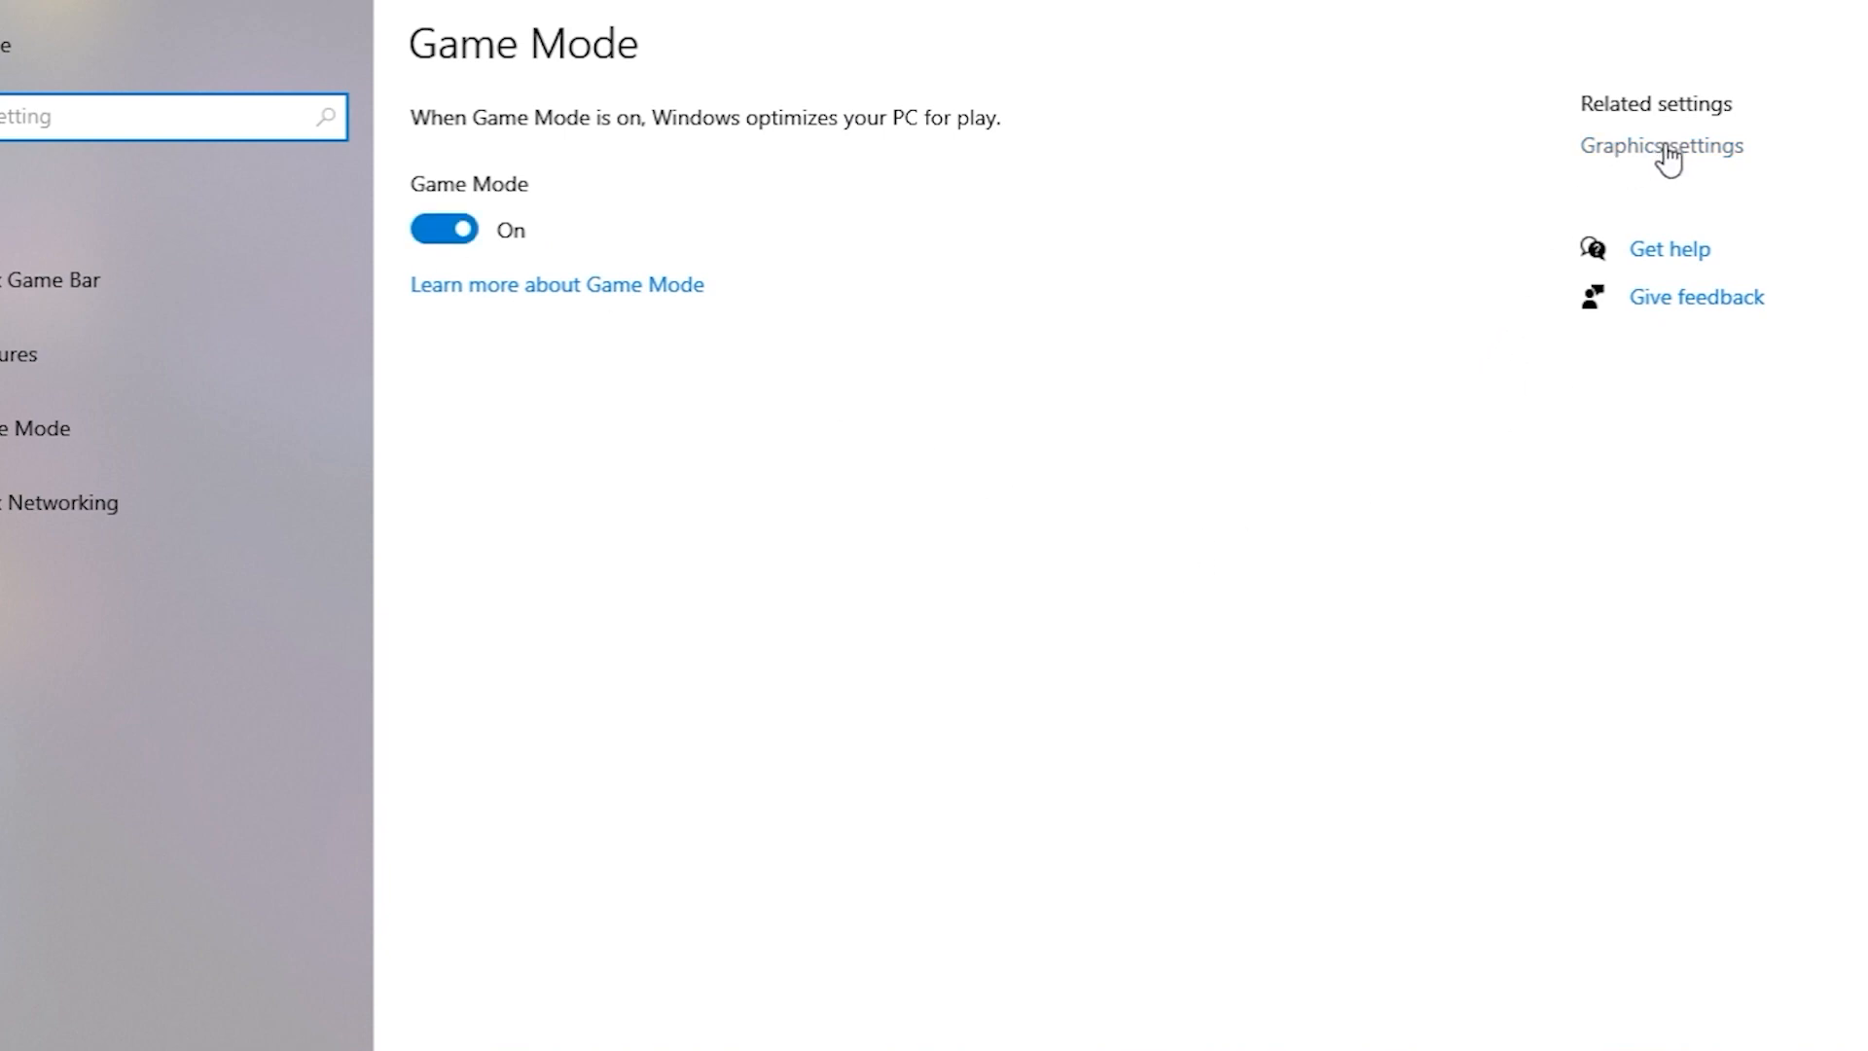
# - Turn on hardware-accelerated GPU scheduling and browse for a game executable to add
pyautogui.click(1659, 144)
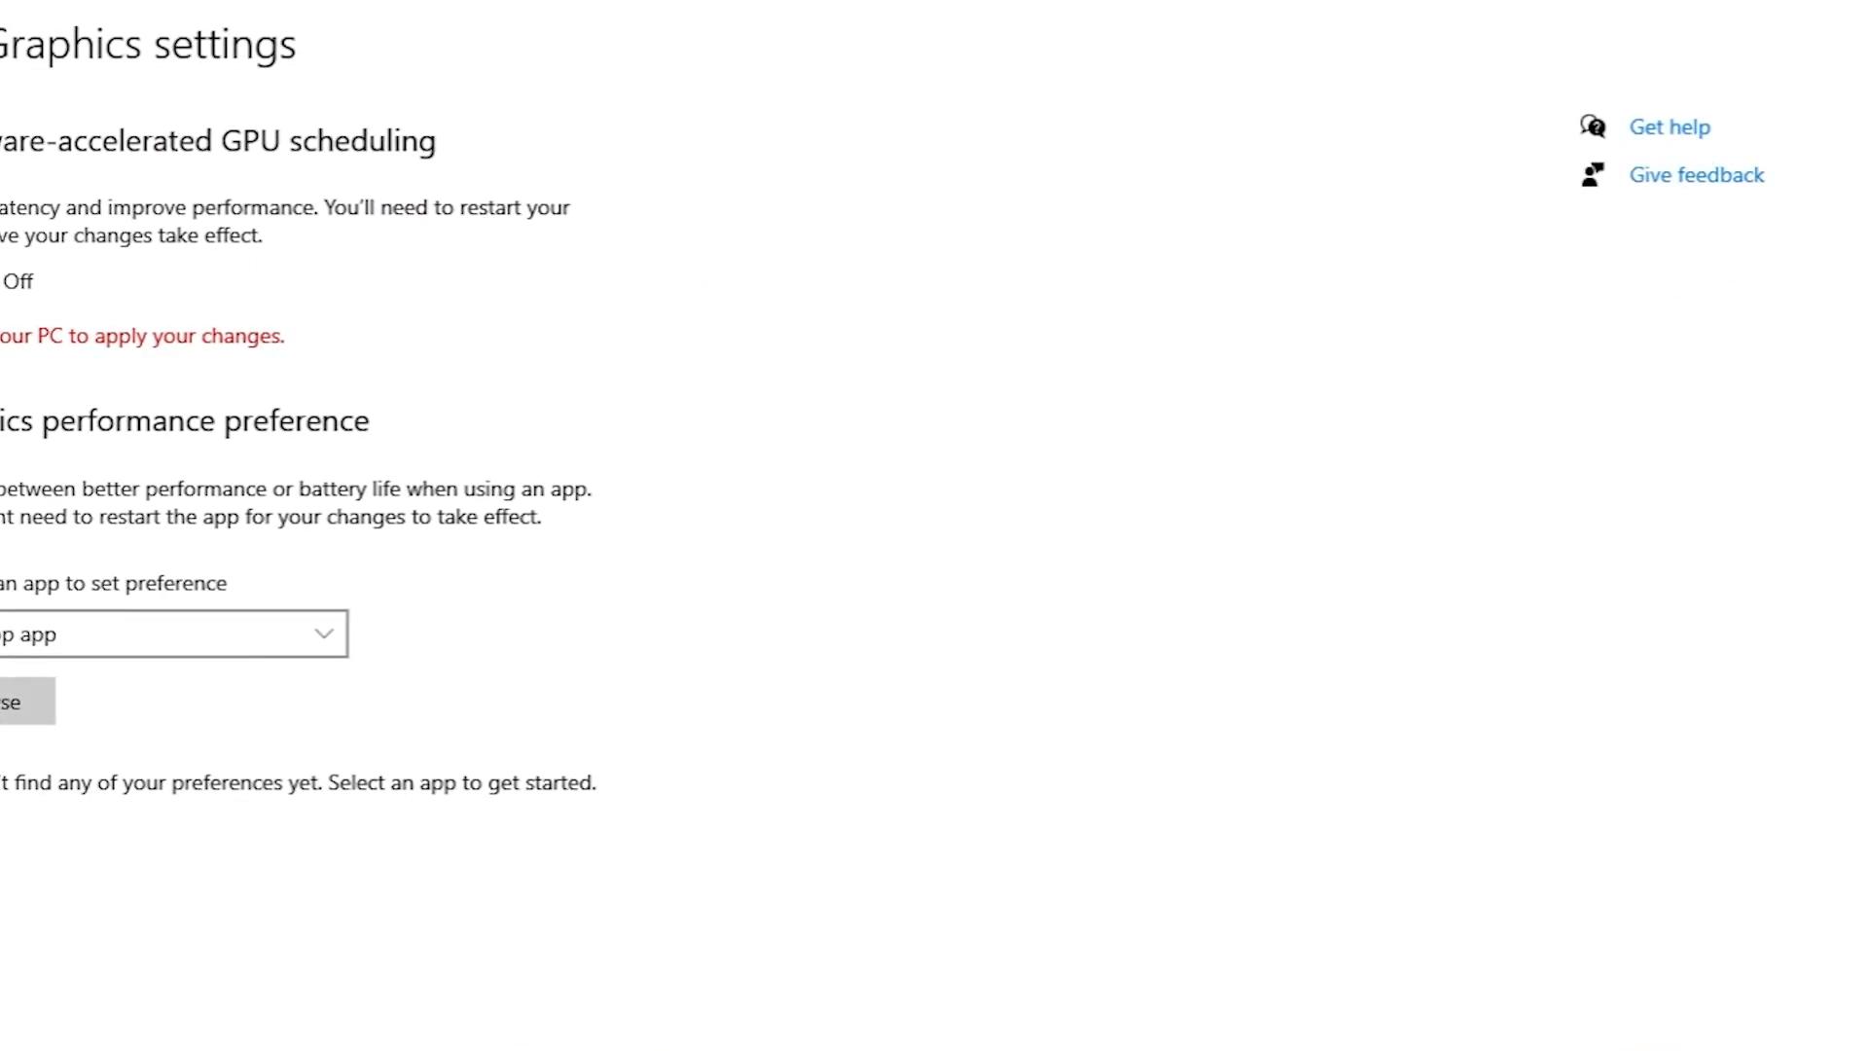
pyautogui.moveTo(376, 259)
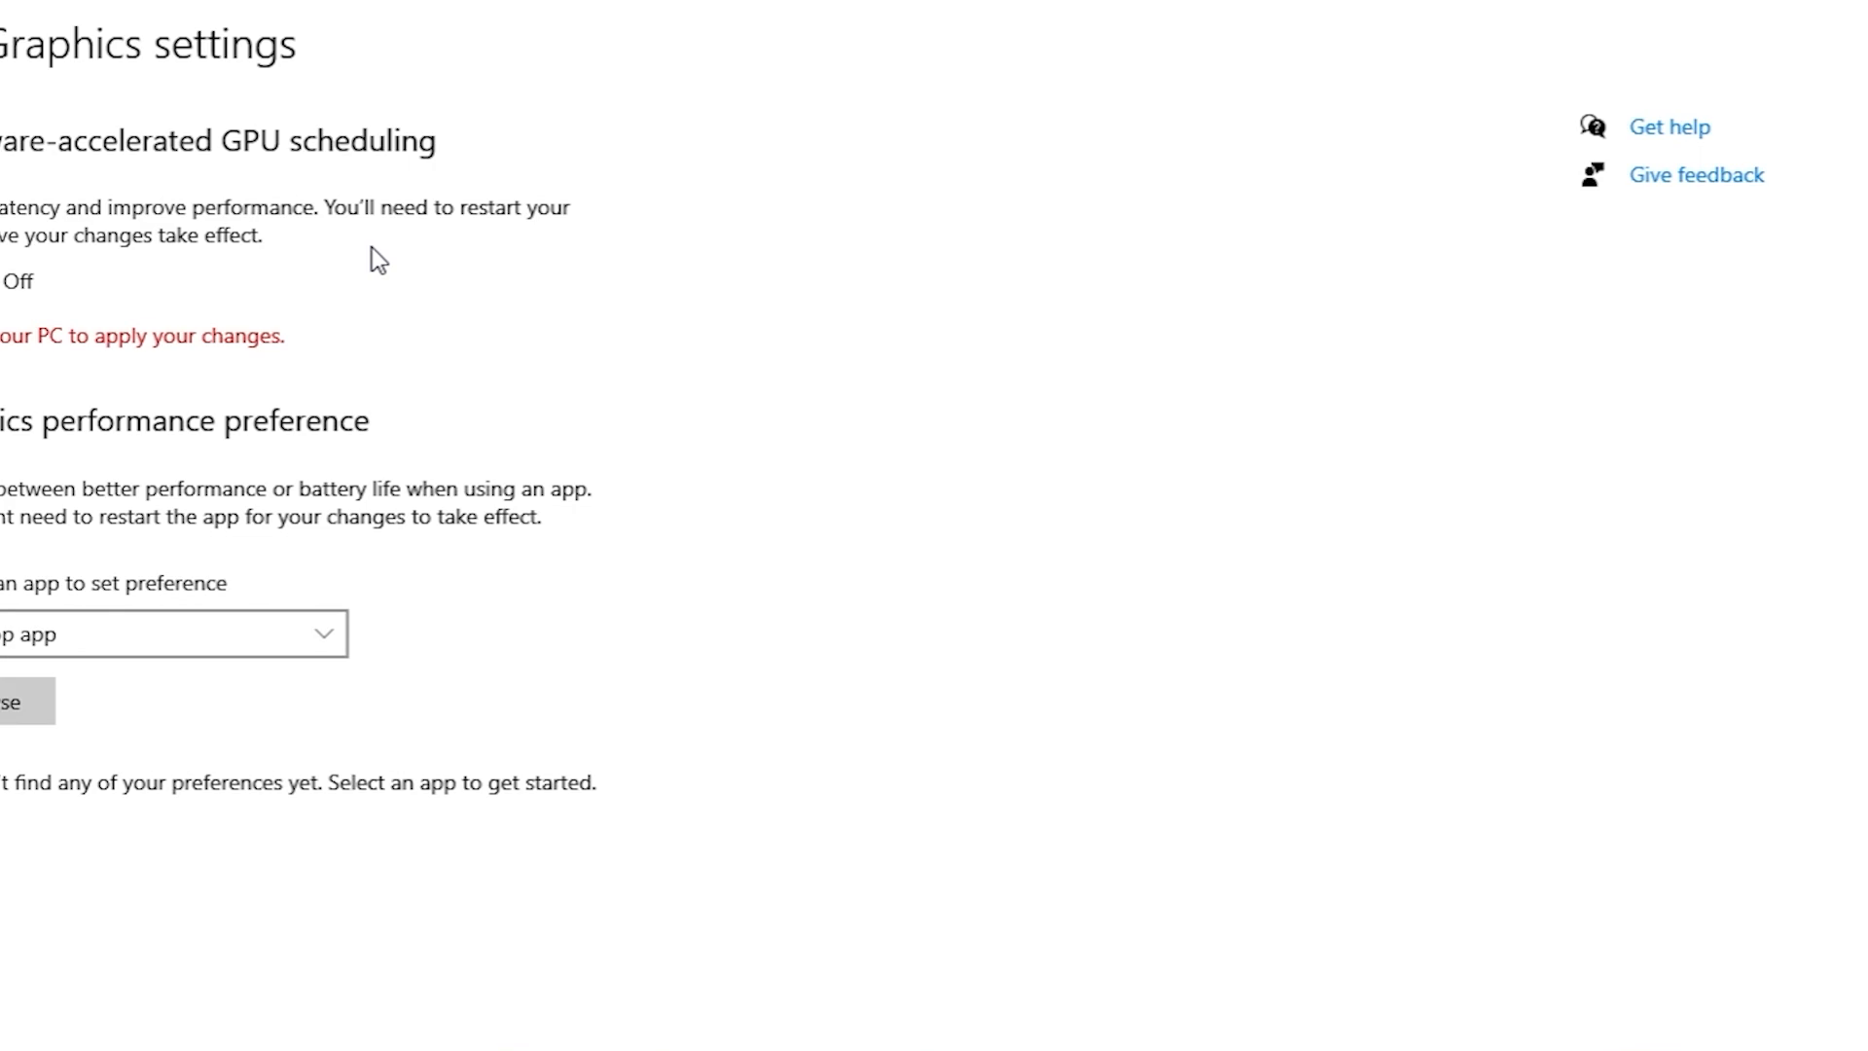
pyautogui.moveTo(247, 267)
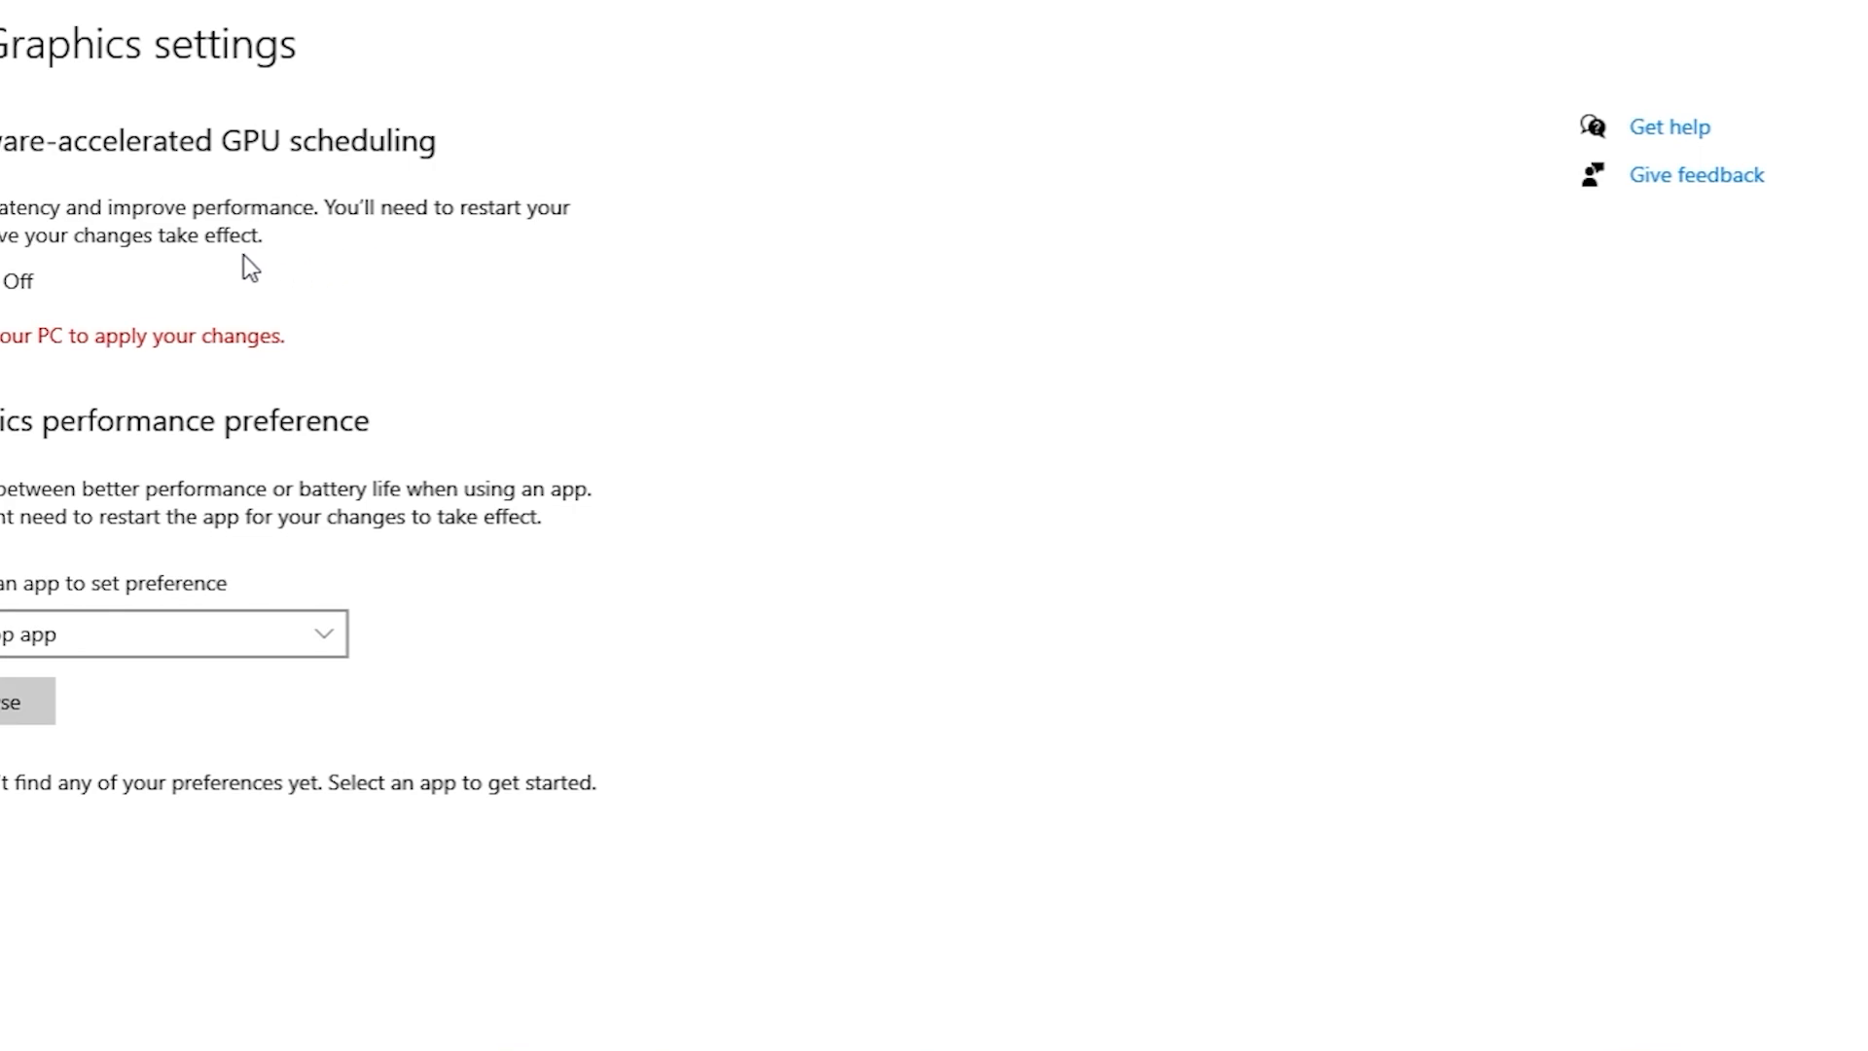
pyautogui.click(6, 281)
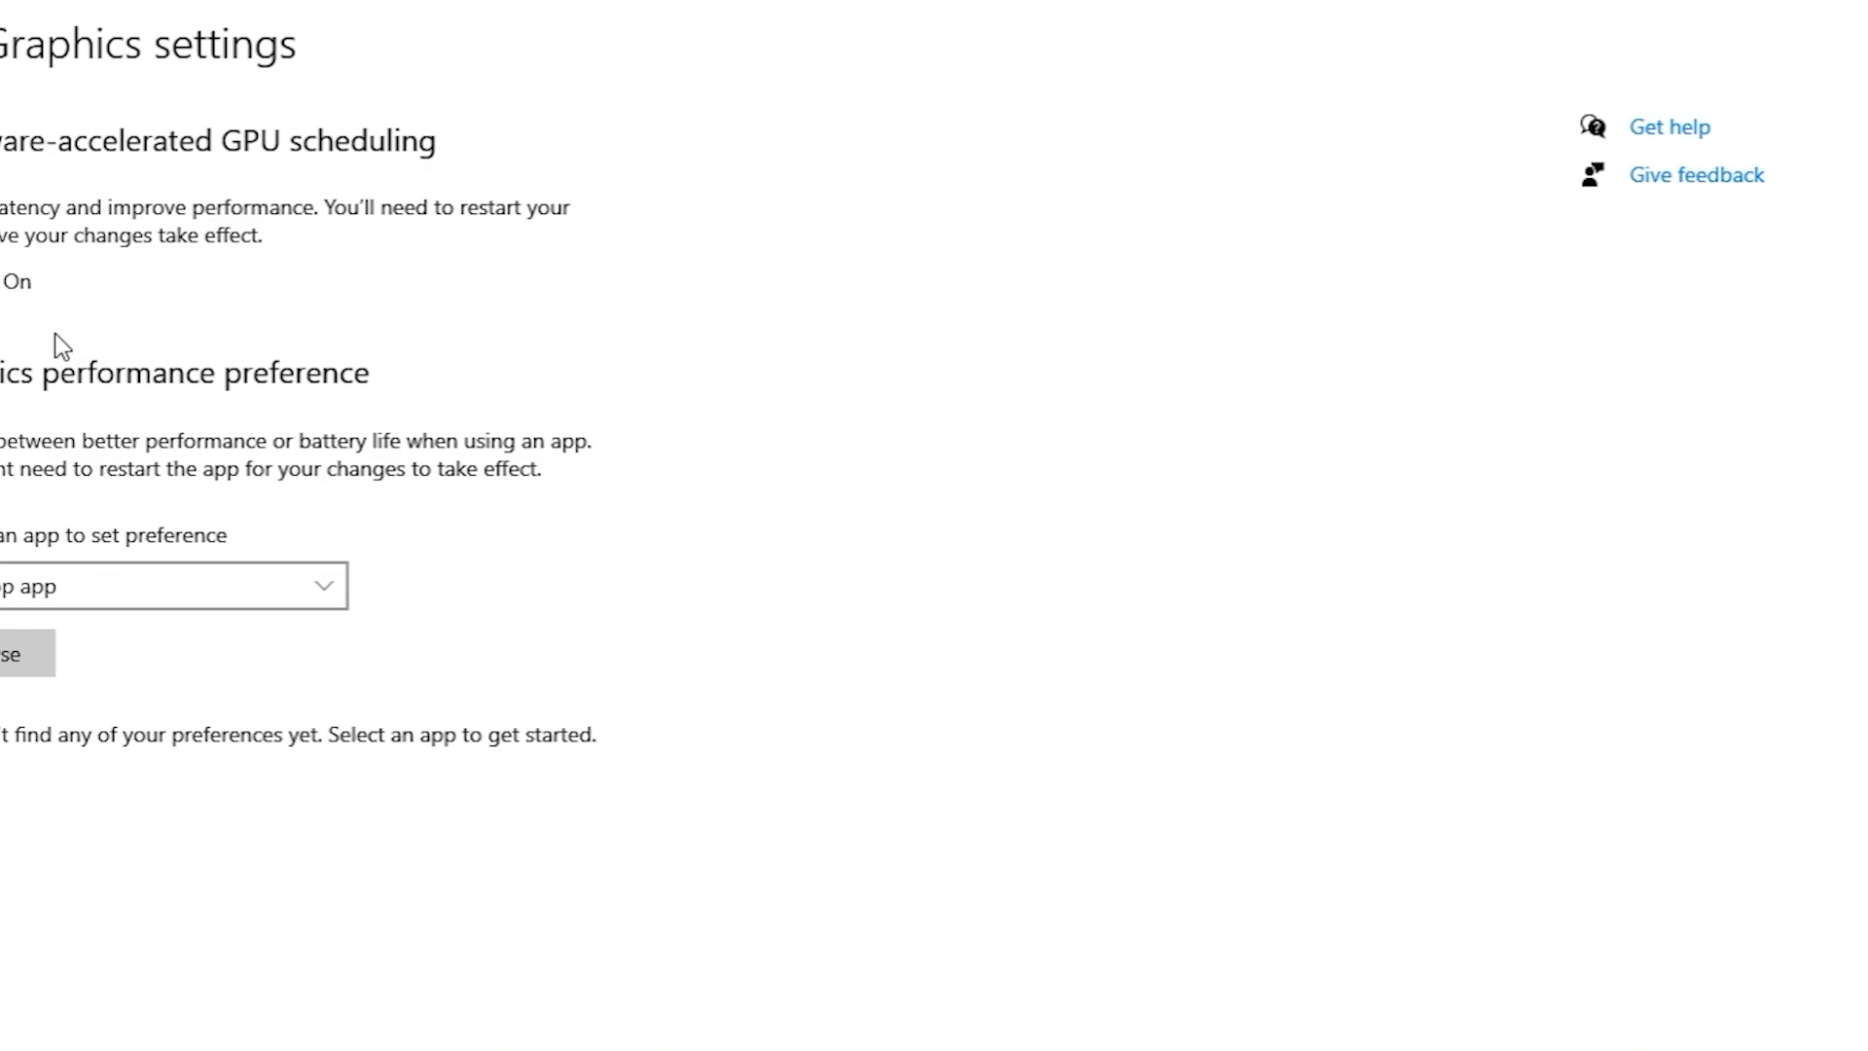
pyautogui.click(173, 586)
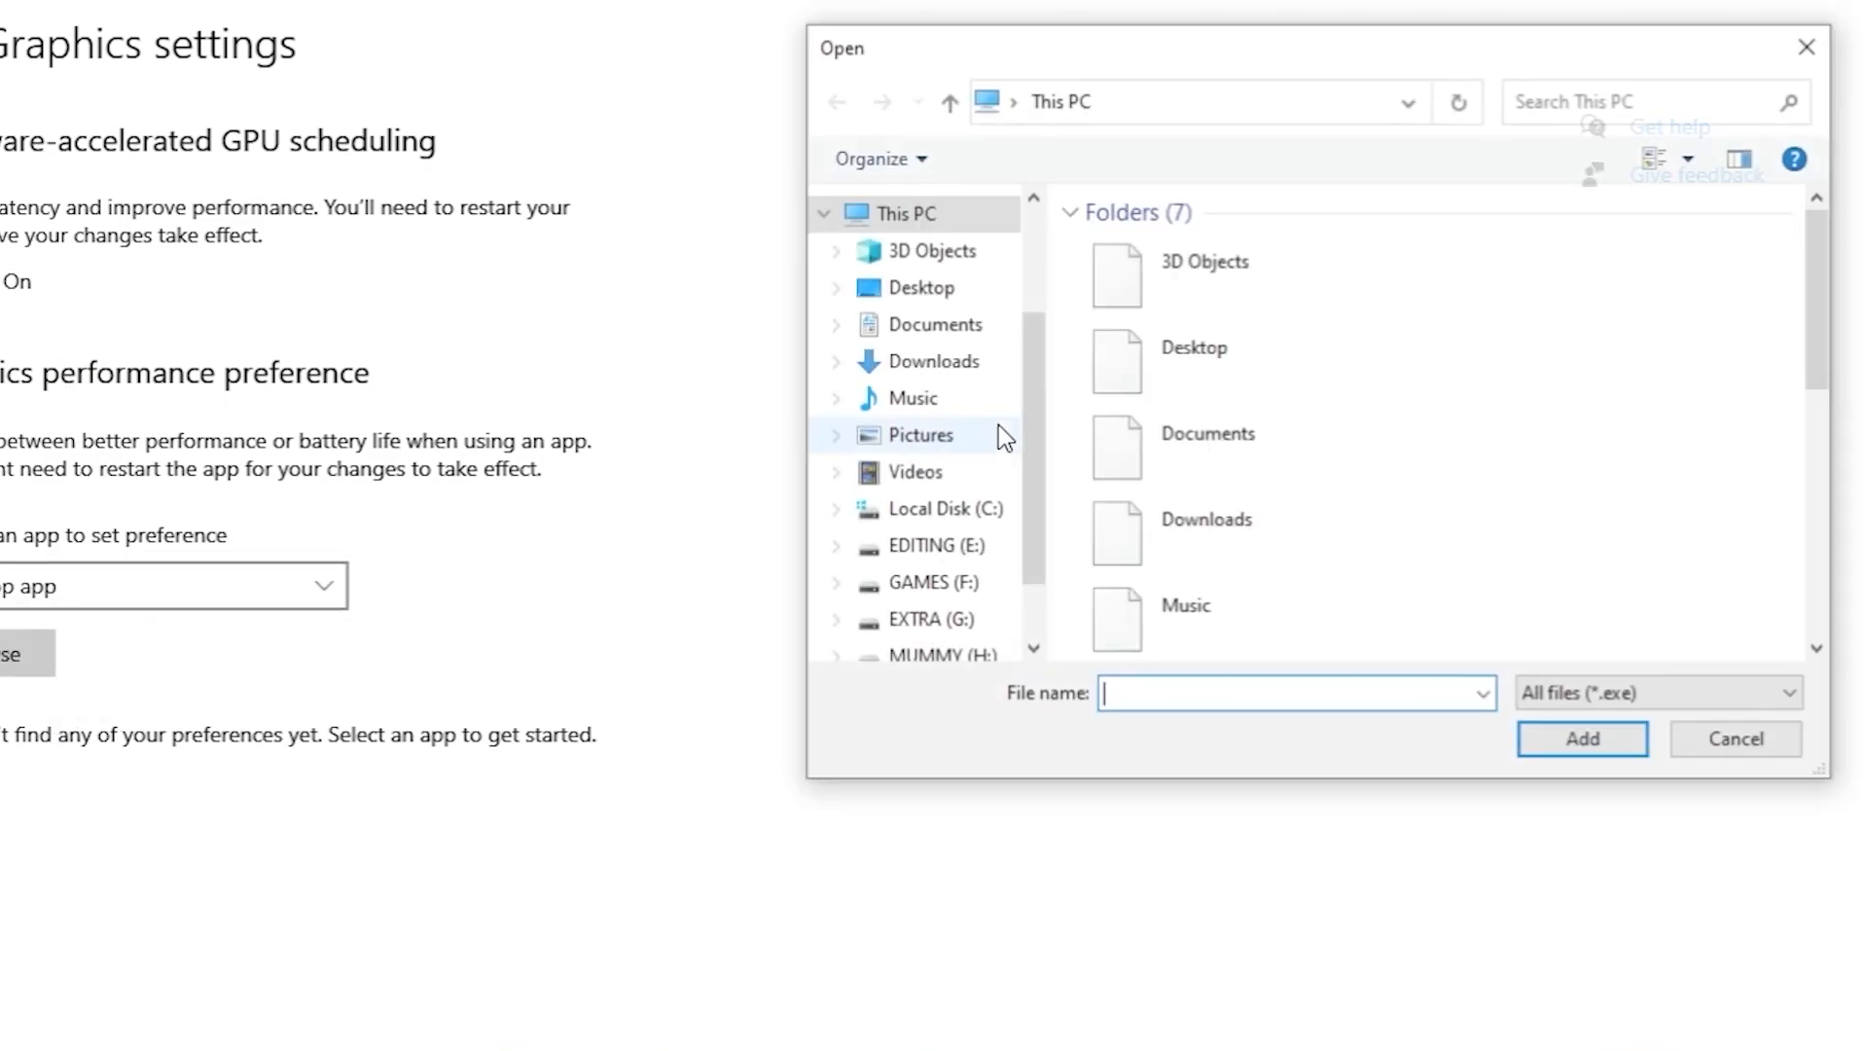
# - Add F:\GTAV\GTA5.exe to the per-app graphics preference list
pyautogui.doubleClick(932, 582)
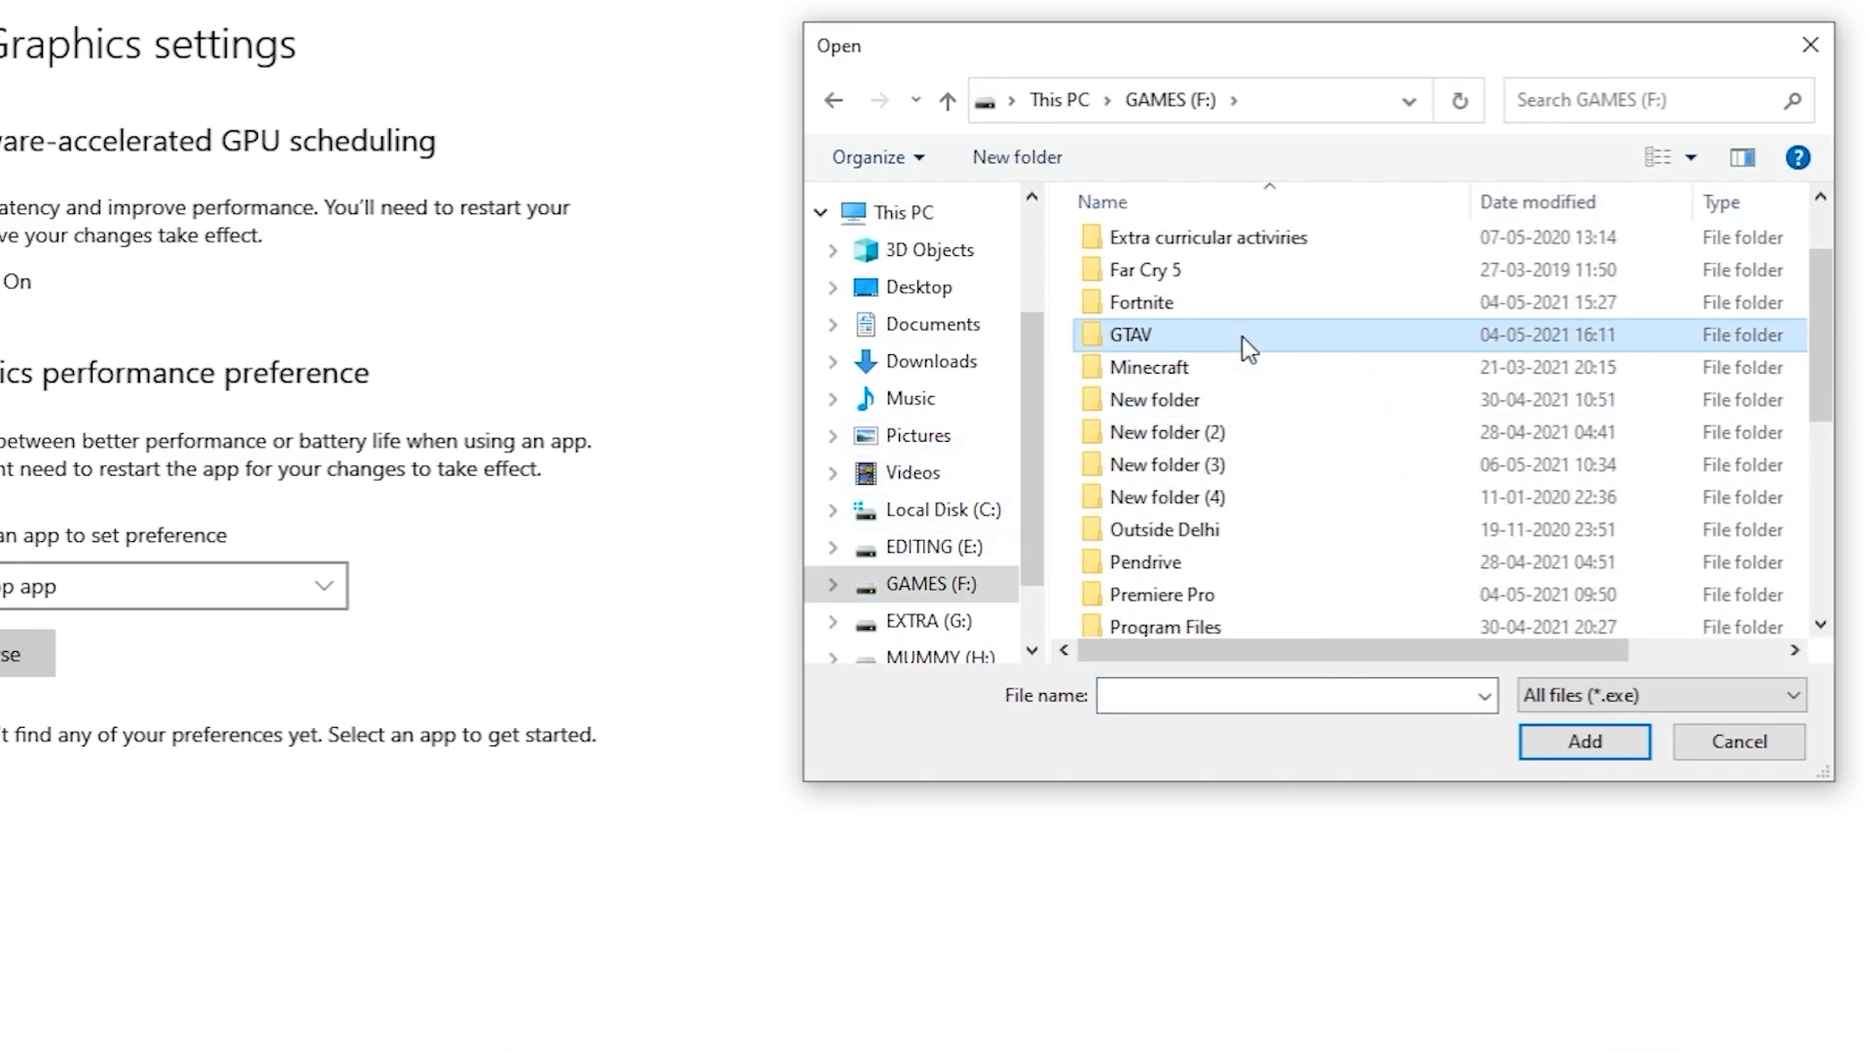
pyautogui.click(1584, 741)
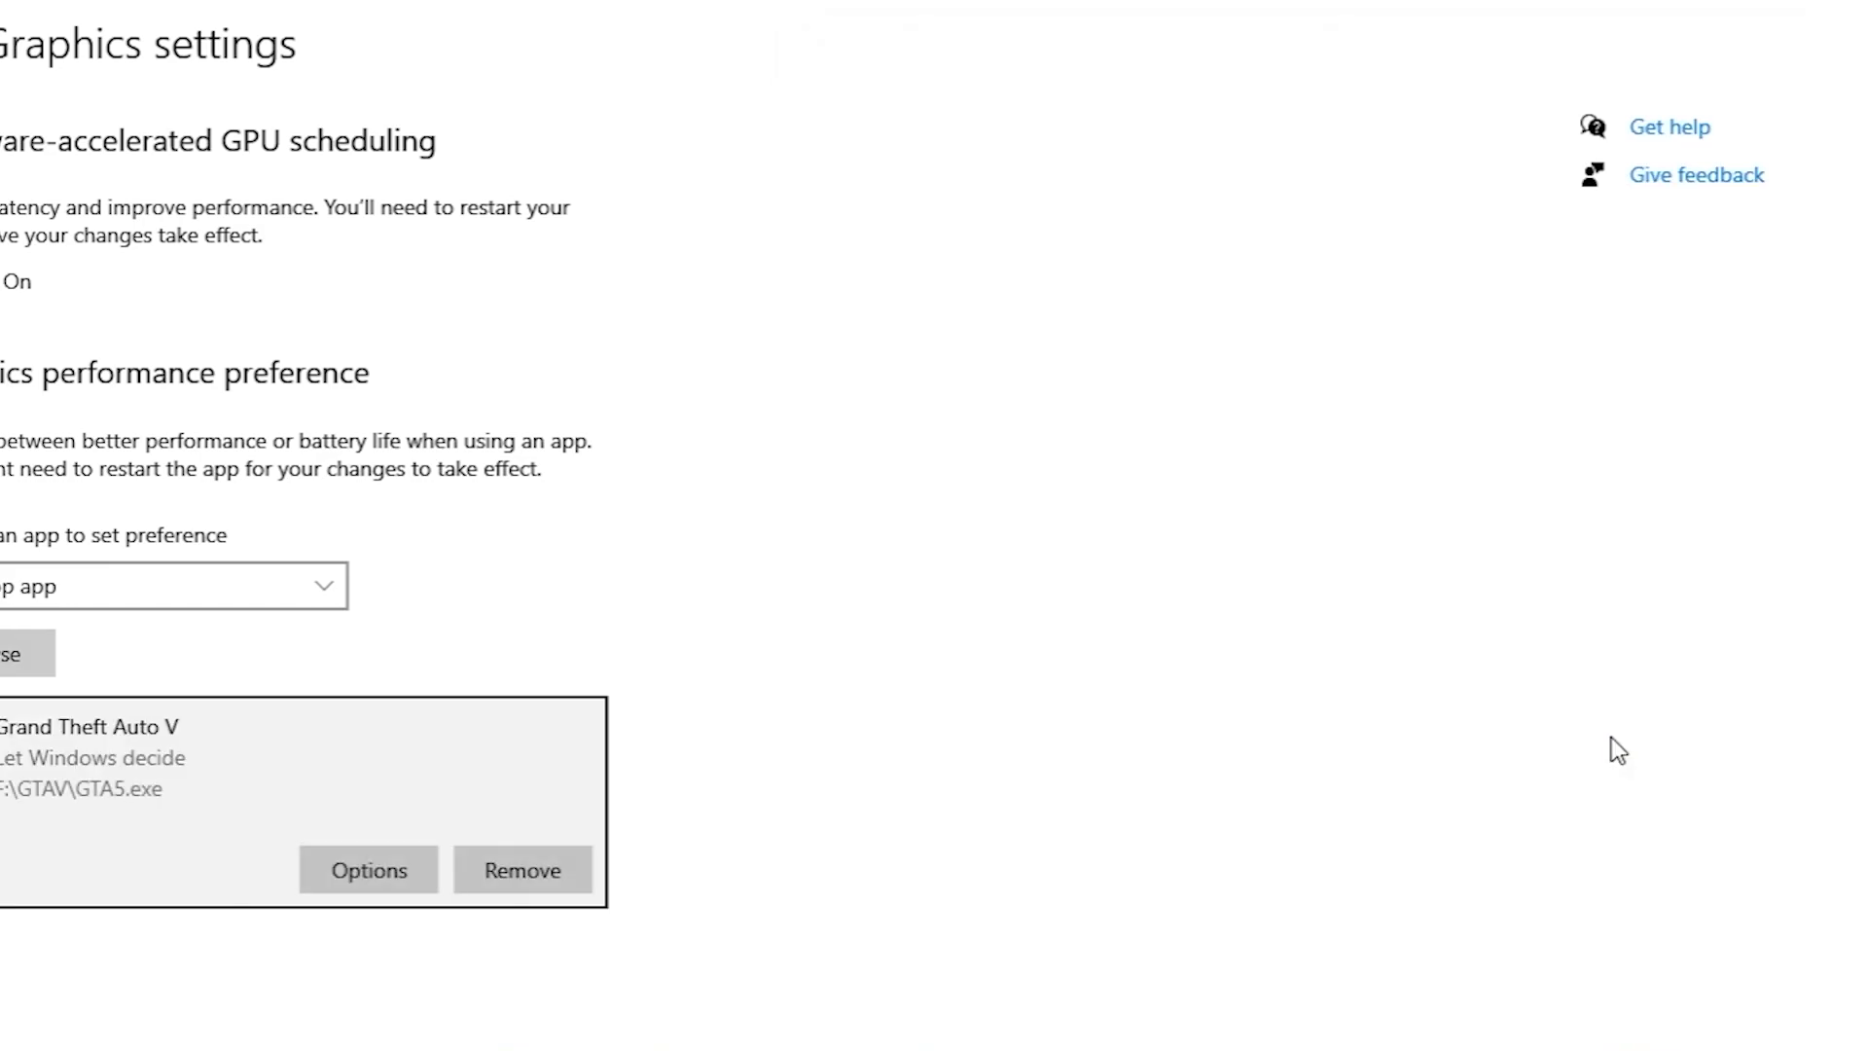
# - Save Grand Theft Auto V's graphics preference as High performance
pyautogui.click(368, 870)
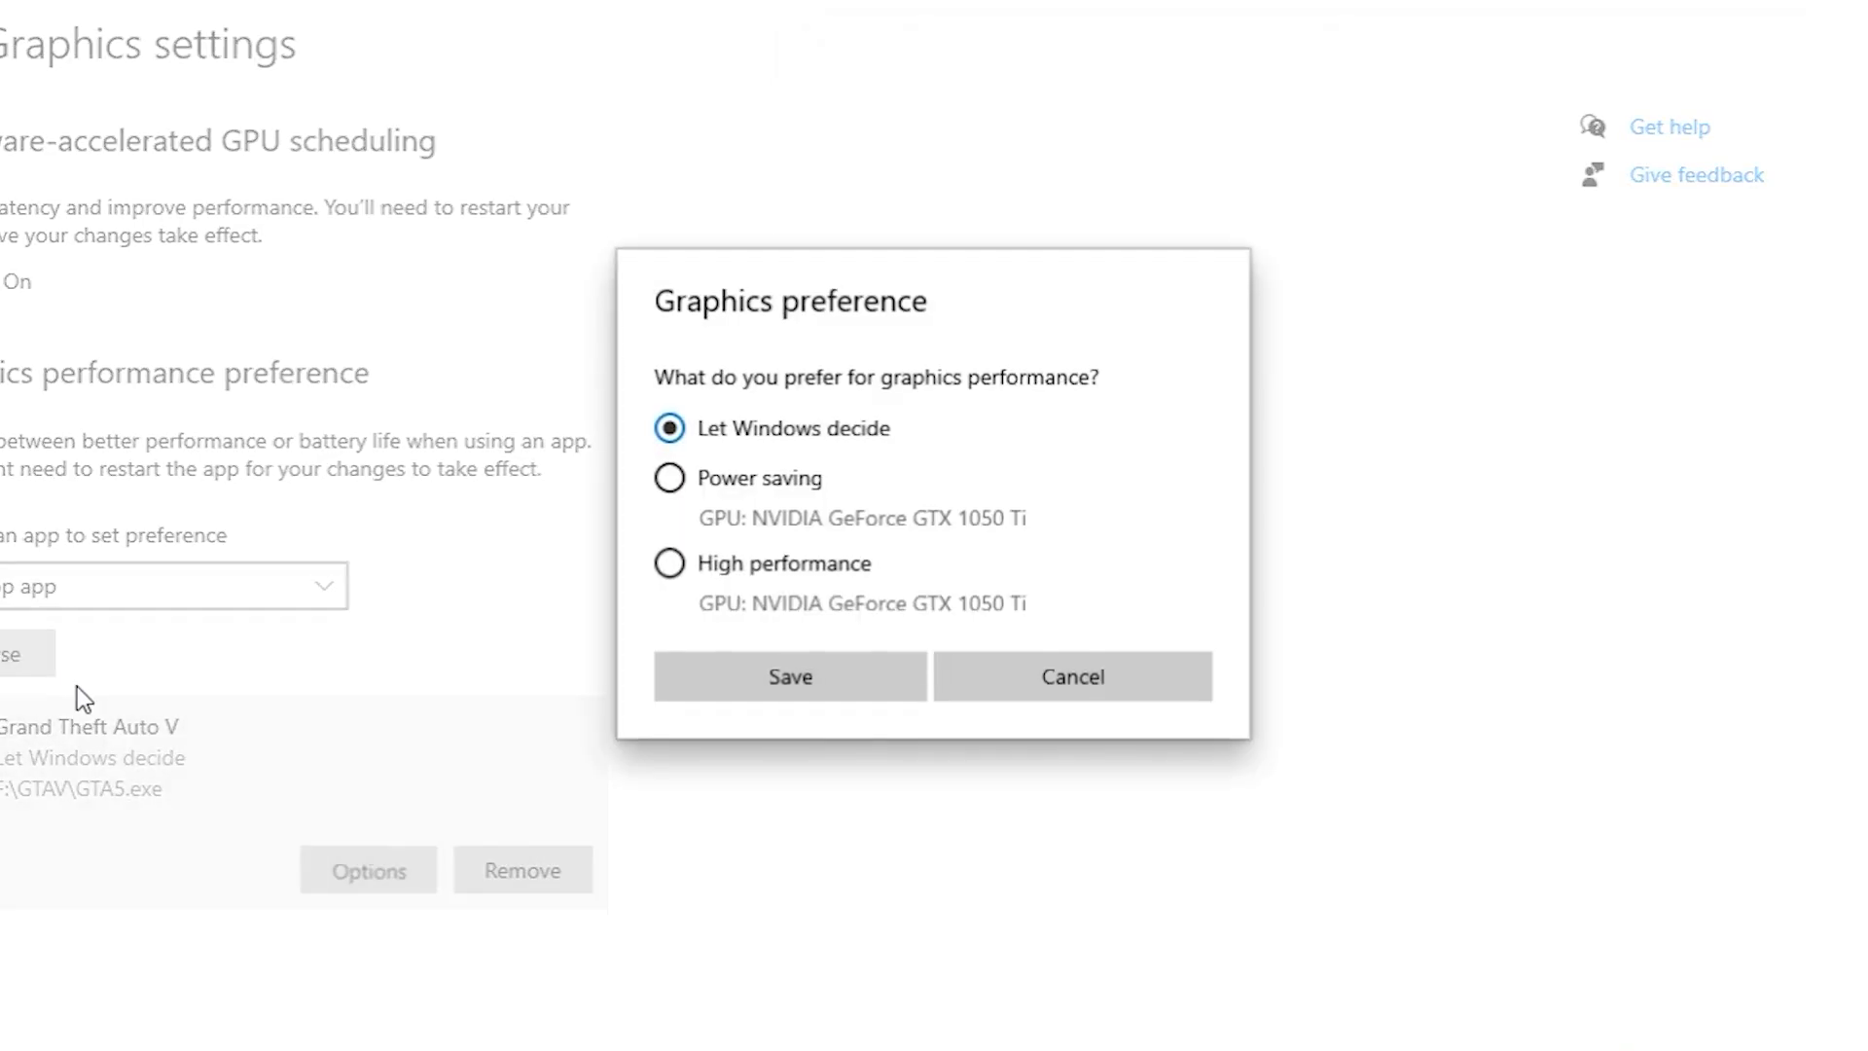
pyautogui.moveTo(709, 585)
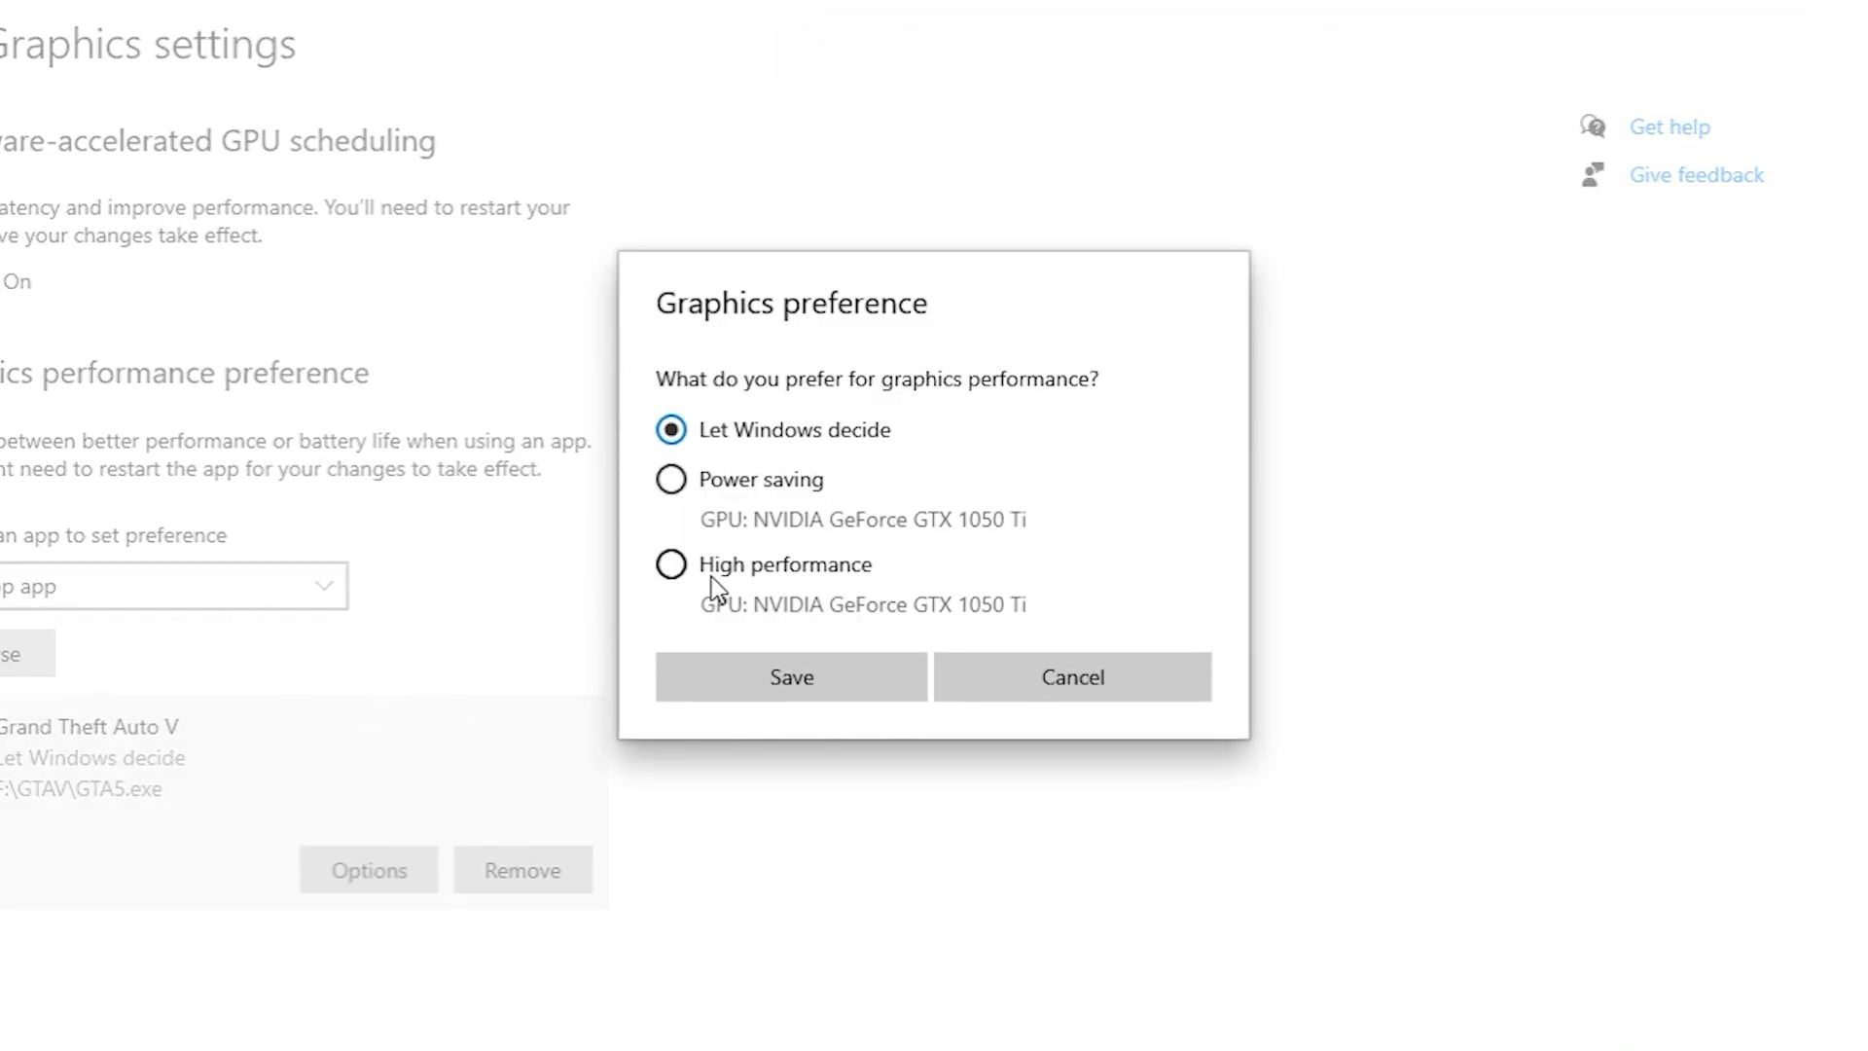
pyautogui.click(671, 564)
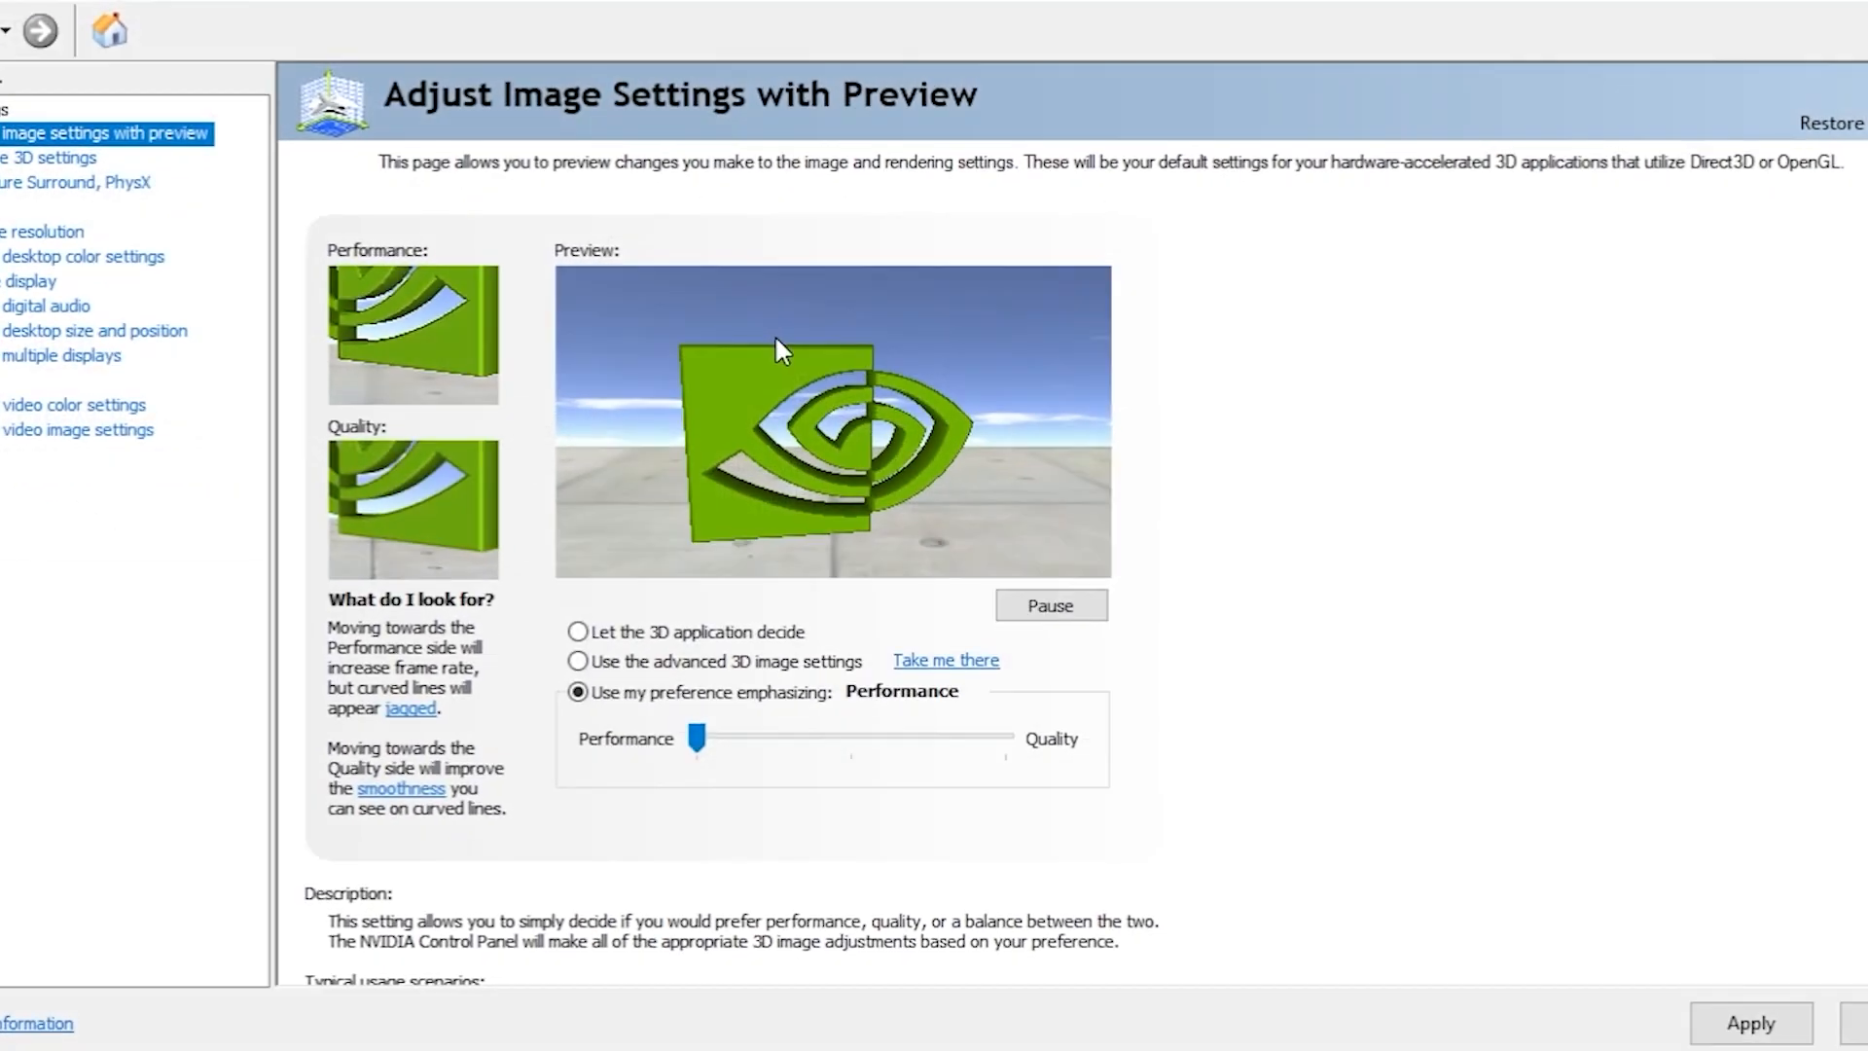
pyautogui.click(47, 157)
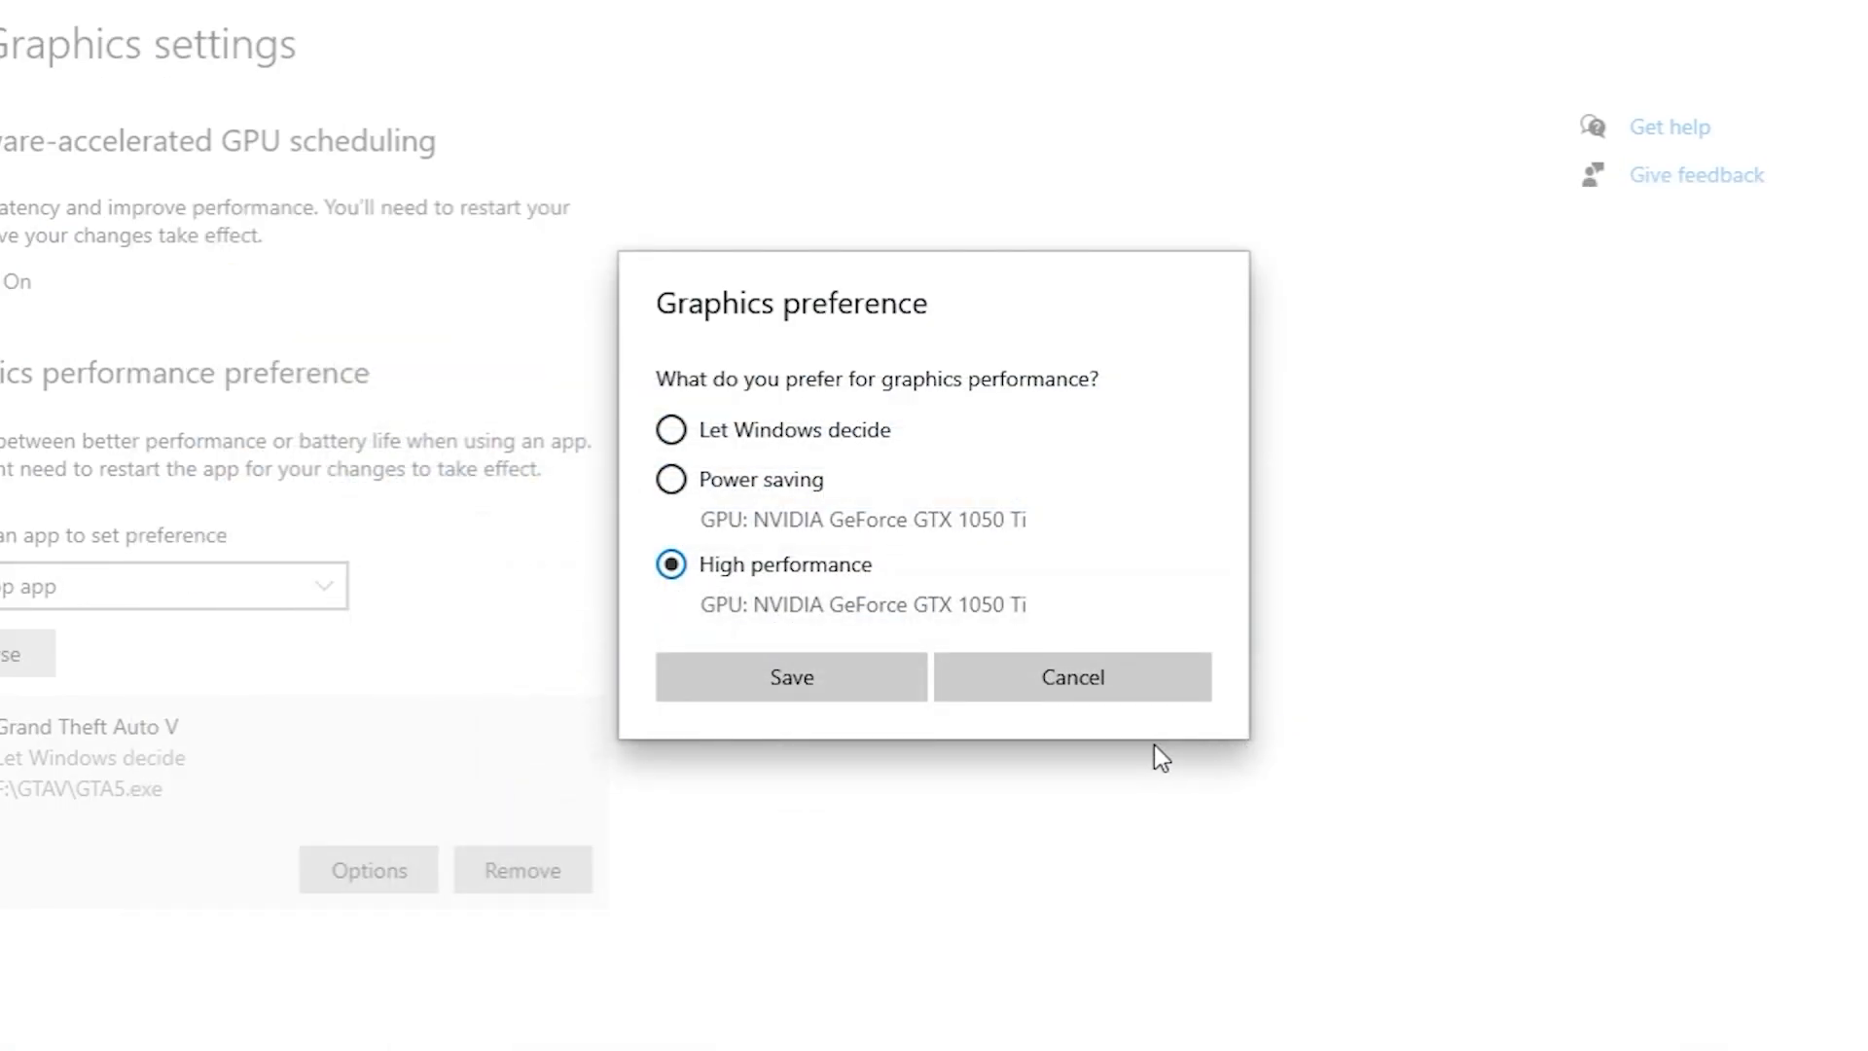
pyautogui.moveTo(893, 677)
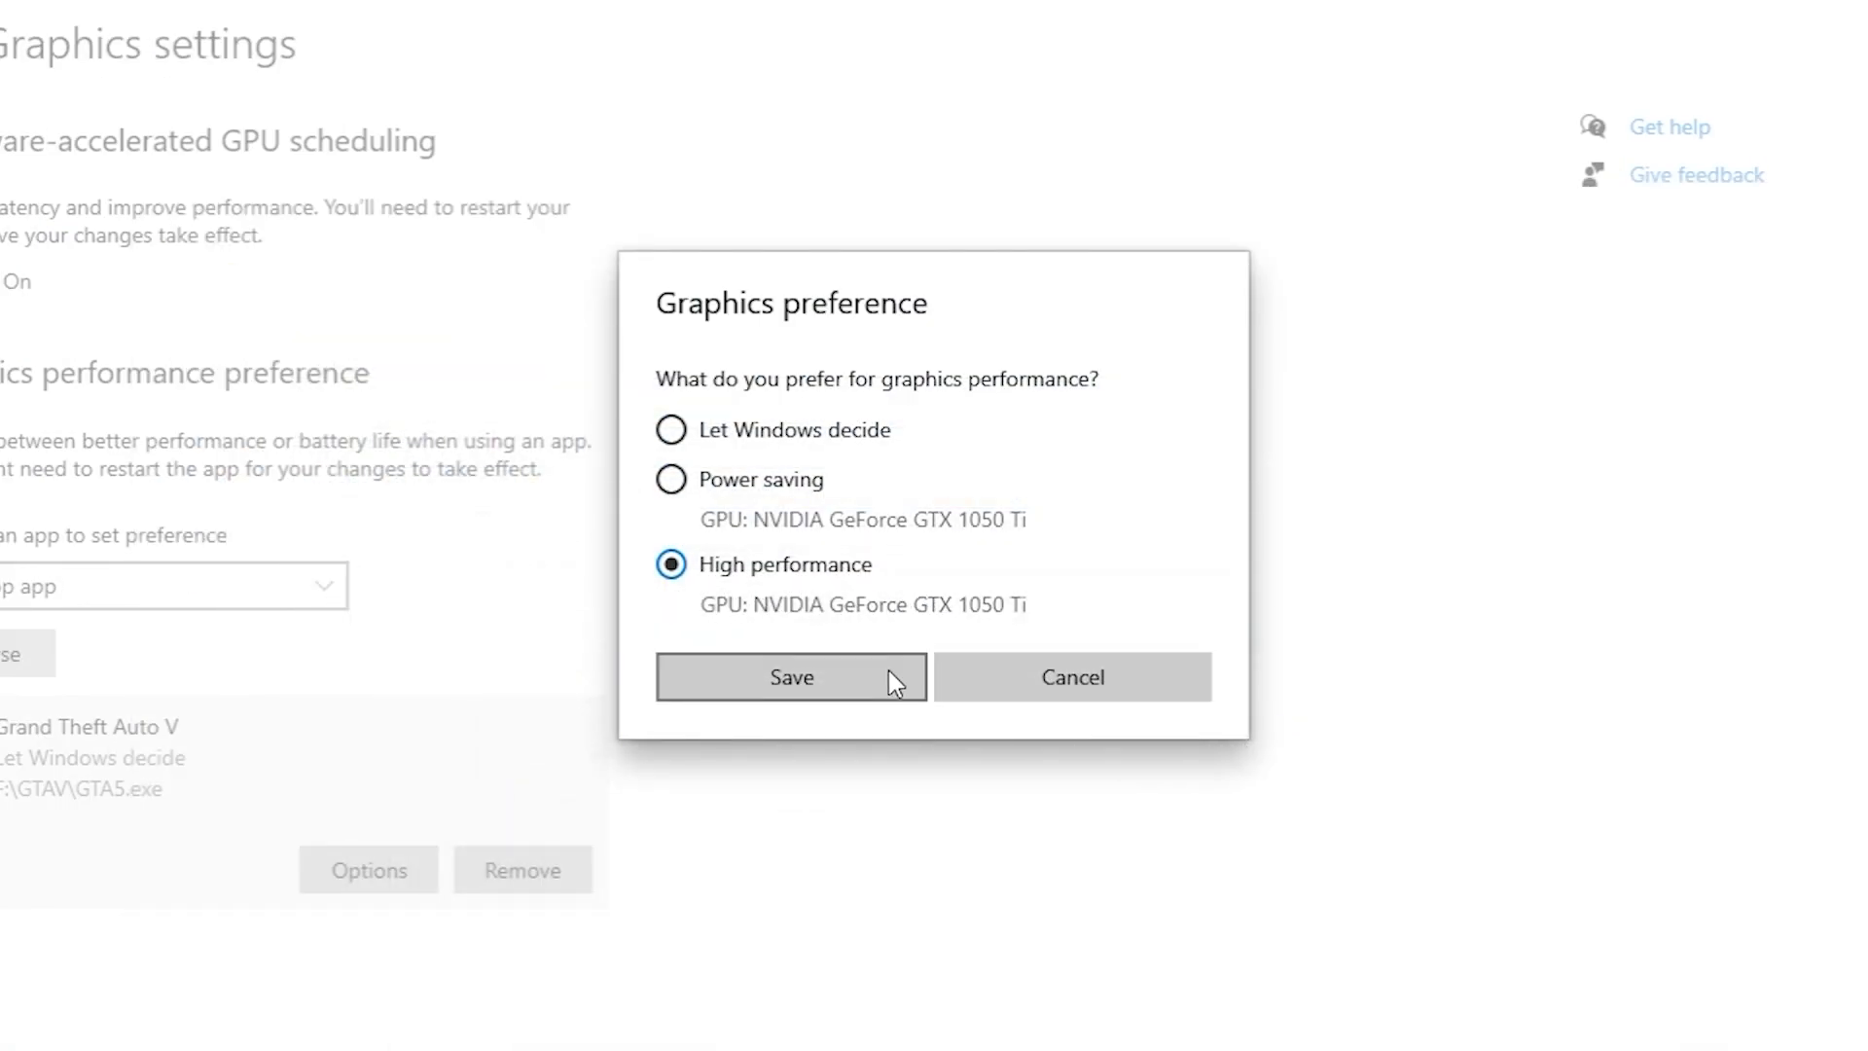
pyautogui.click(790, 677)
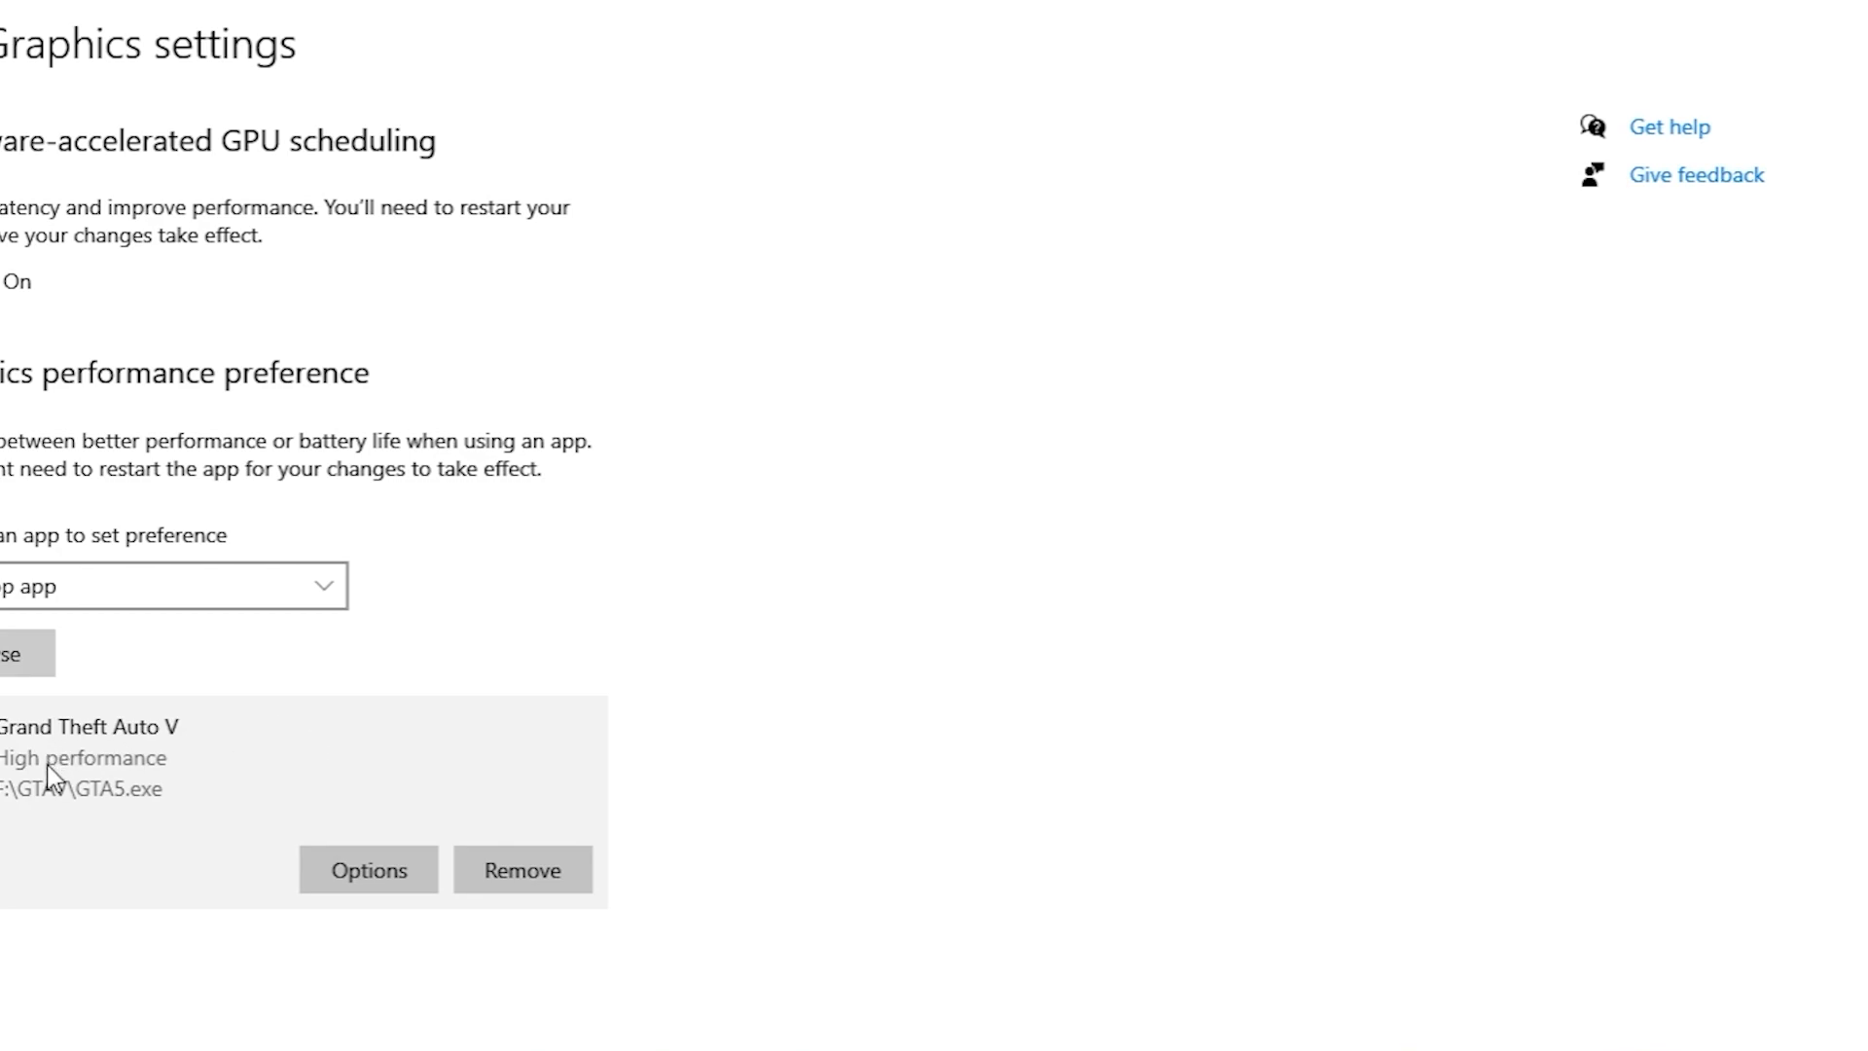
pyautogui.moveTo(109, 786)
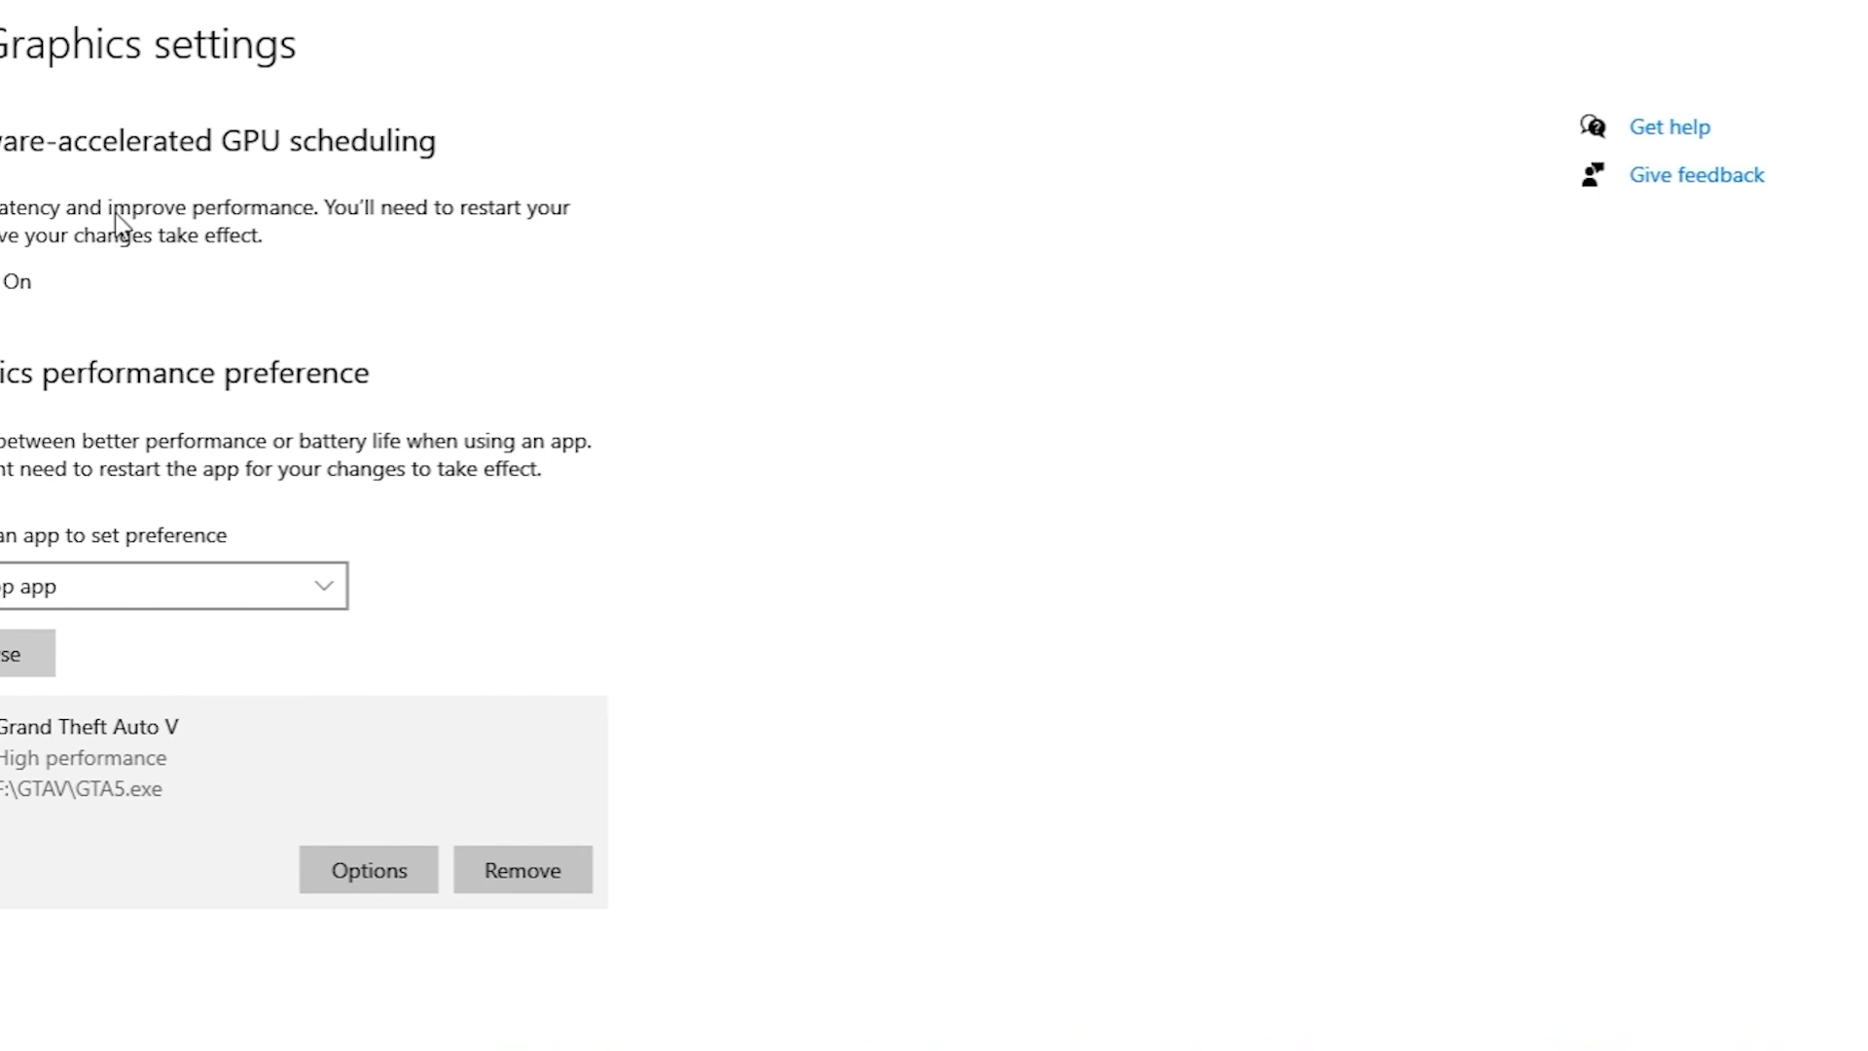
pyautogui.moveTo(1132, 667)
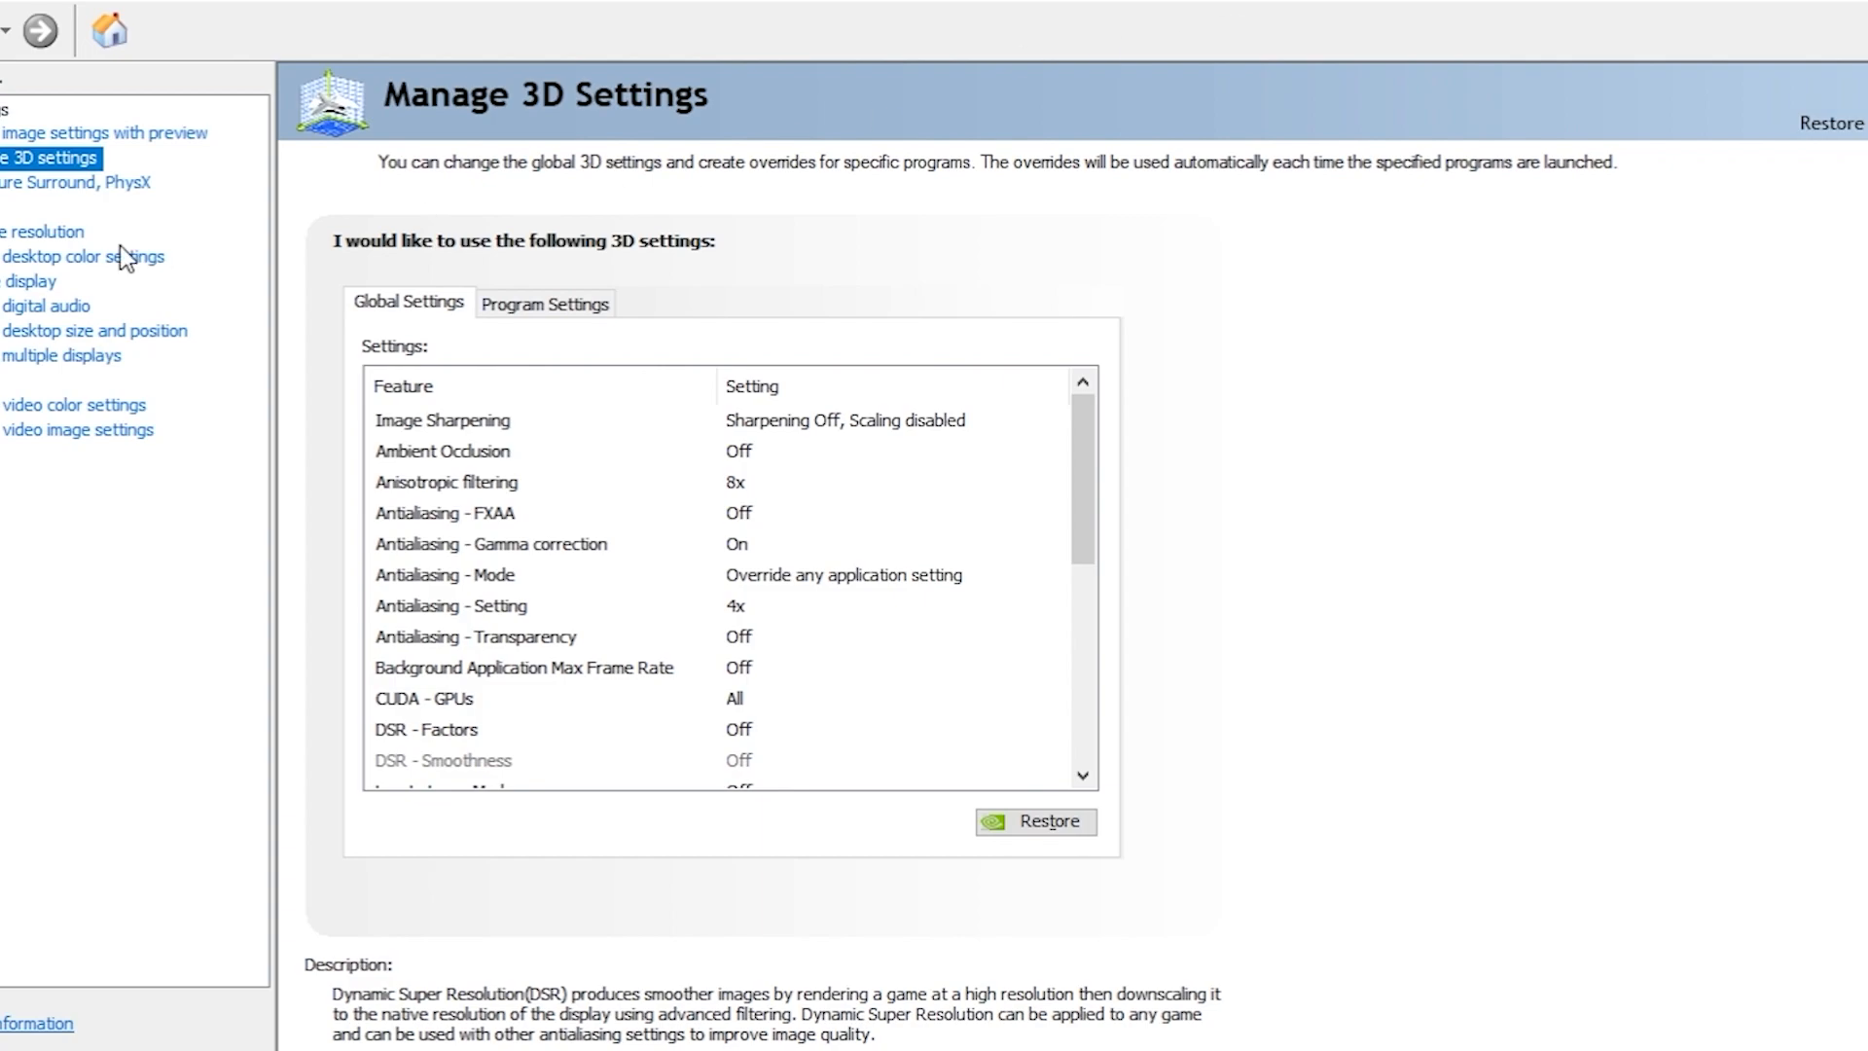
# - Select Grand Theft Auto V (gta5.exe) under Program Settings in Manage 3D Settings
pyautogui.click(544, 304)
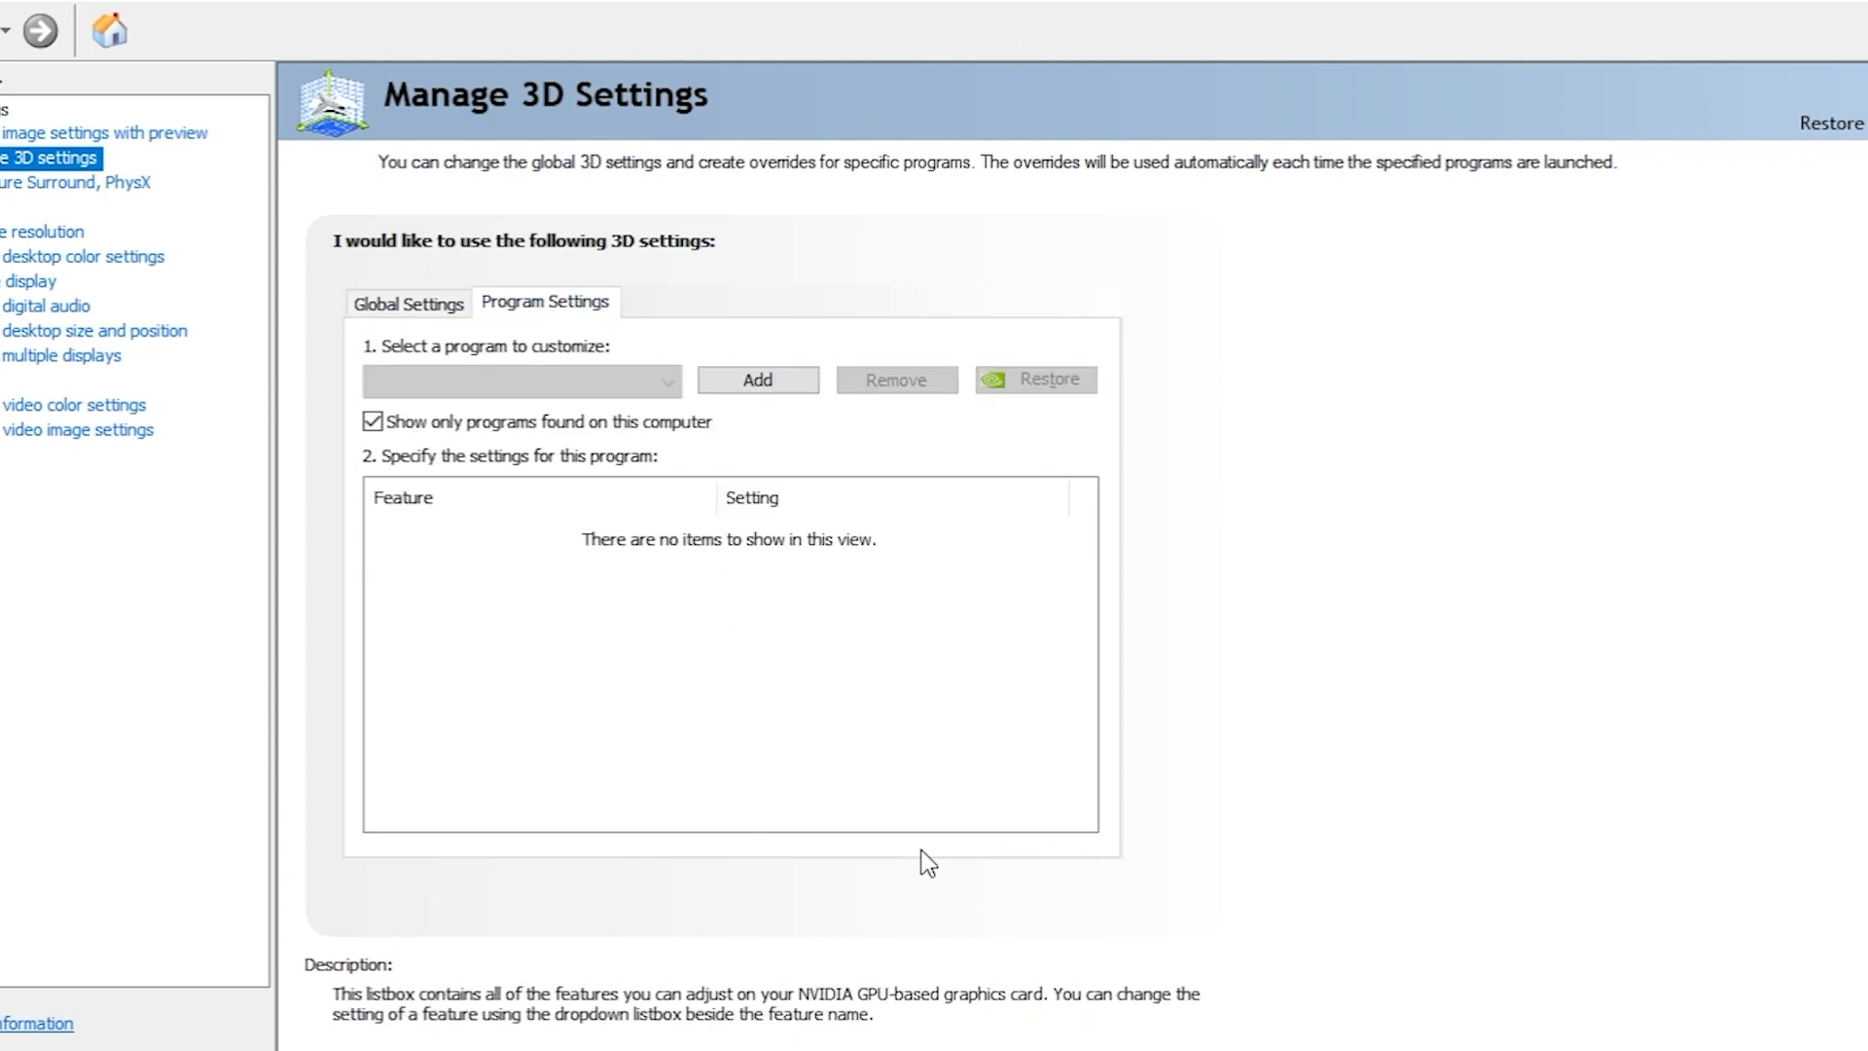
pyautogui.click(521, 380)
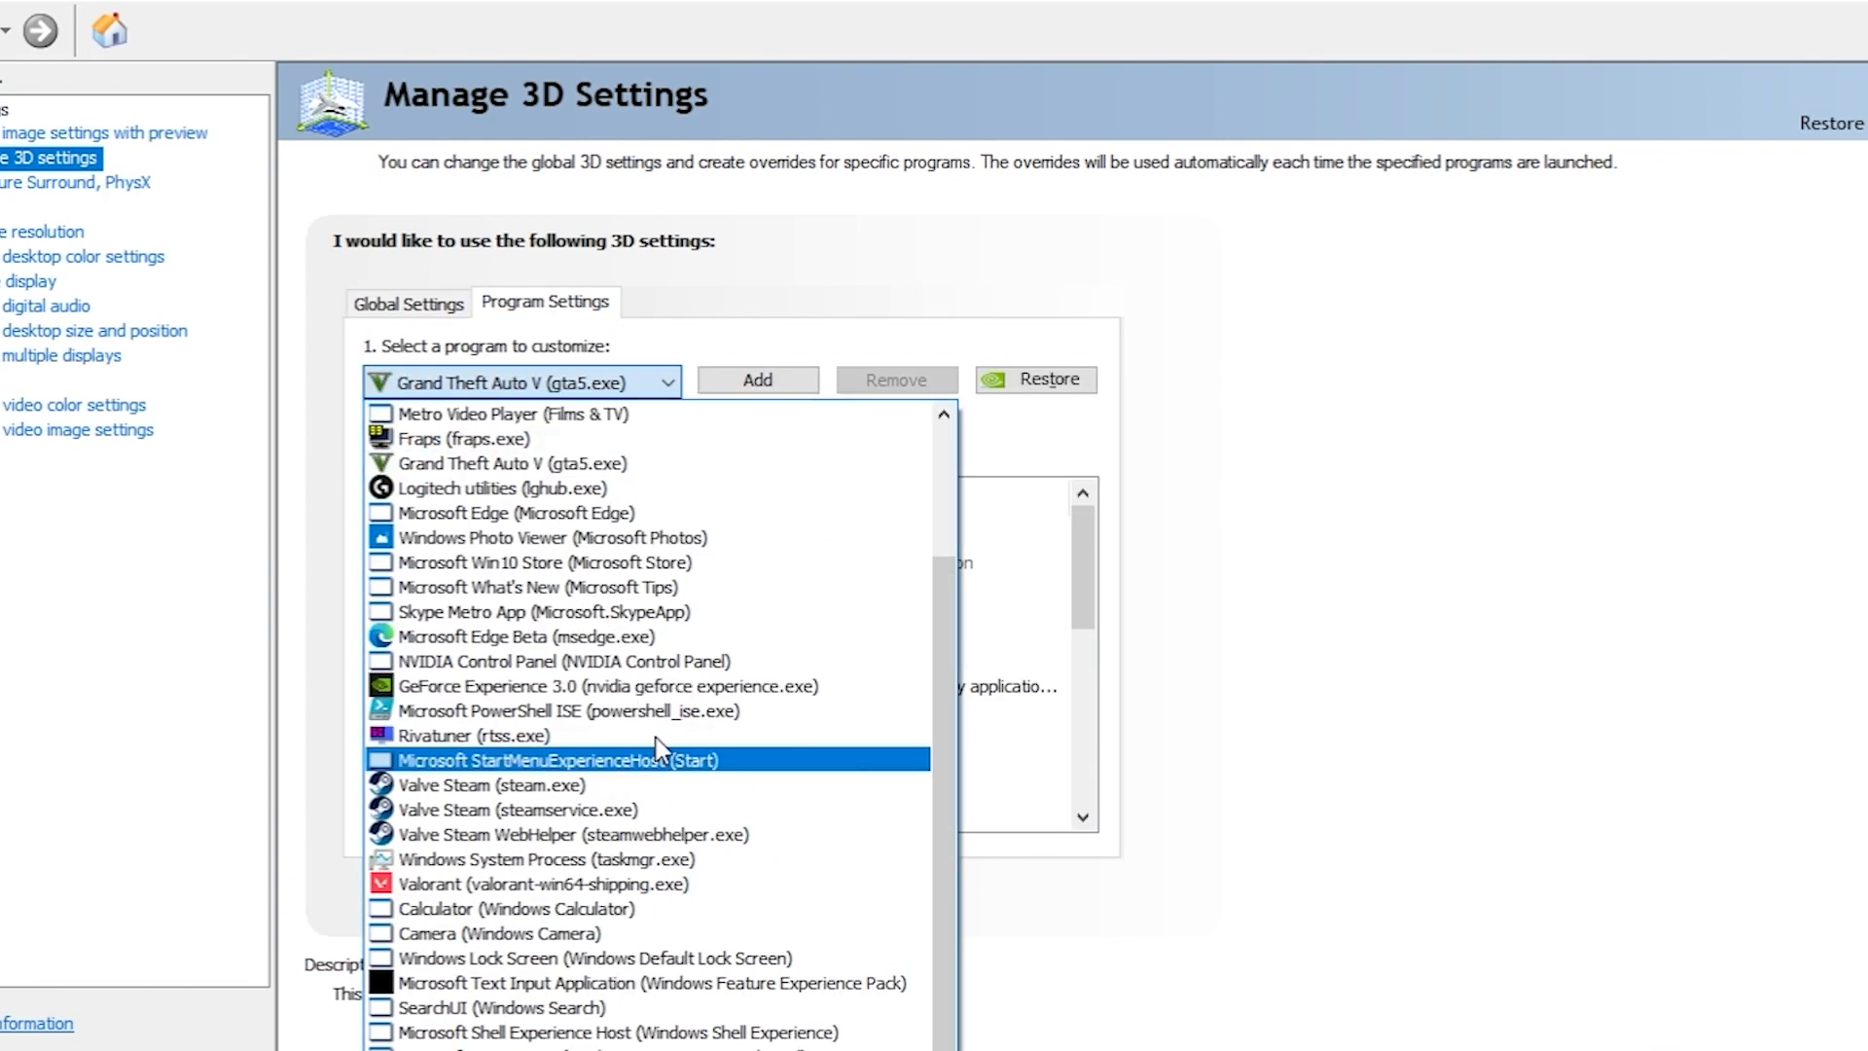
pyautogui.moveTo(679, 463)
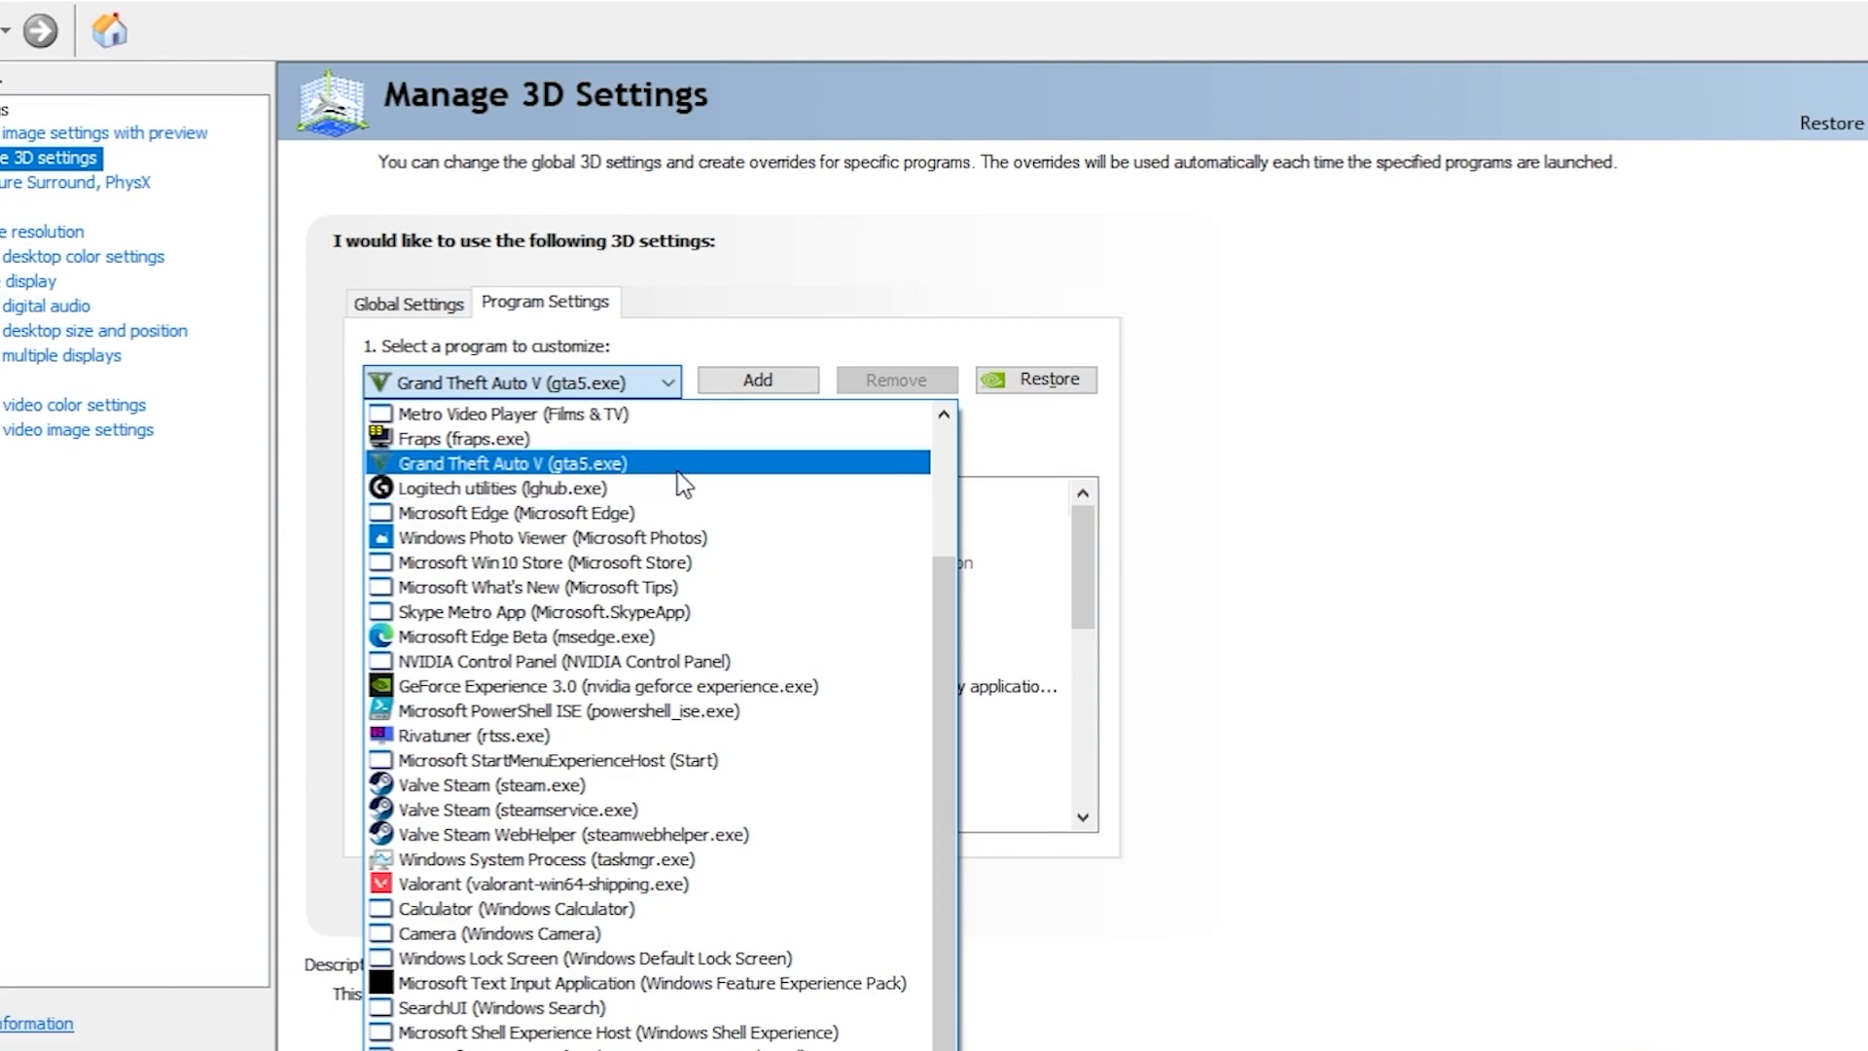
pyautogui.click(514, 463)
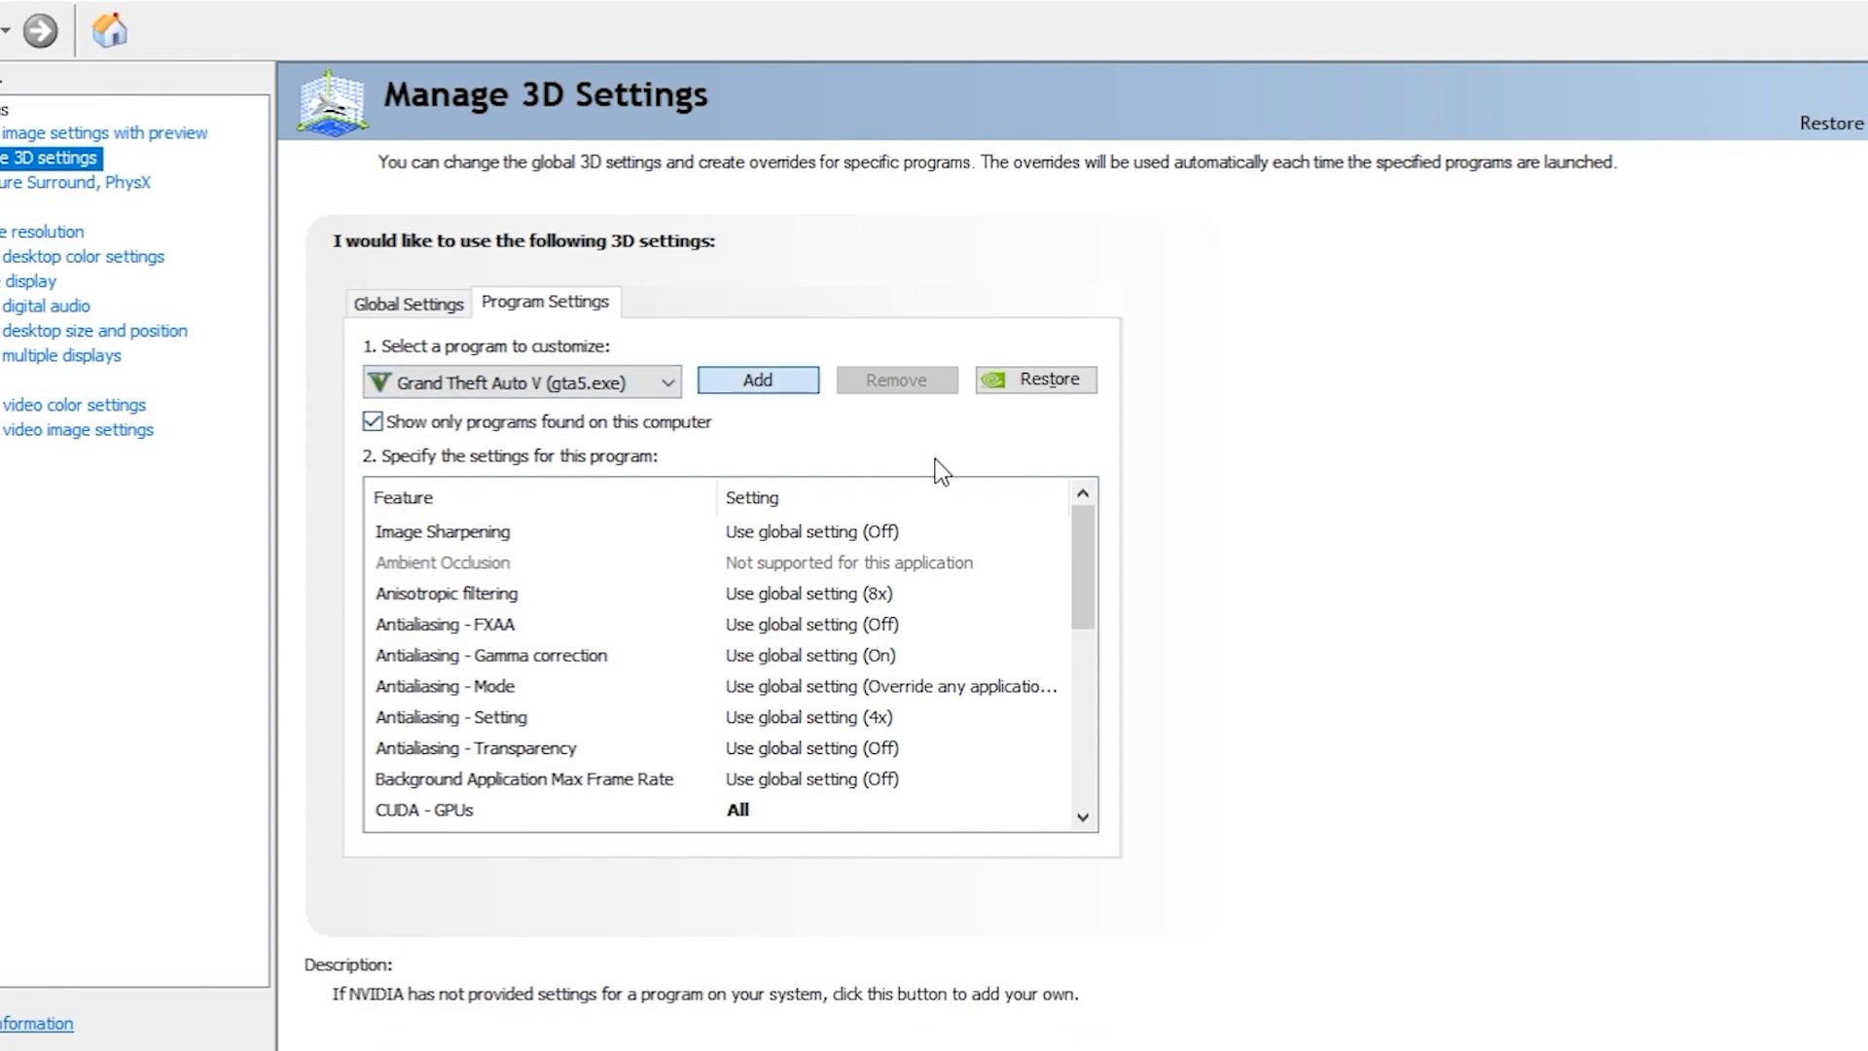
pyautogui.click(757, 379)
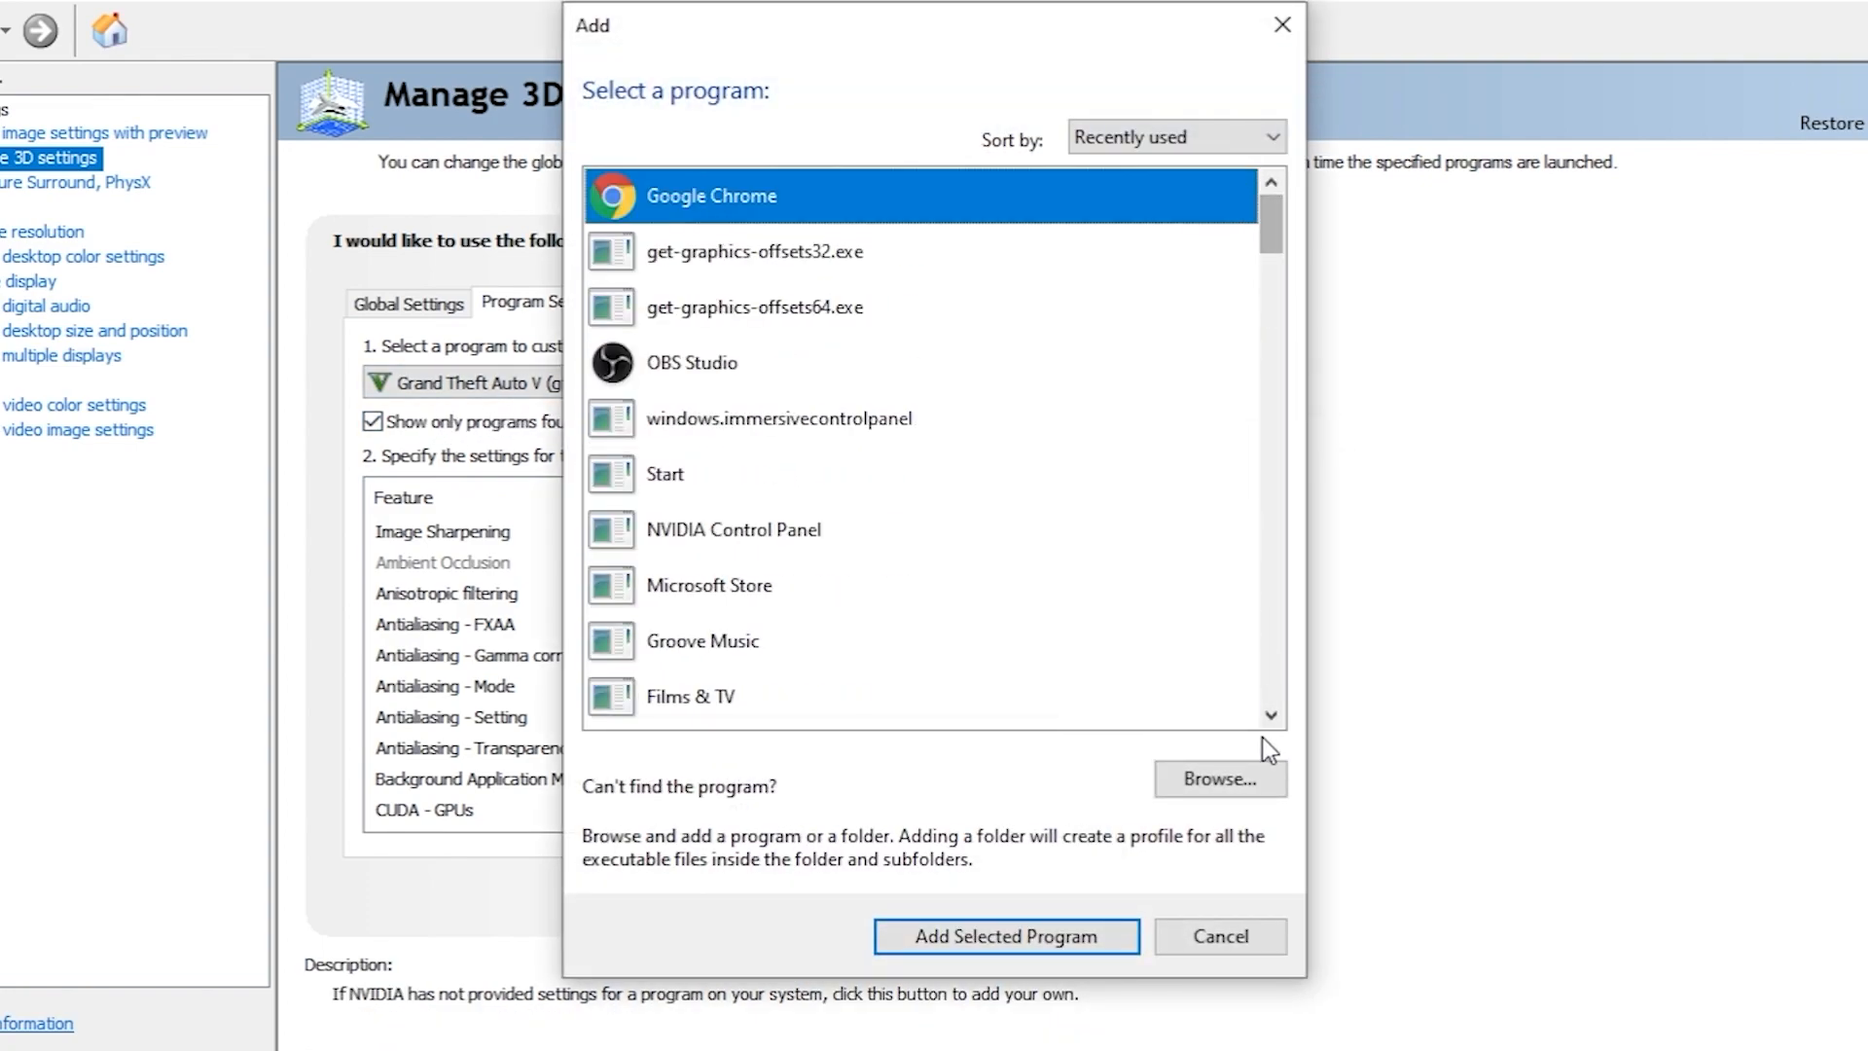
pyautogui.click(1218, 778)
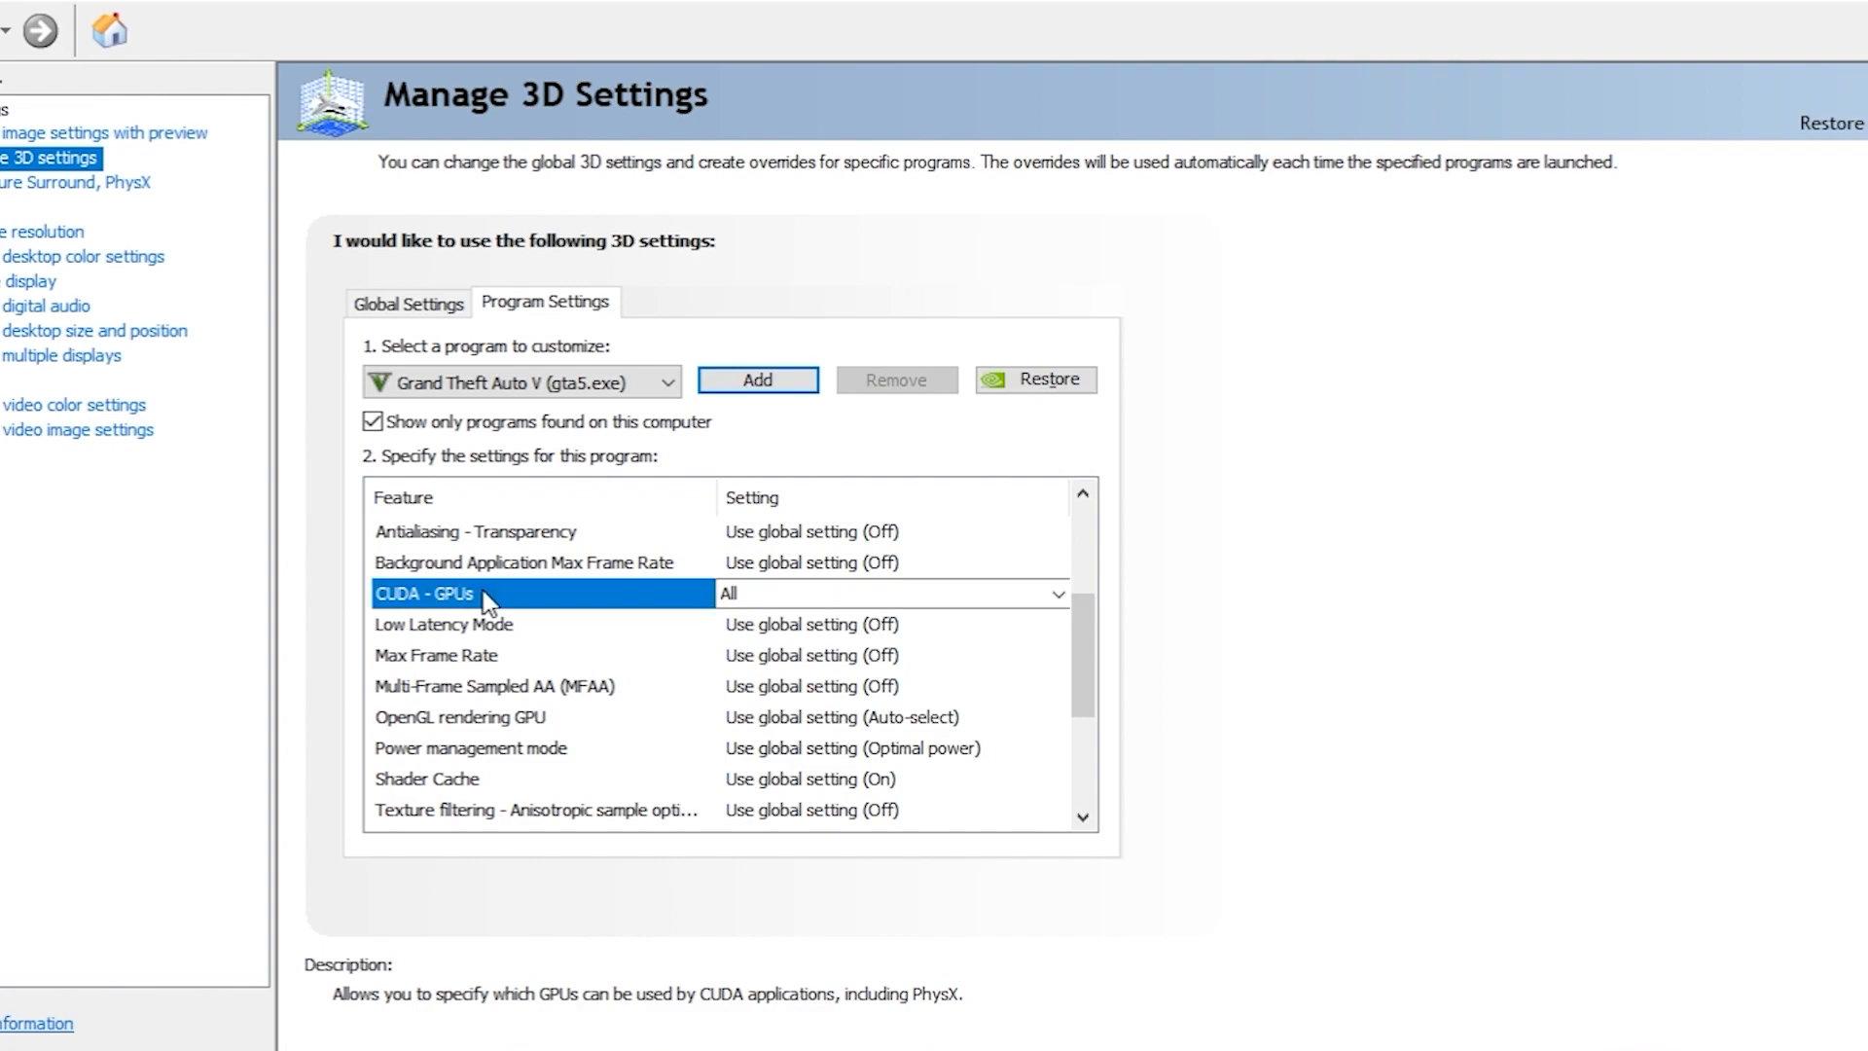
# - Set CUDA - GPUs for Grand Theft Auto V to use only the GeForce GTX 1050 Ti
pyautogui.click(1053, 593)
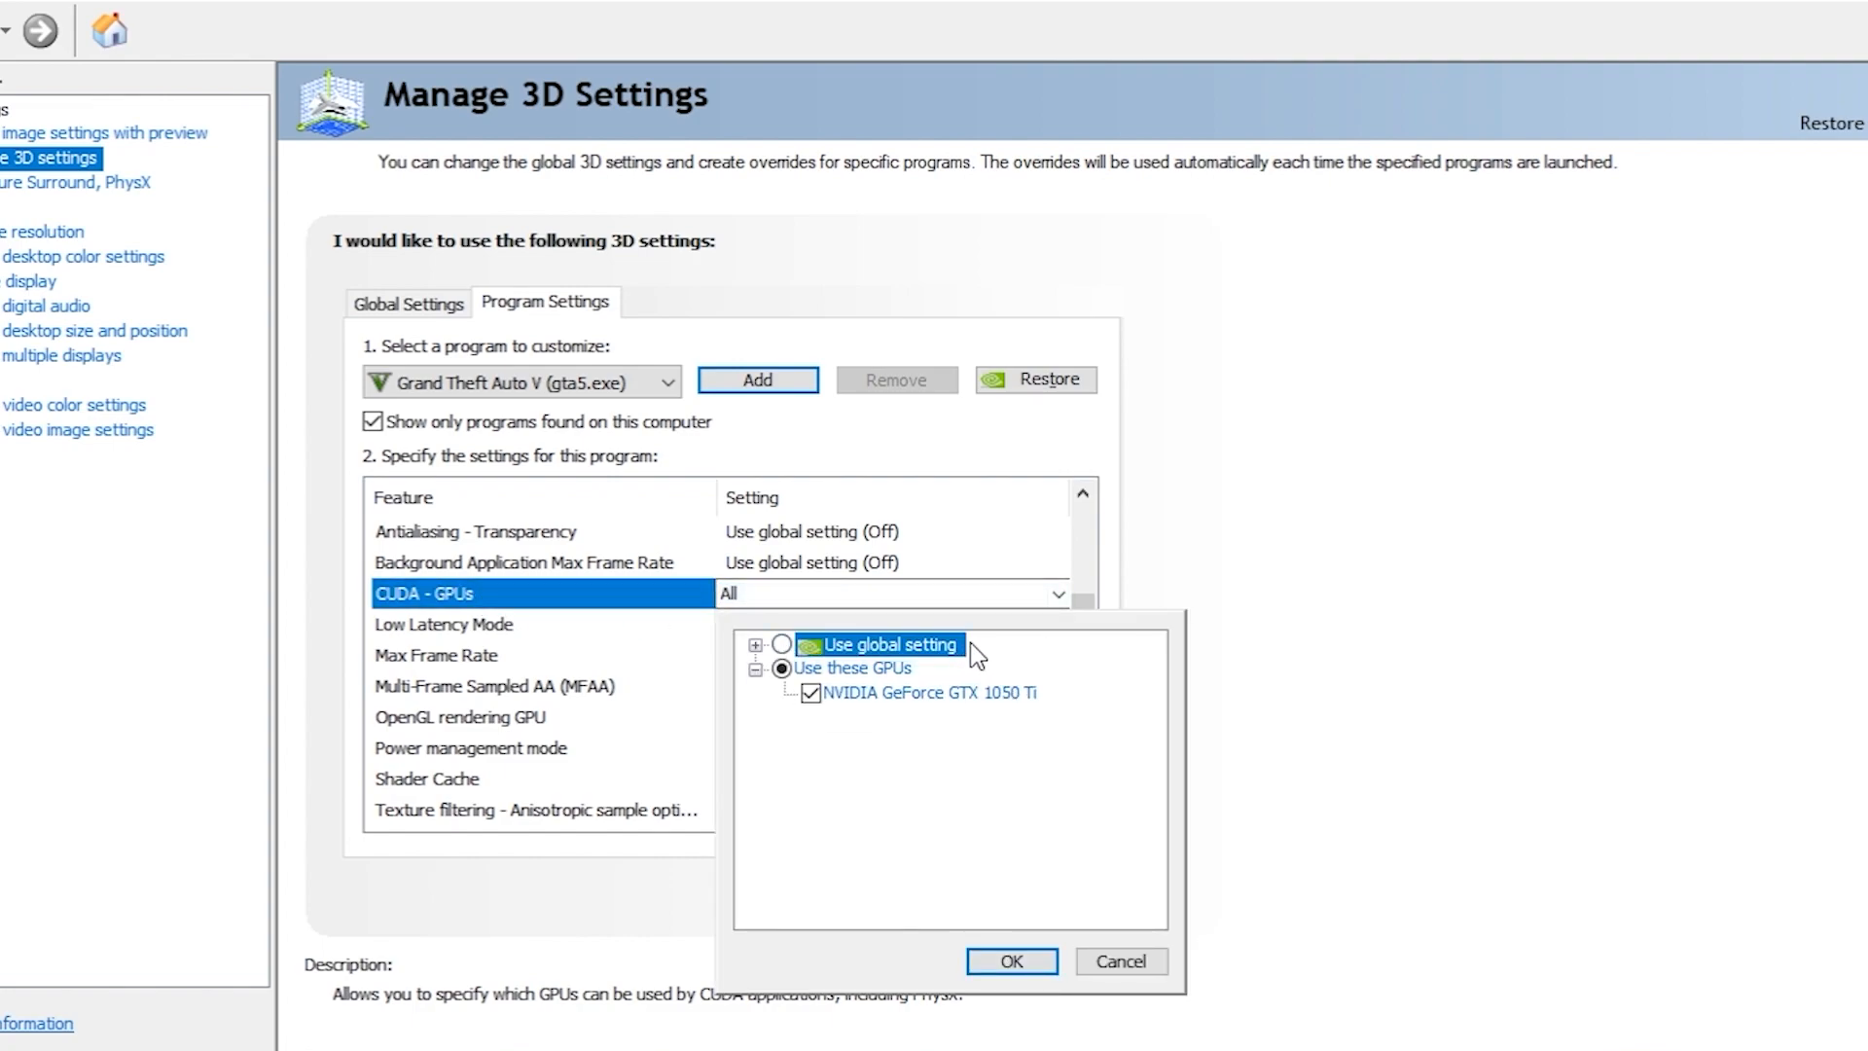
pyautogui.click(784, 644)
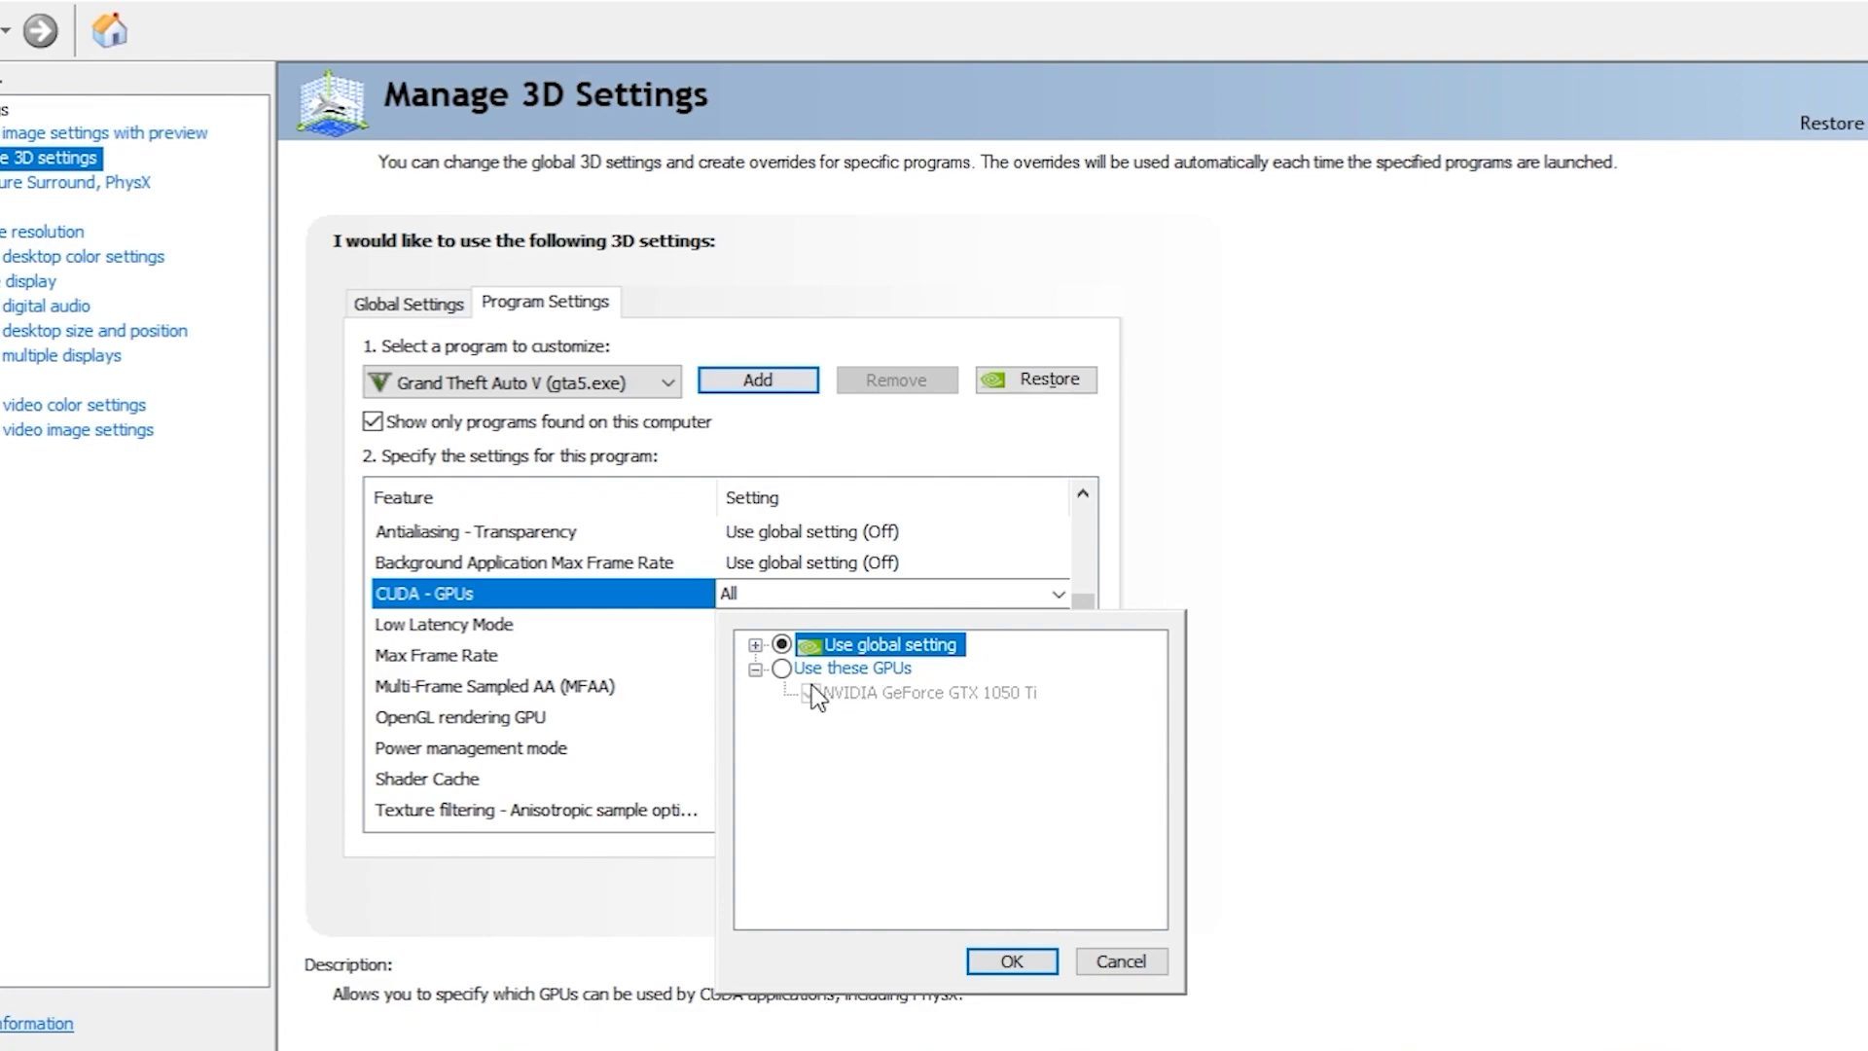
pyautogui.click(782, 667)
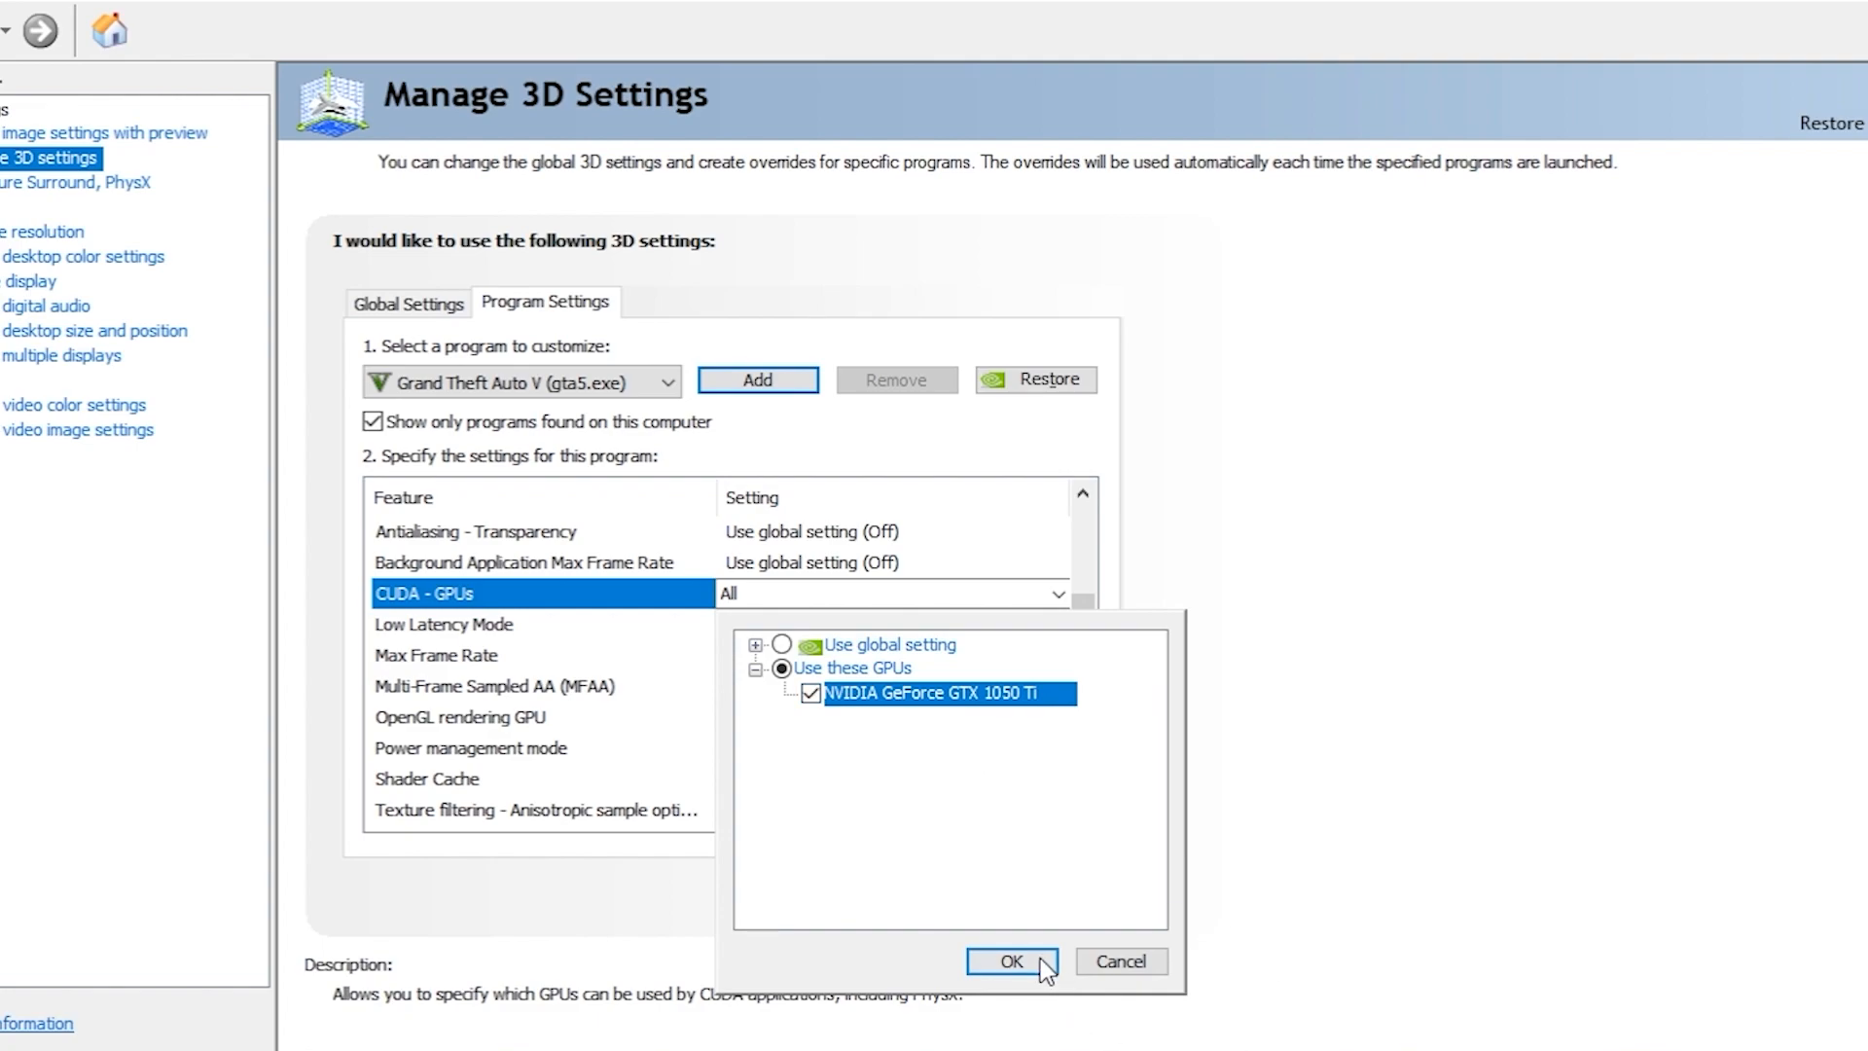
pyautogui.click(1012, 961)
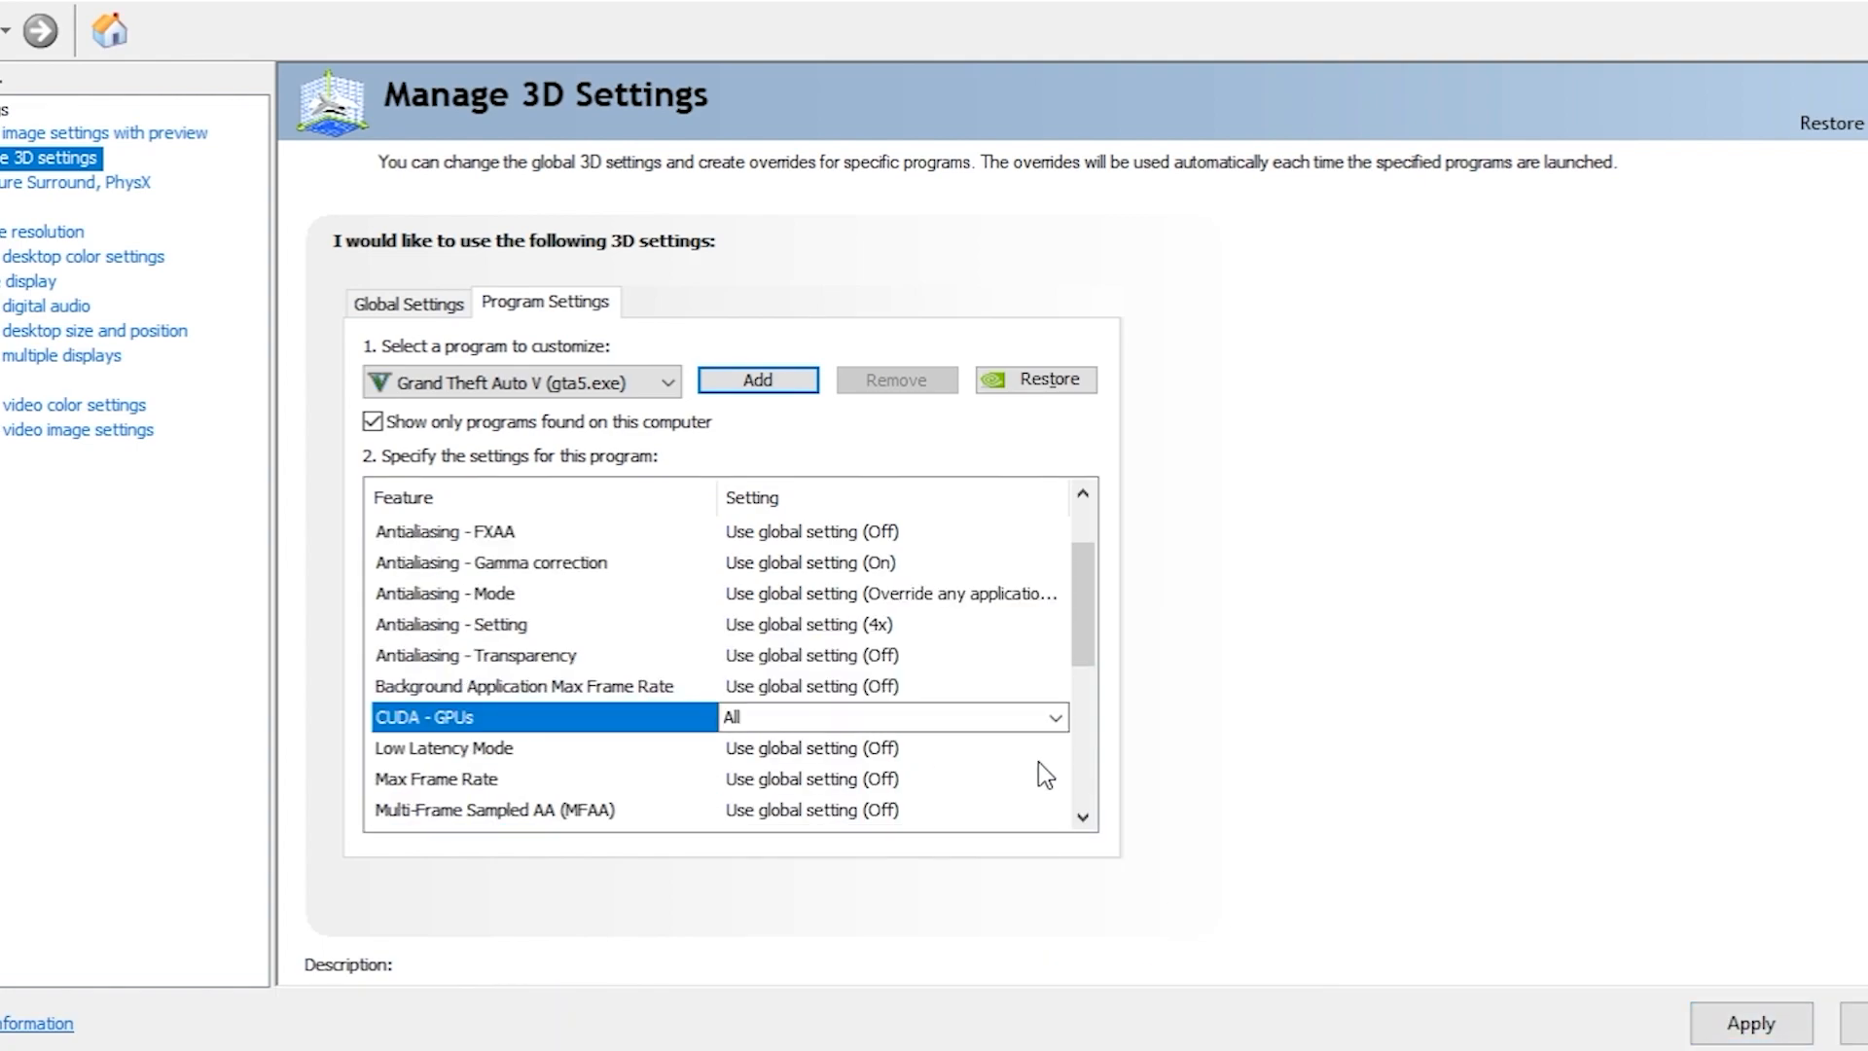
pyautogui.scroll(-3)
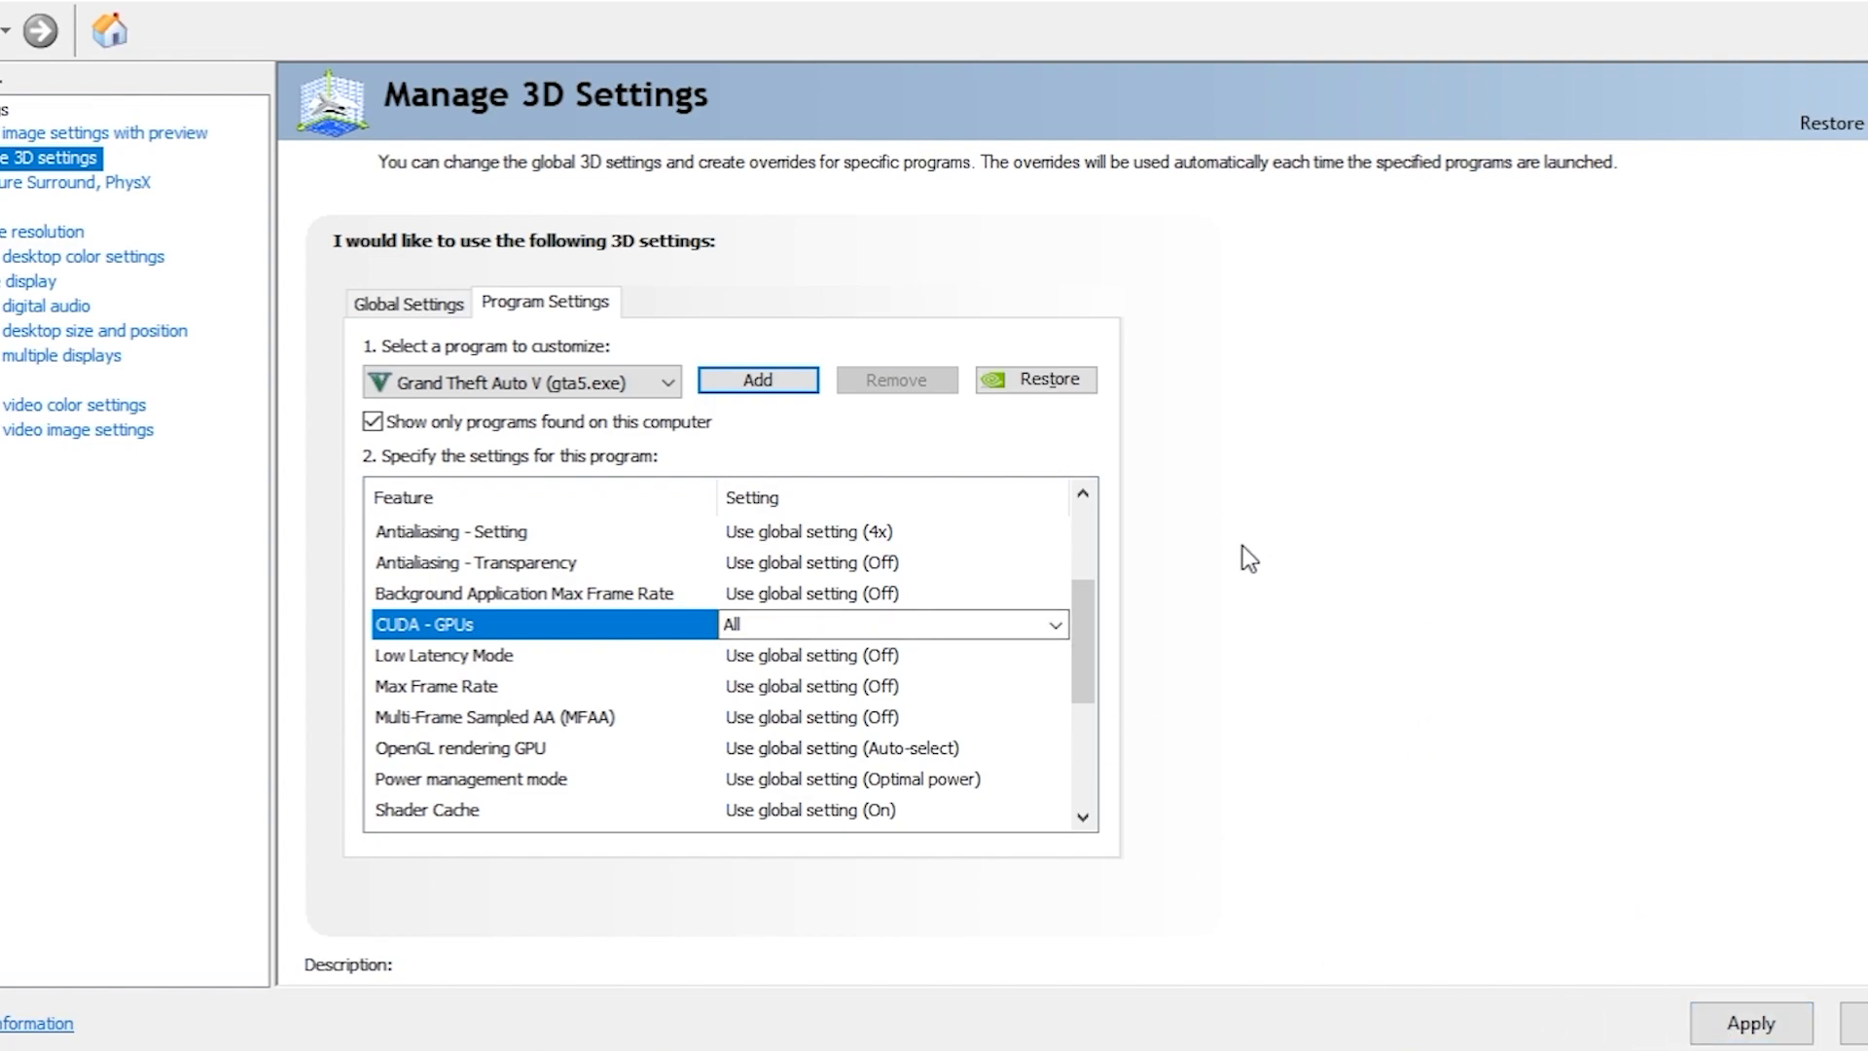
pyautogui.moveTo(1212, 455)
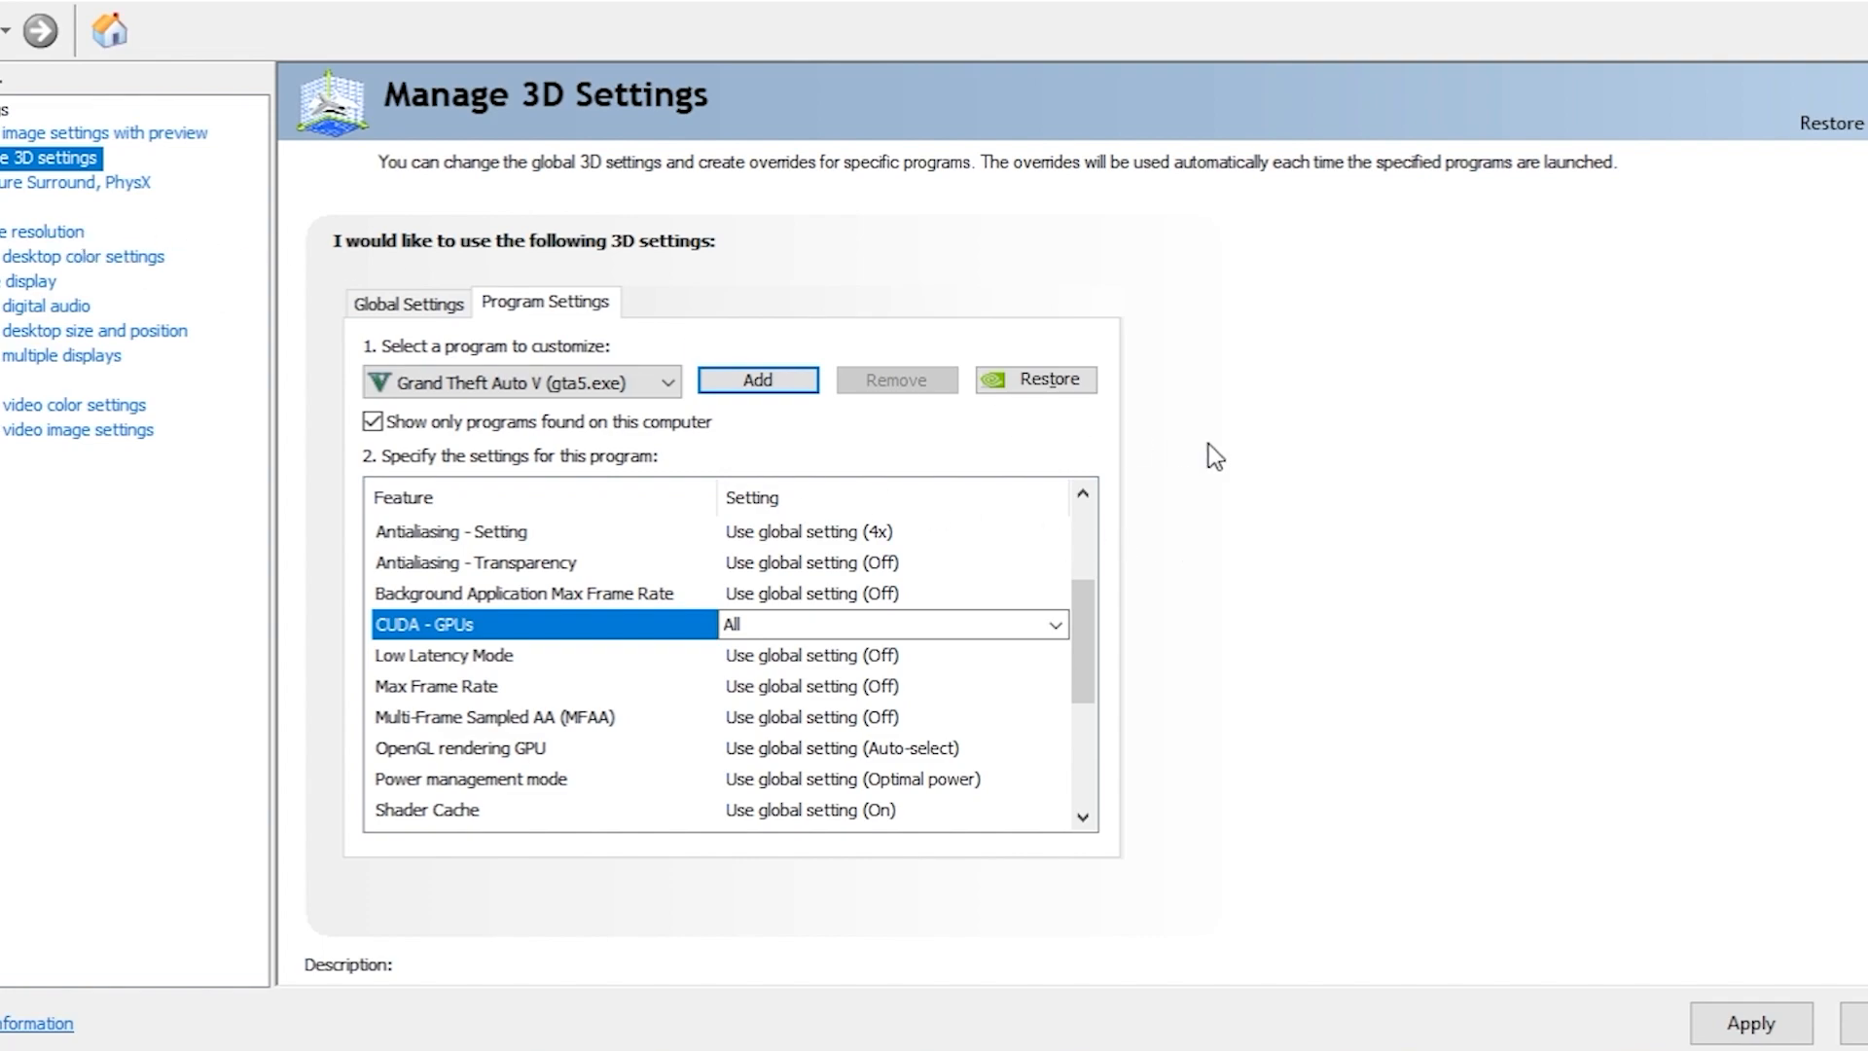
pyautogui.moveTo(107, 132)
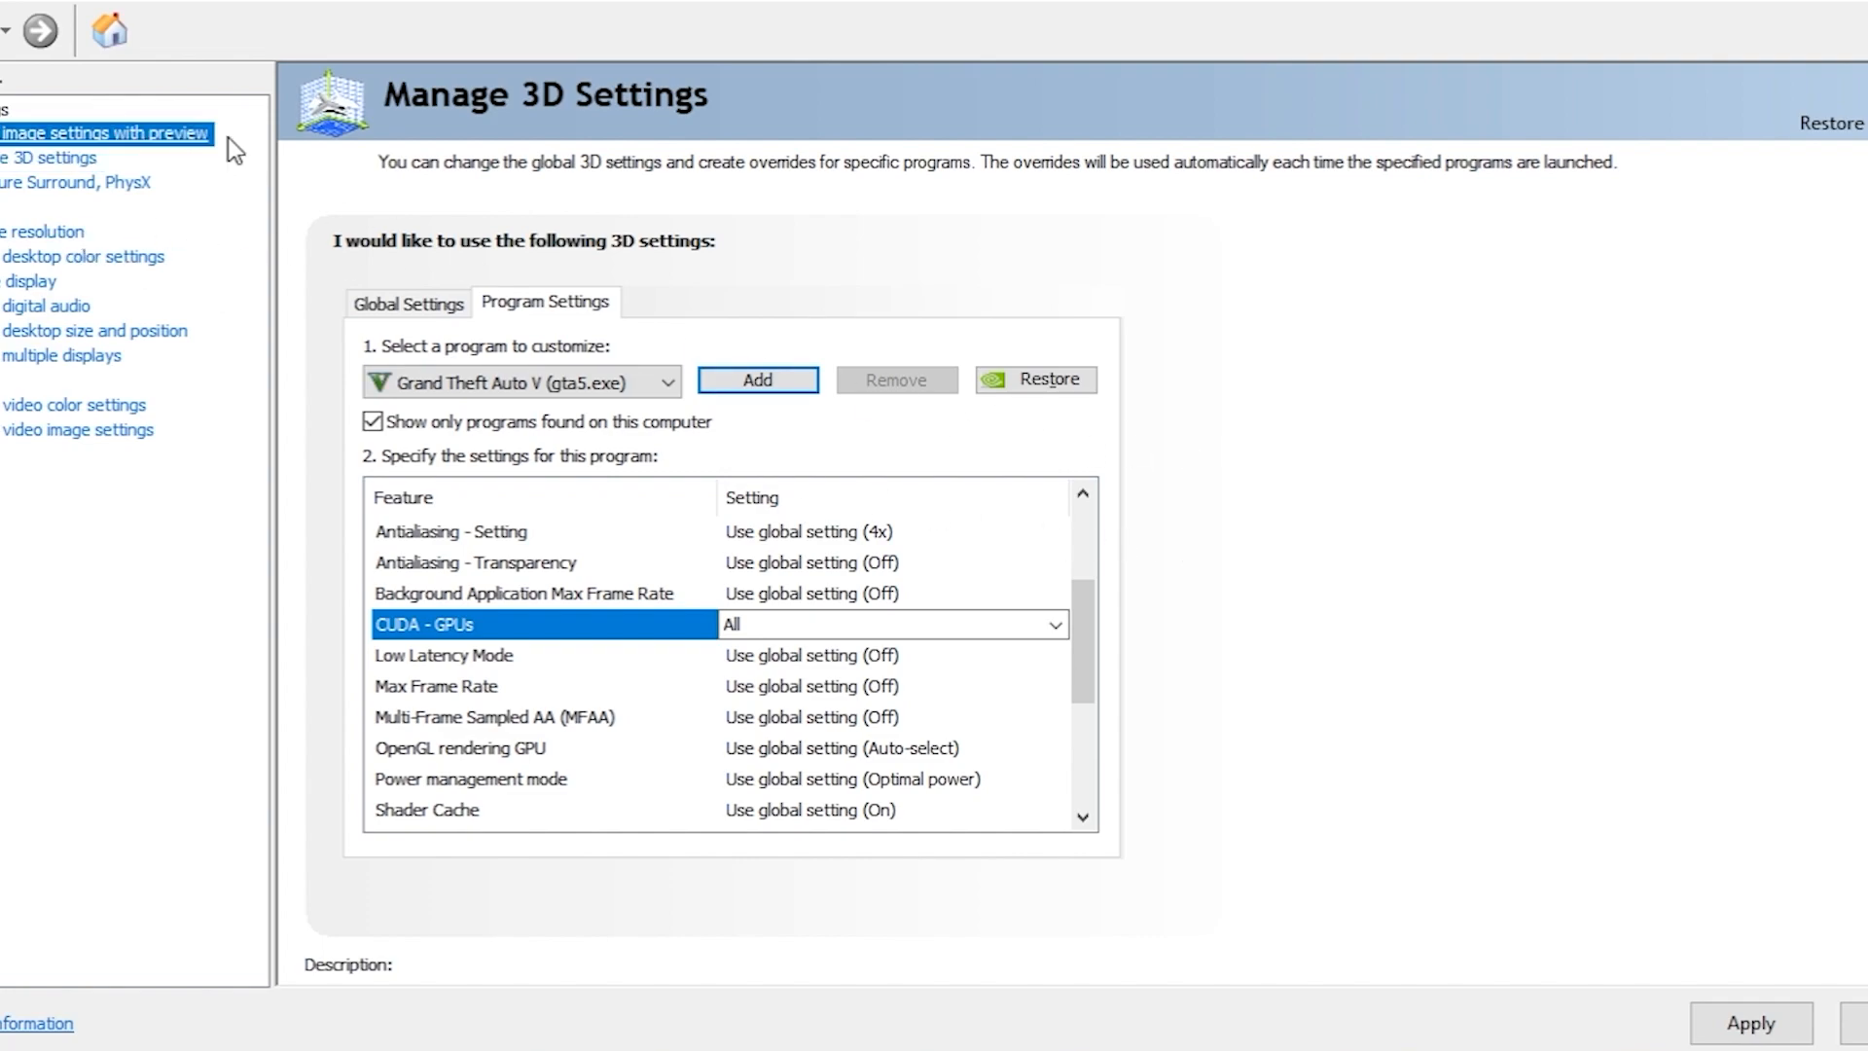
pyautogui.click(103, 133)
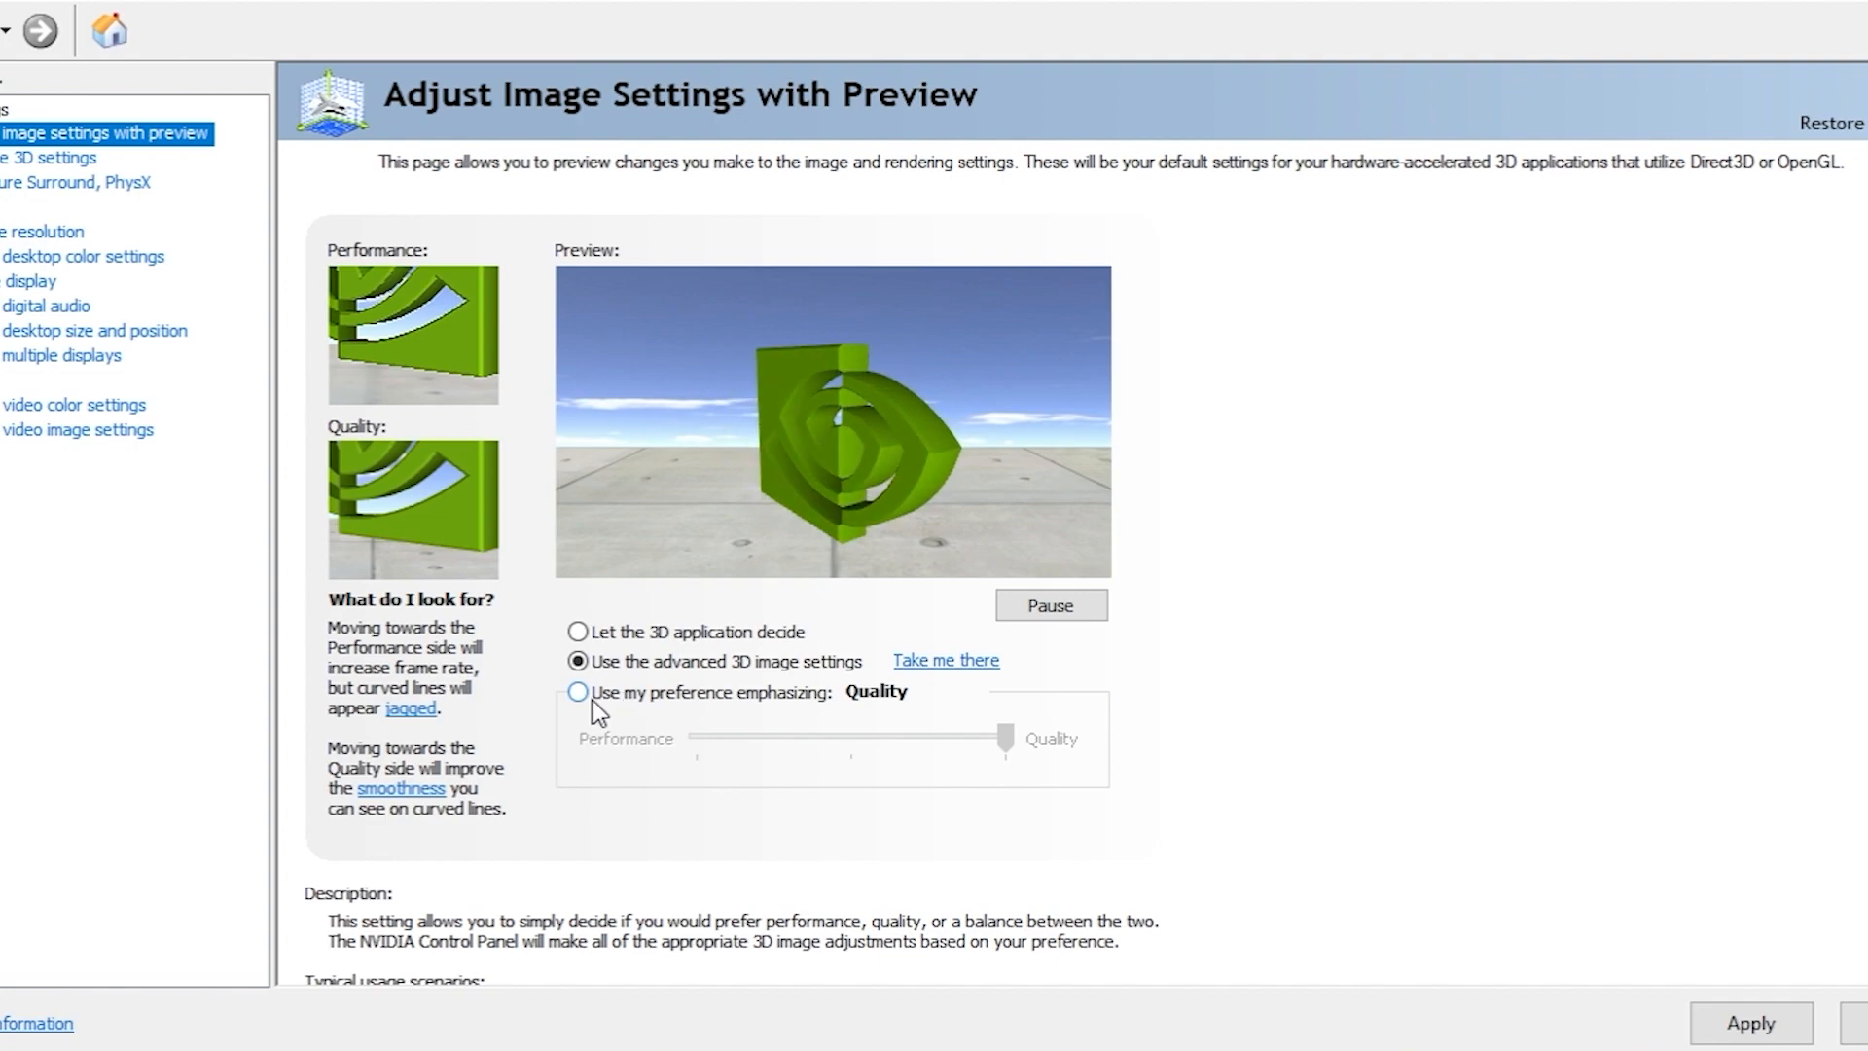
# - Set image settings to my preference with the slider fully on Performance
pyautogui.click(578, 692)
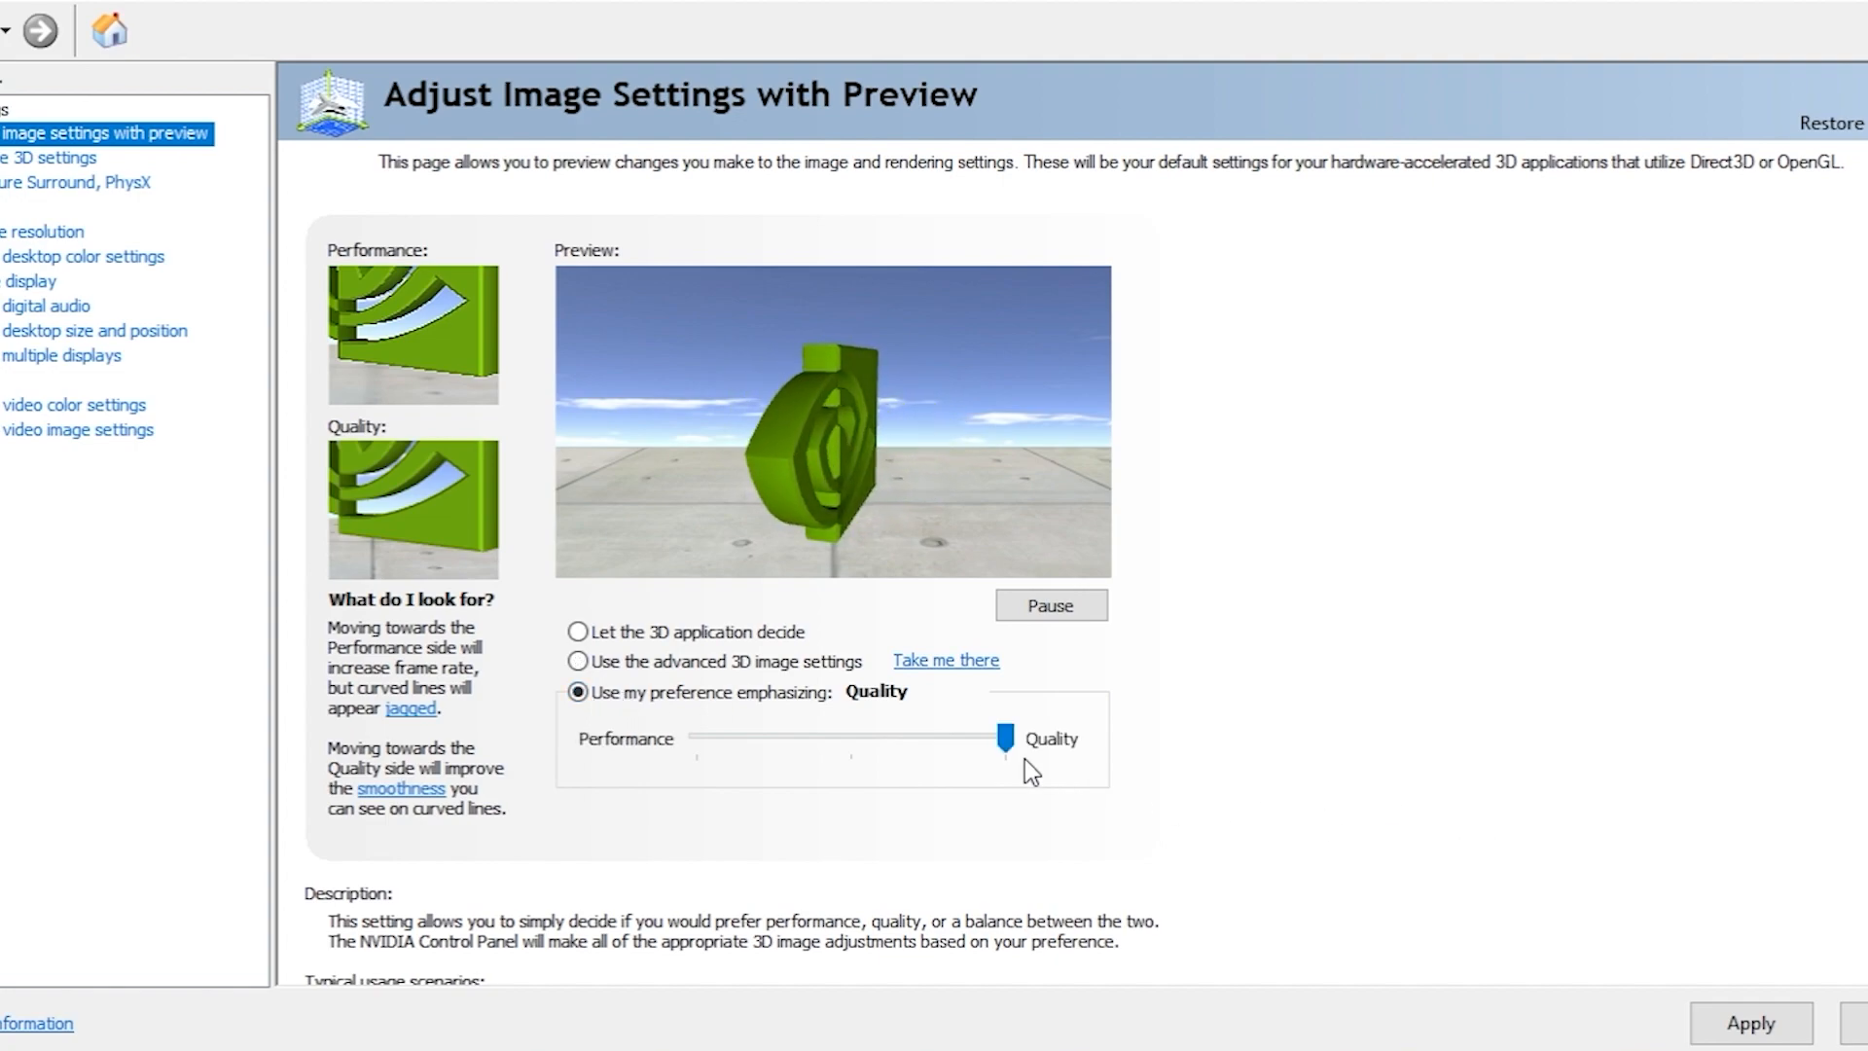
pyautogui.moveTo(1004, 737); pyautogui.dragTo(698, 738)
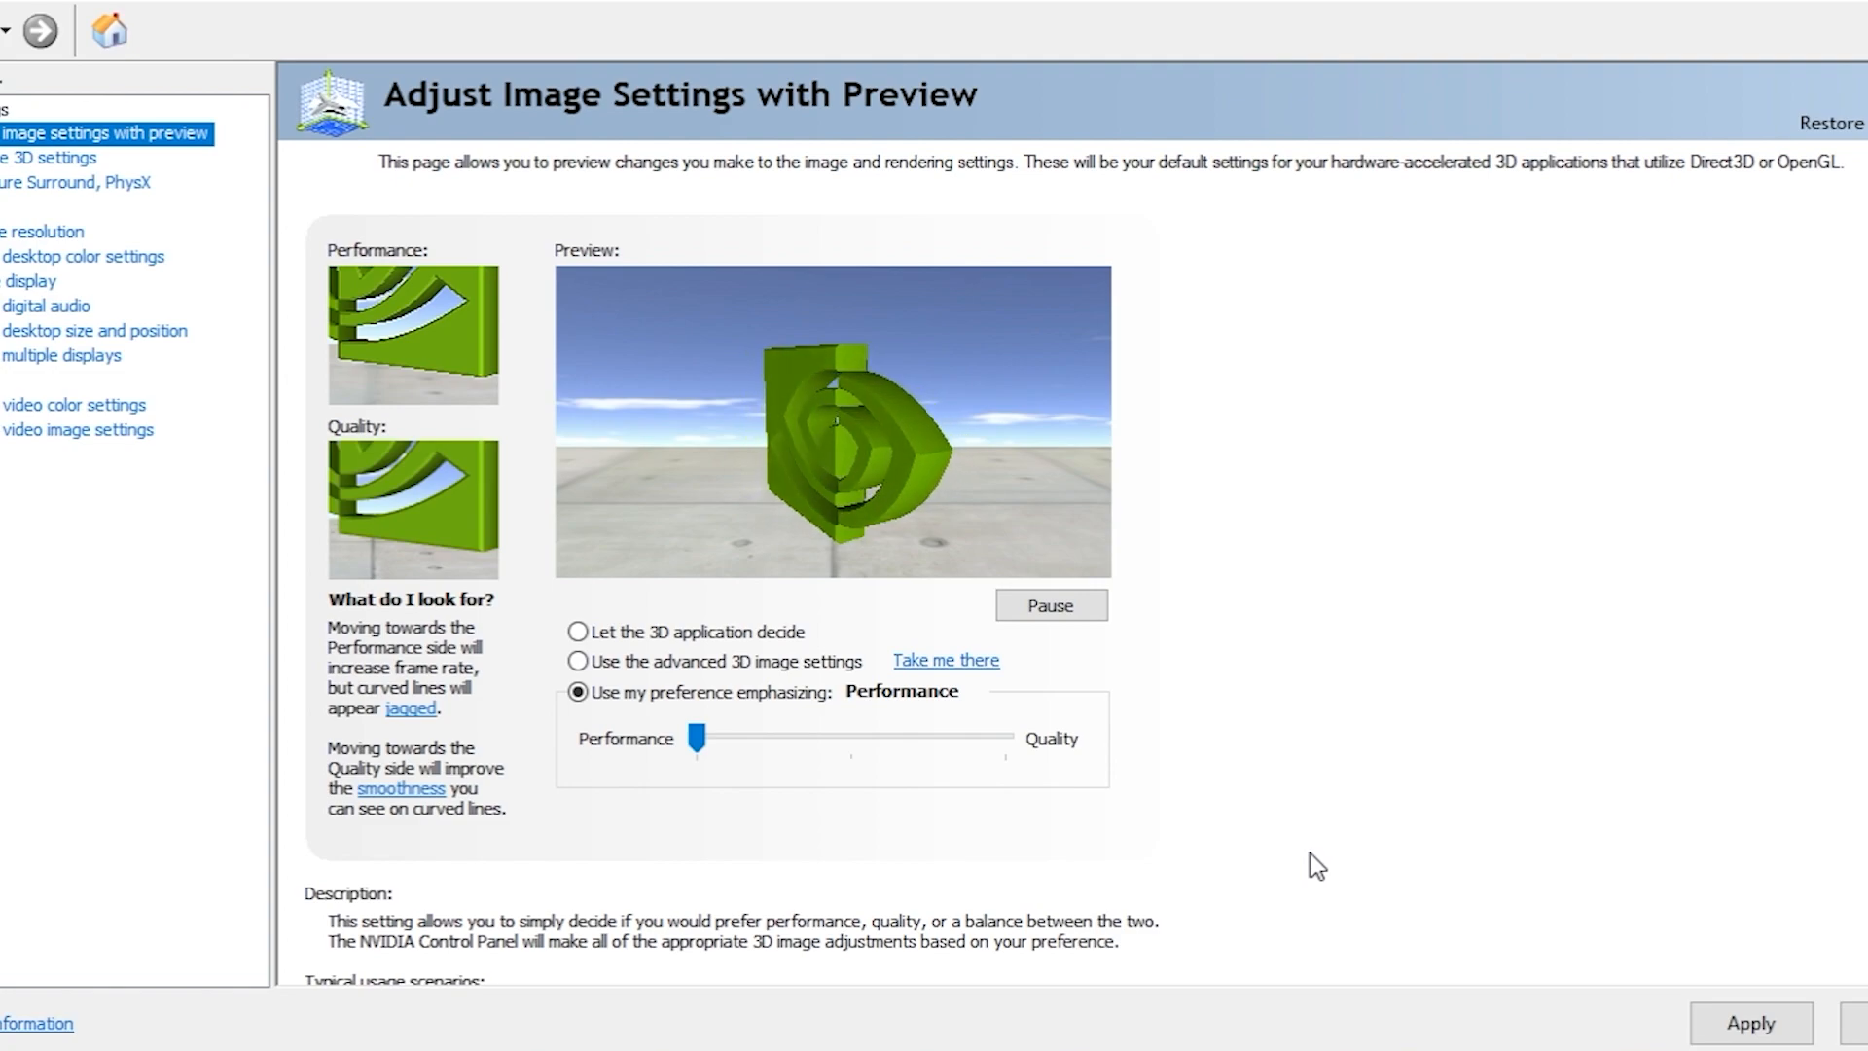
pyautogui.moveTo(1475, 644)
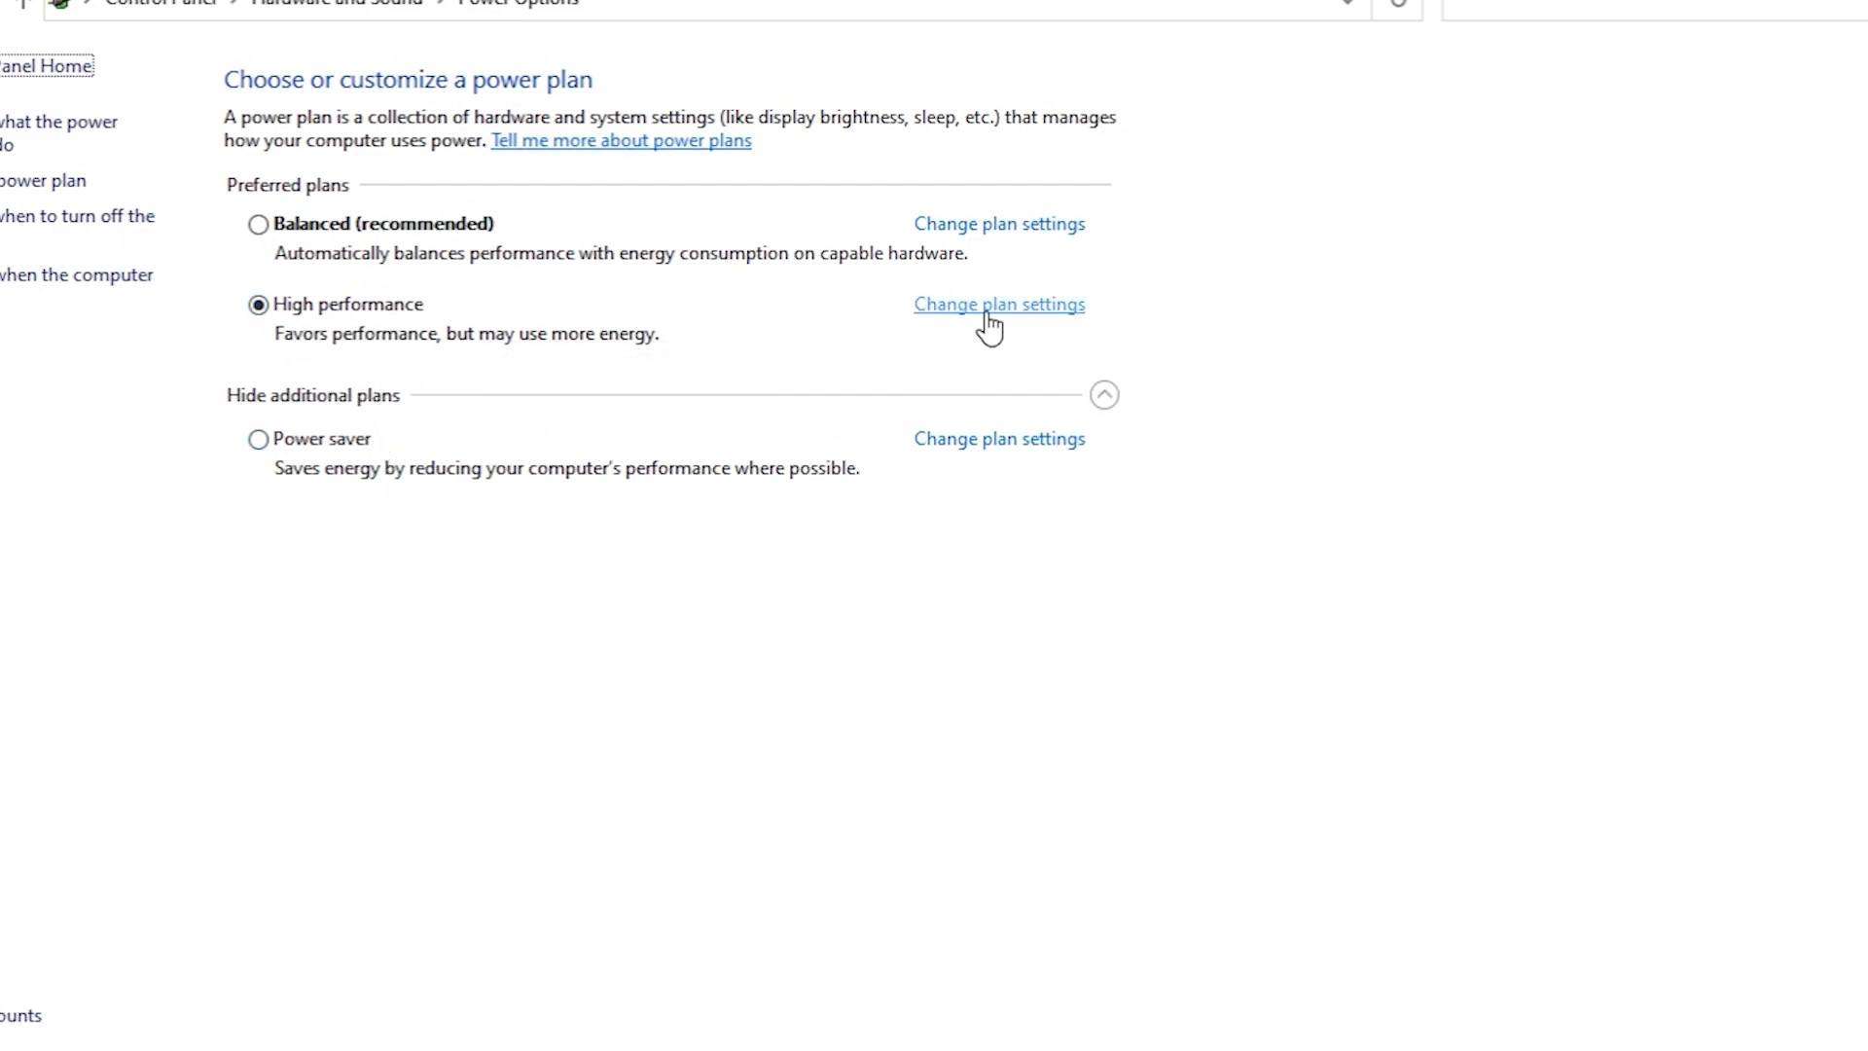
# - Open the High performance power plan's advanced power settings
pyautogui.click(998, 303)
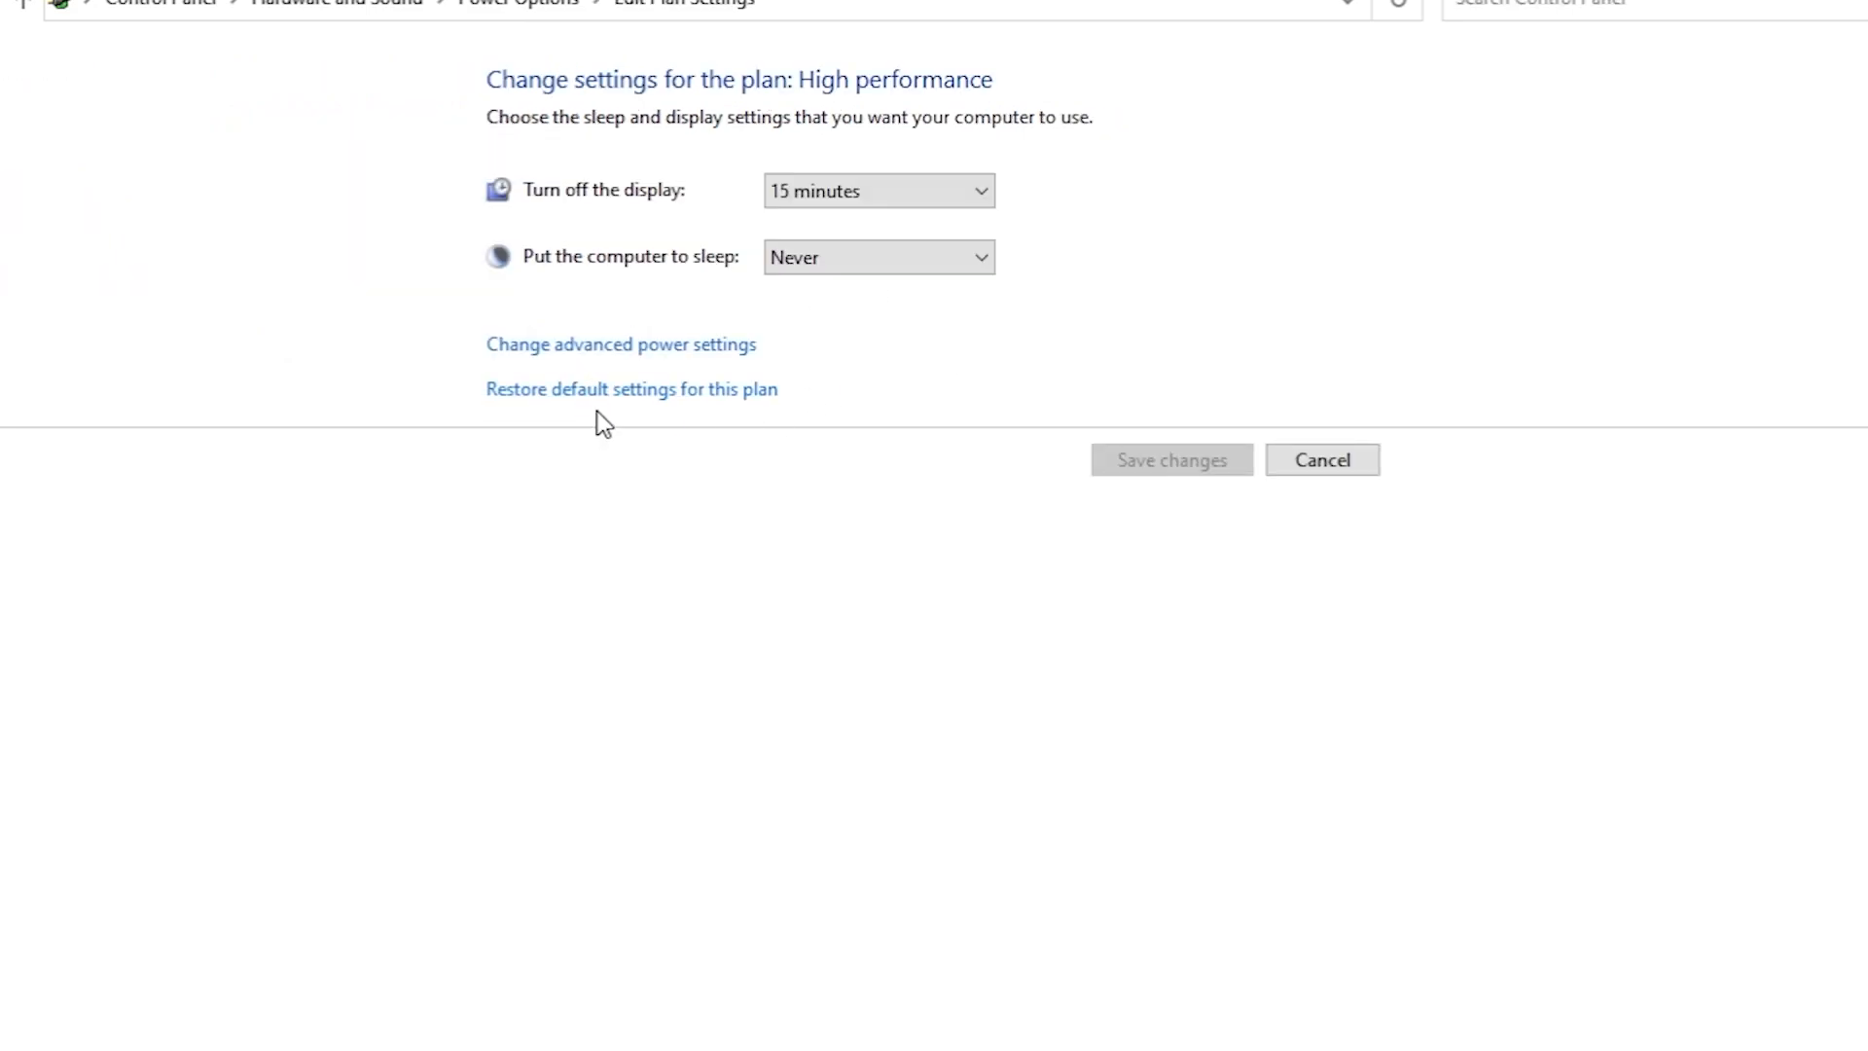
pyautogui.click(620, 345)
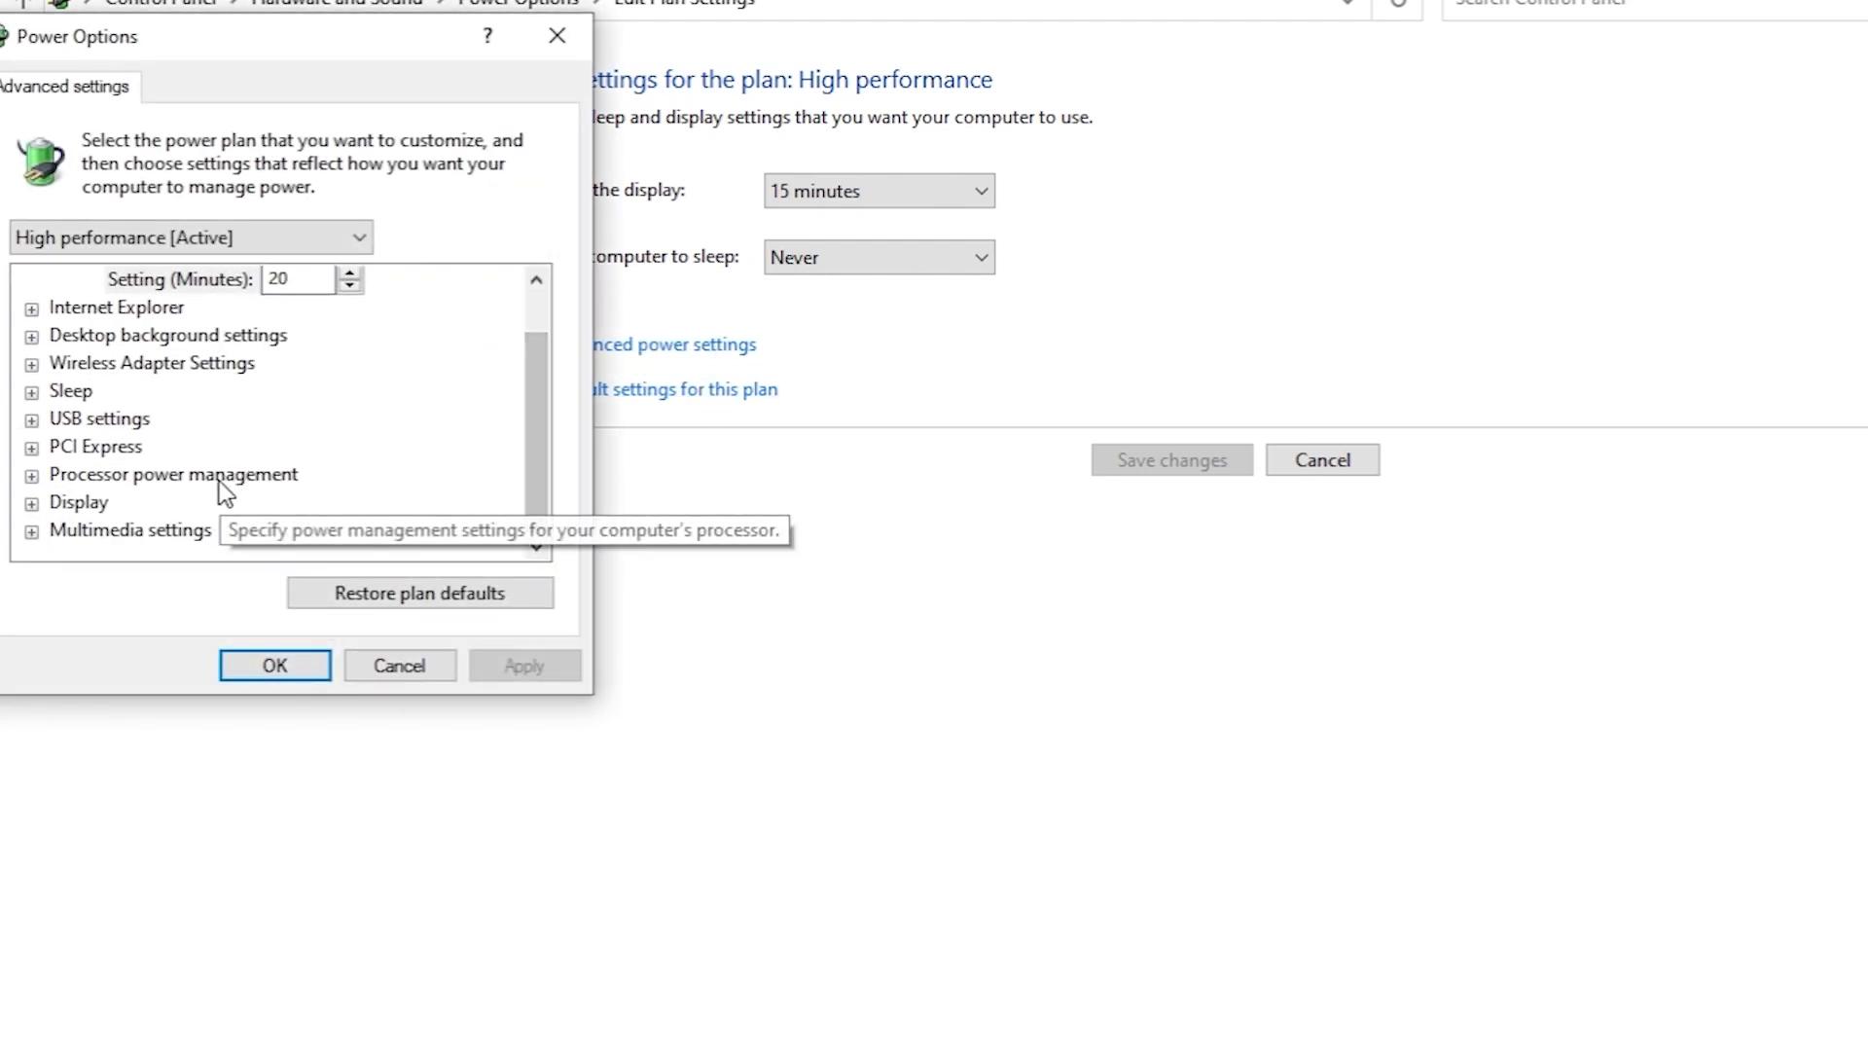
# - Set Minimum processor state to 100% under Processor power management and close the dialog
pyautogui.click(33, 473)
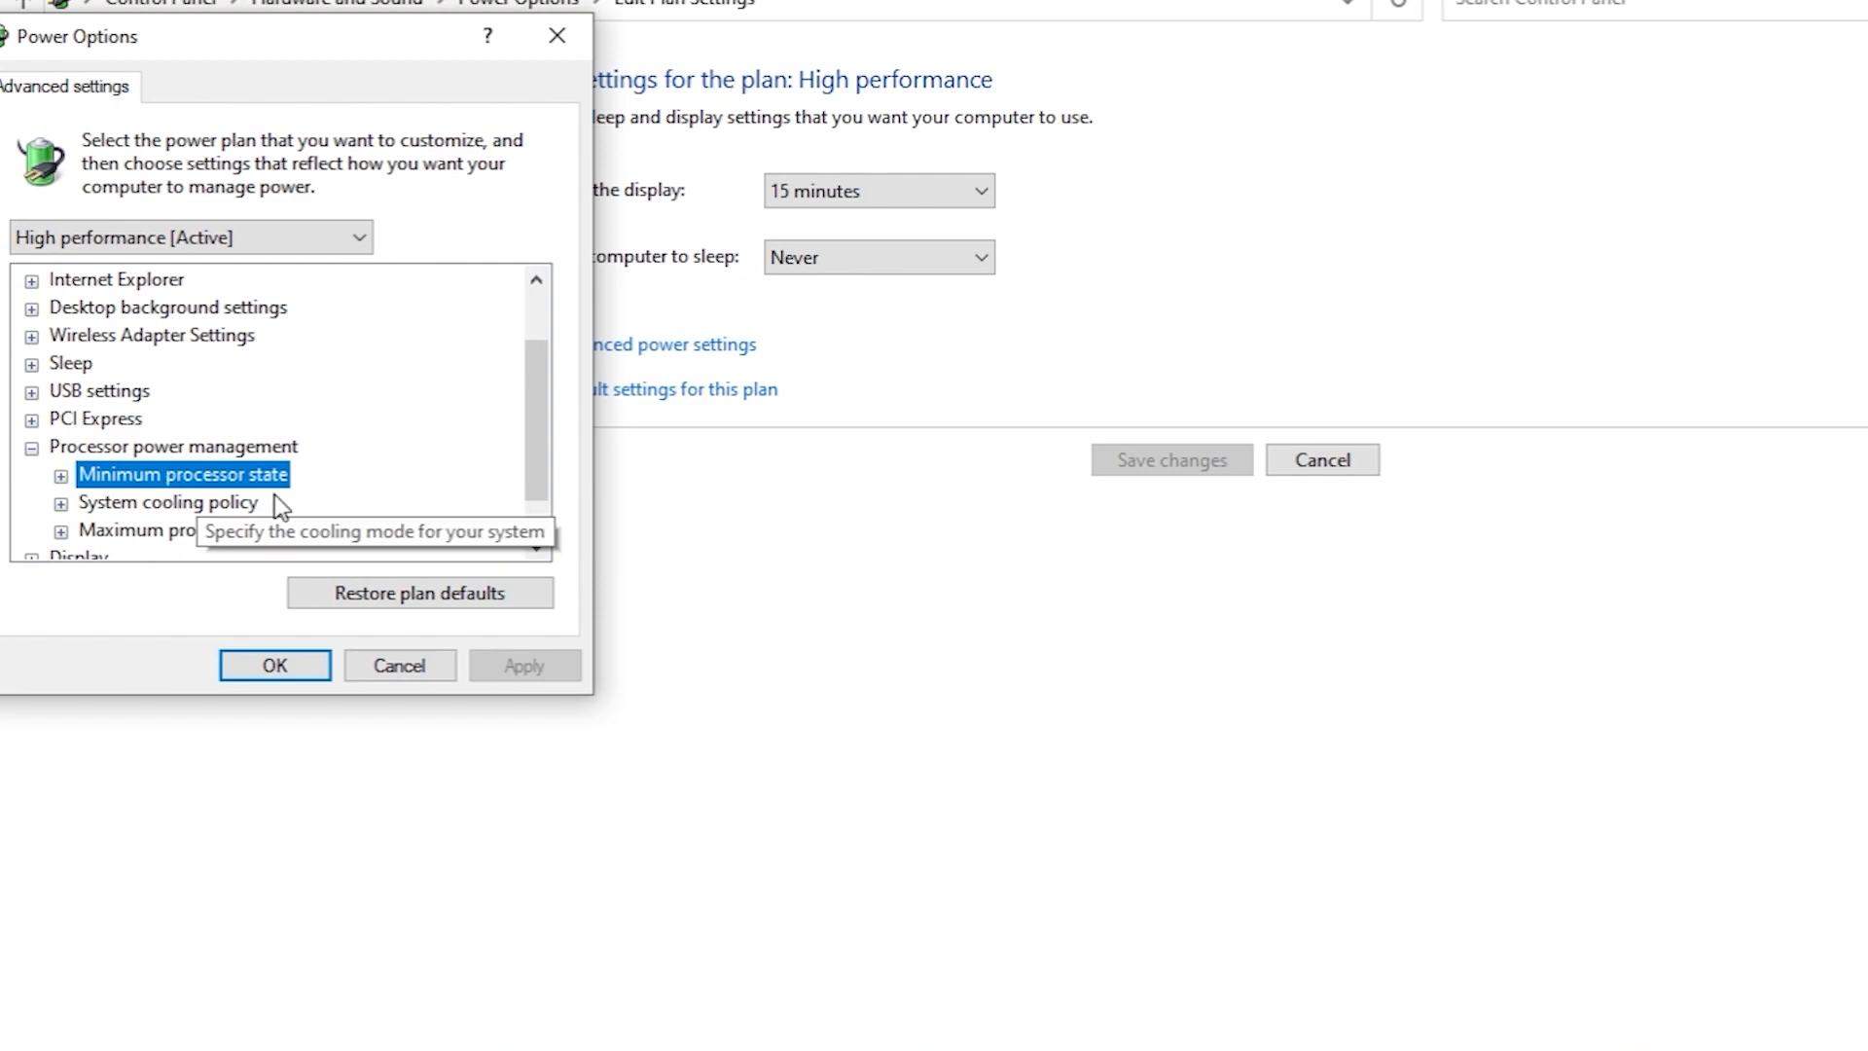
pyautogui.click(58, 473)
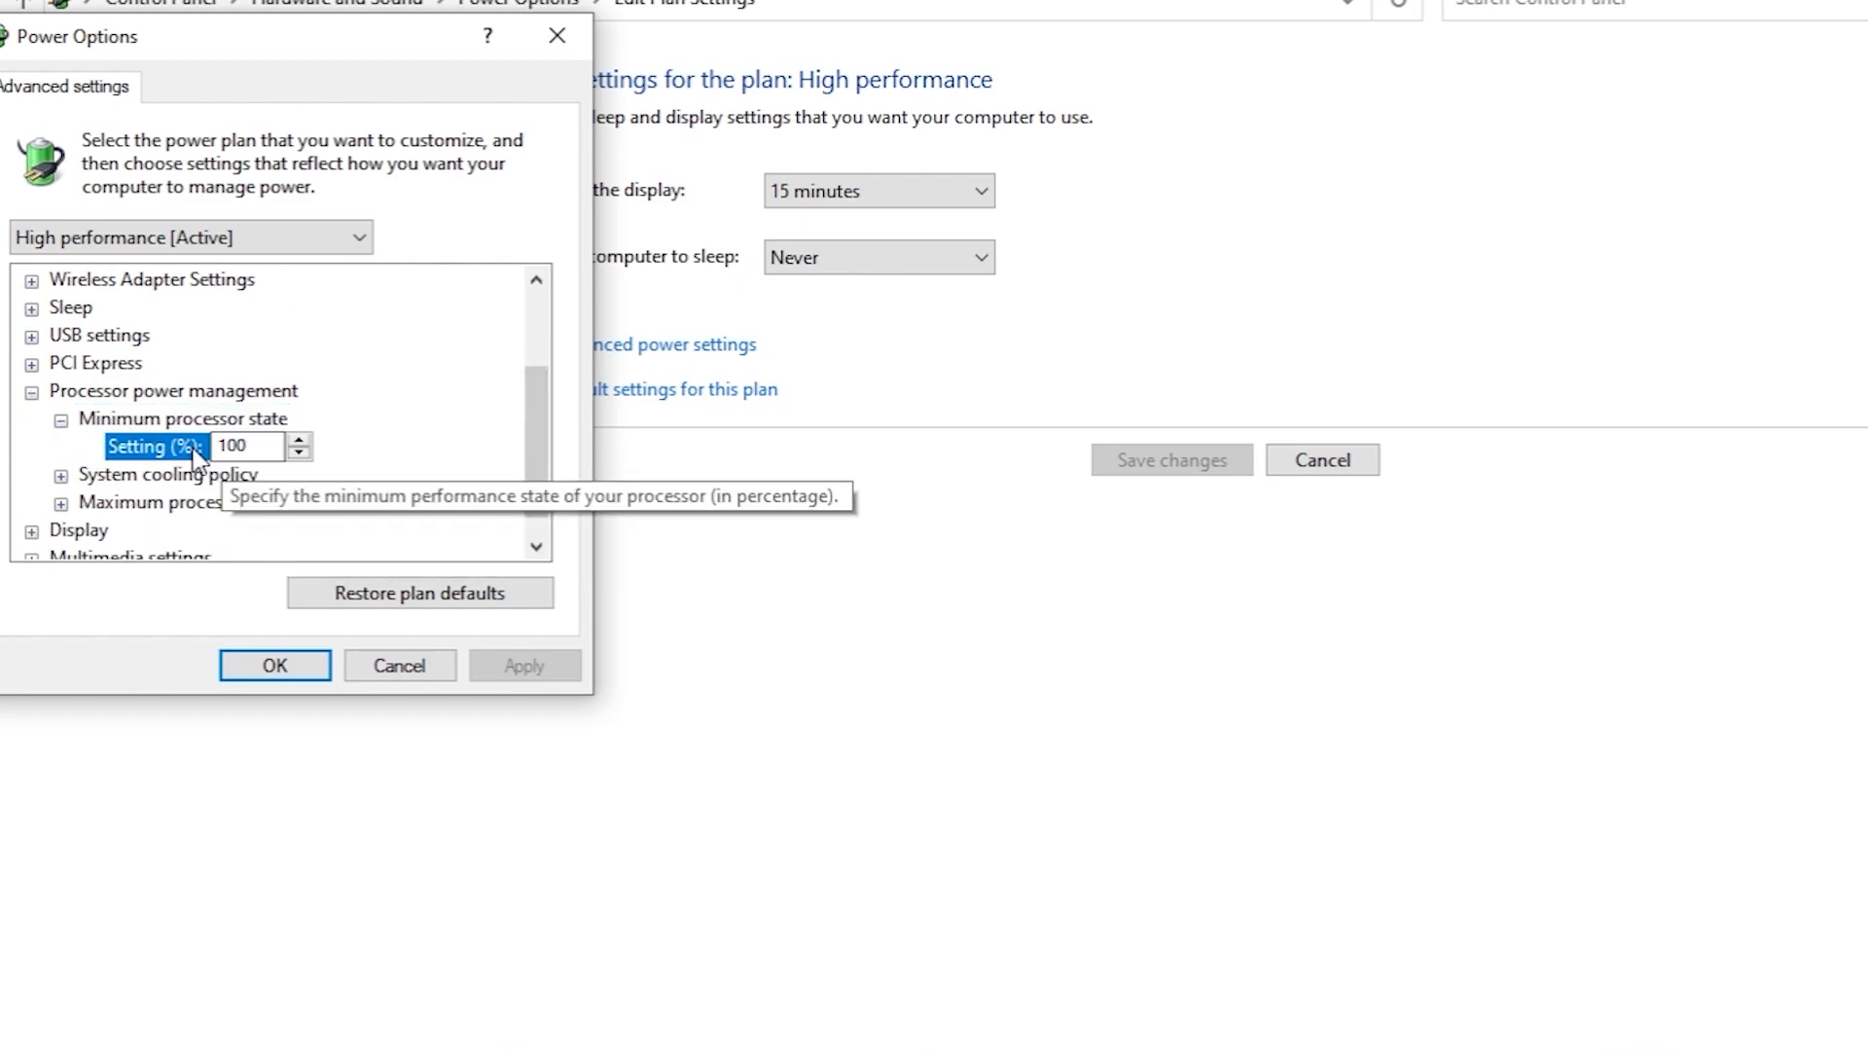
pyautogui.moveTo(286, 482)
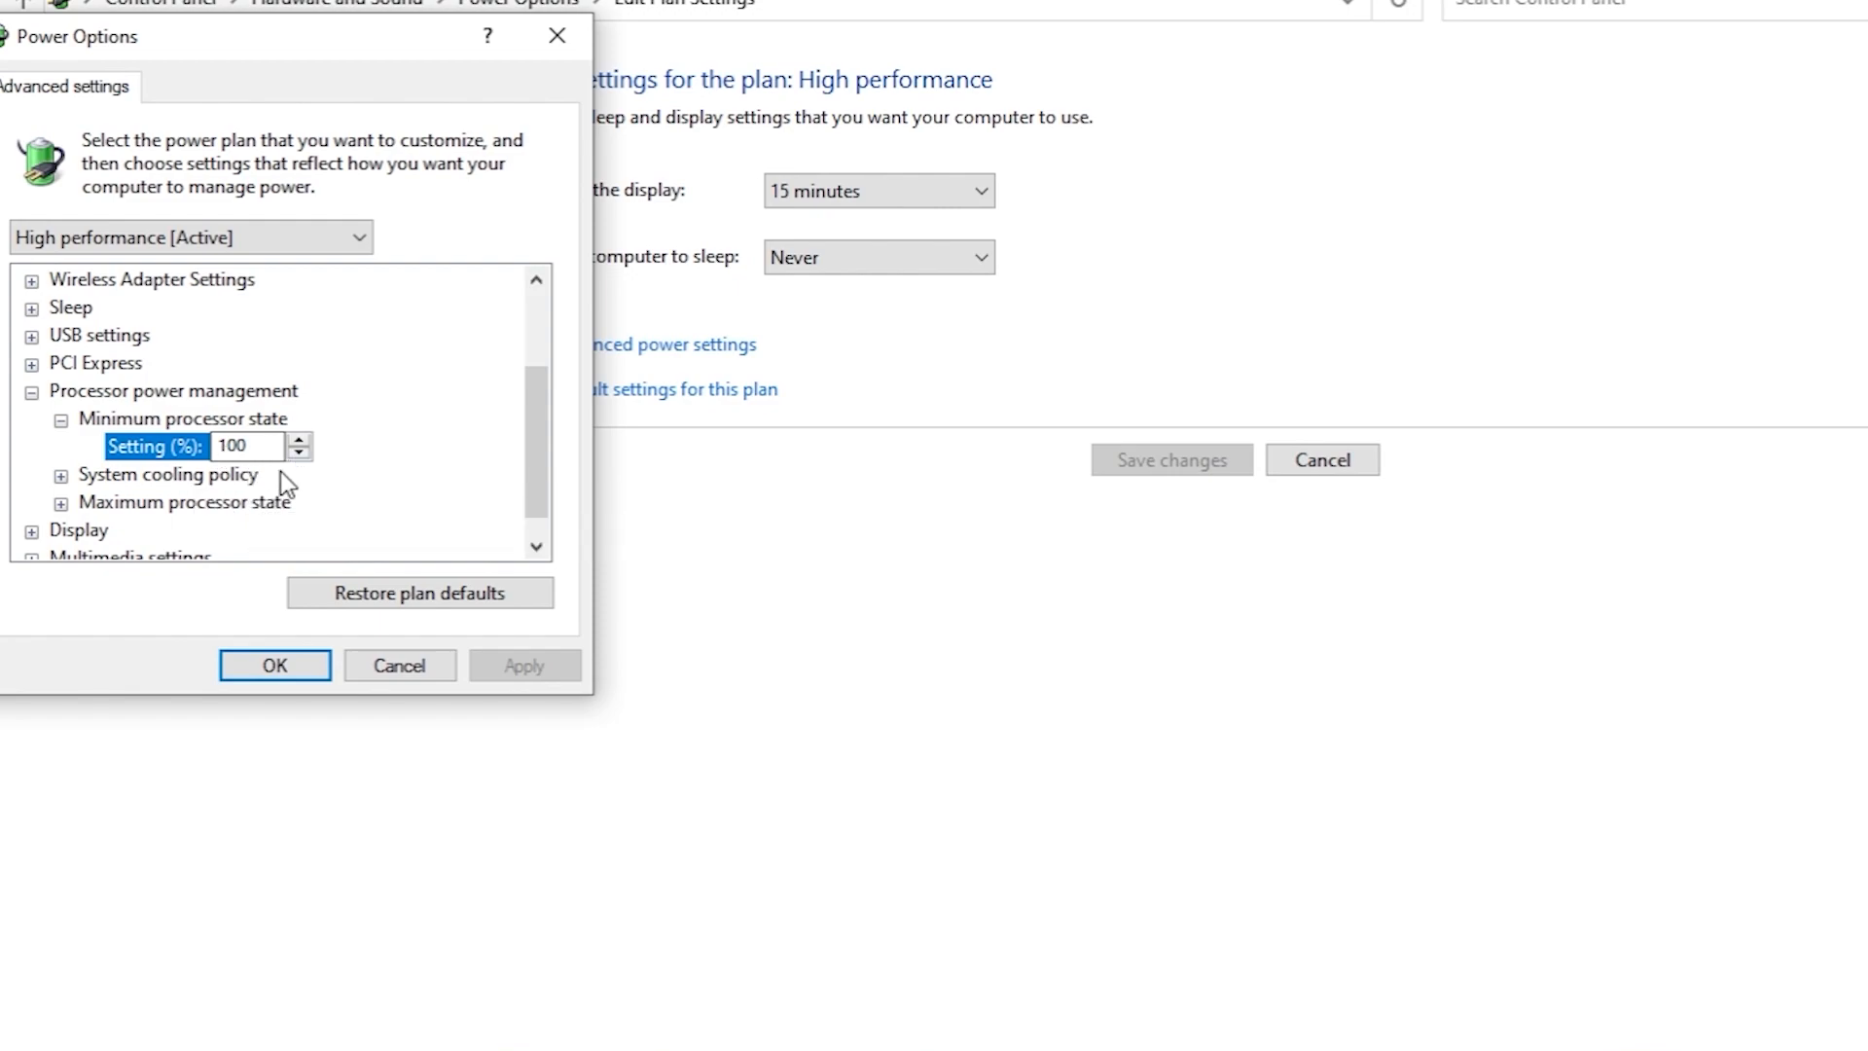
pyautogui.click(185, 502)
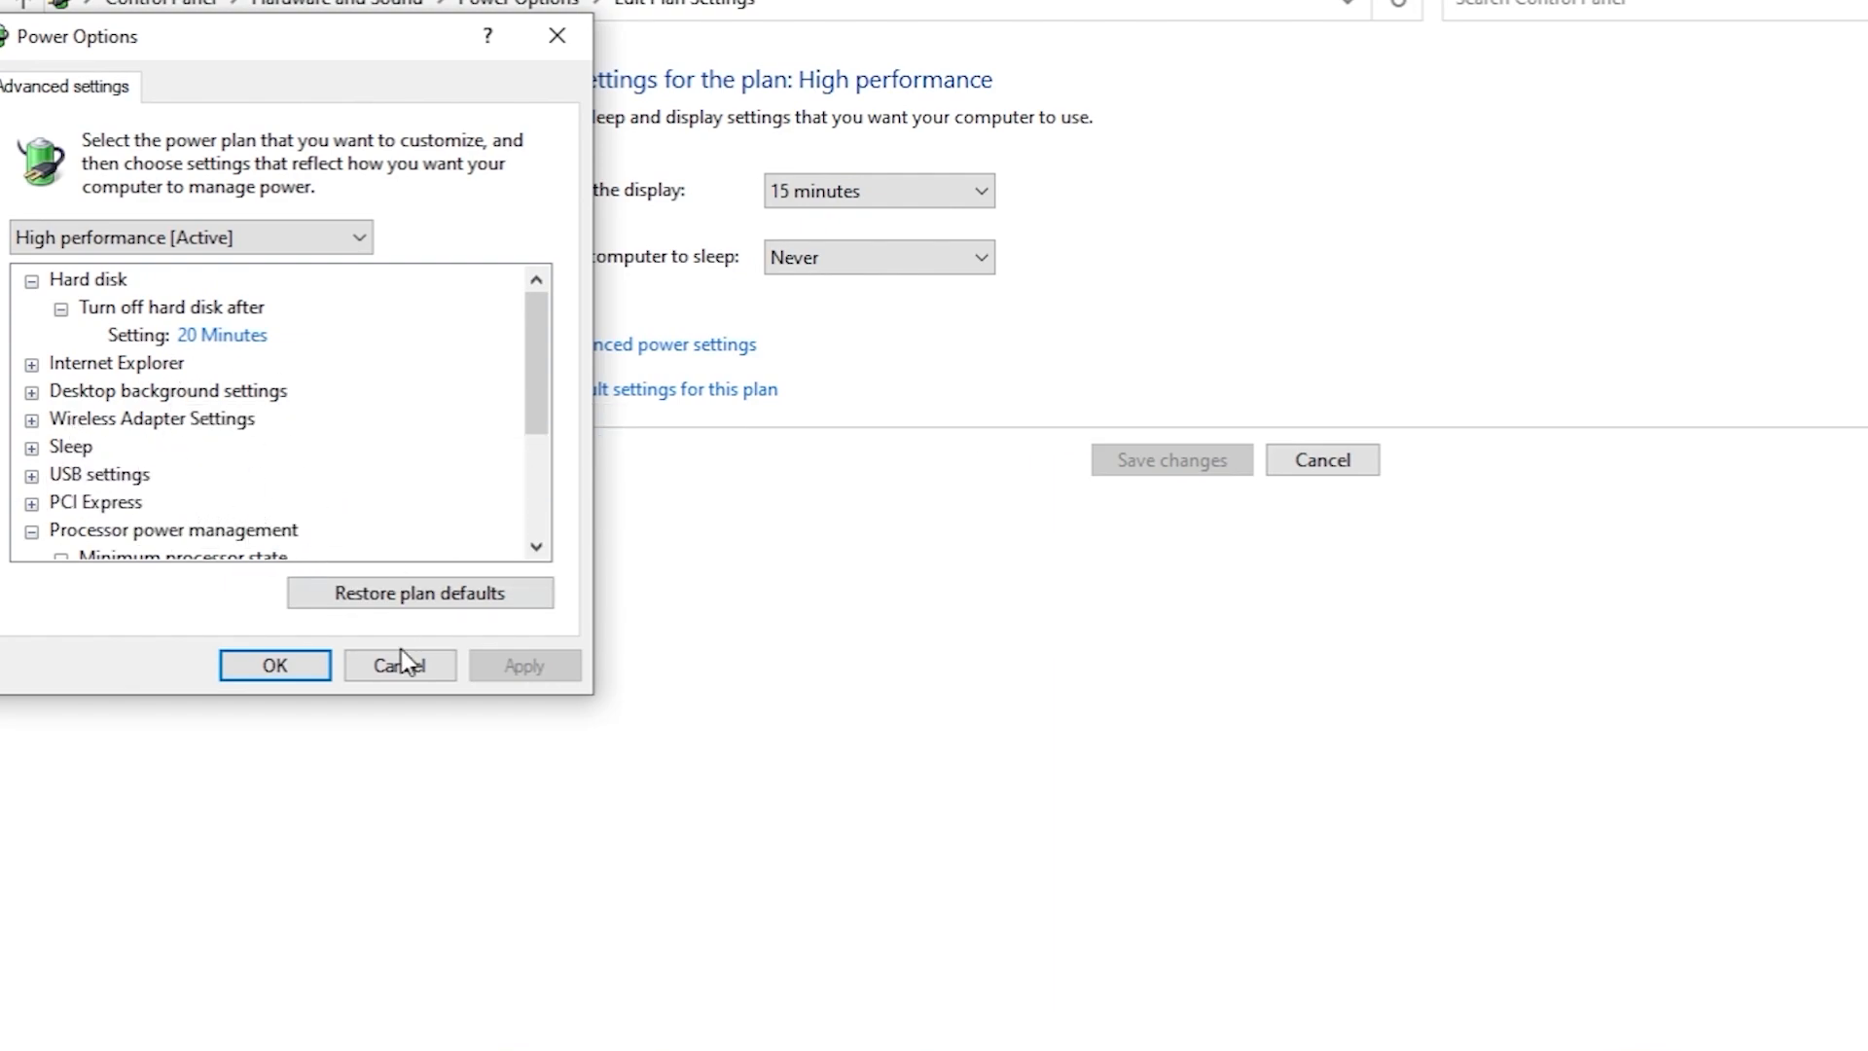
pyautogui.click(399, 666)
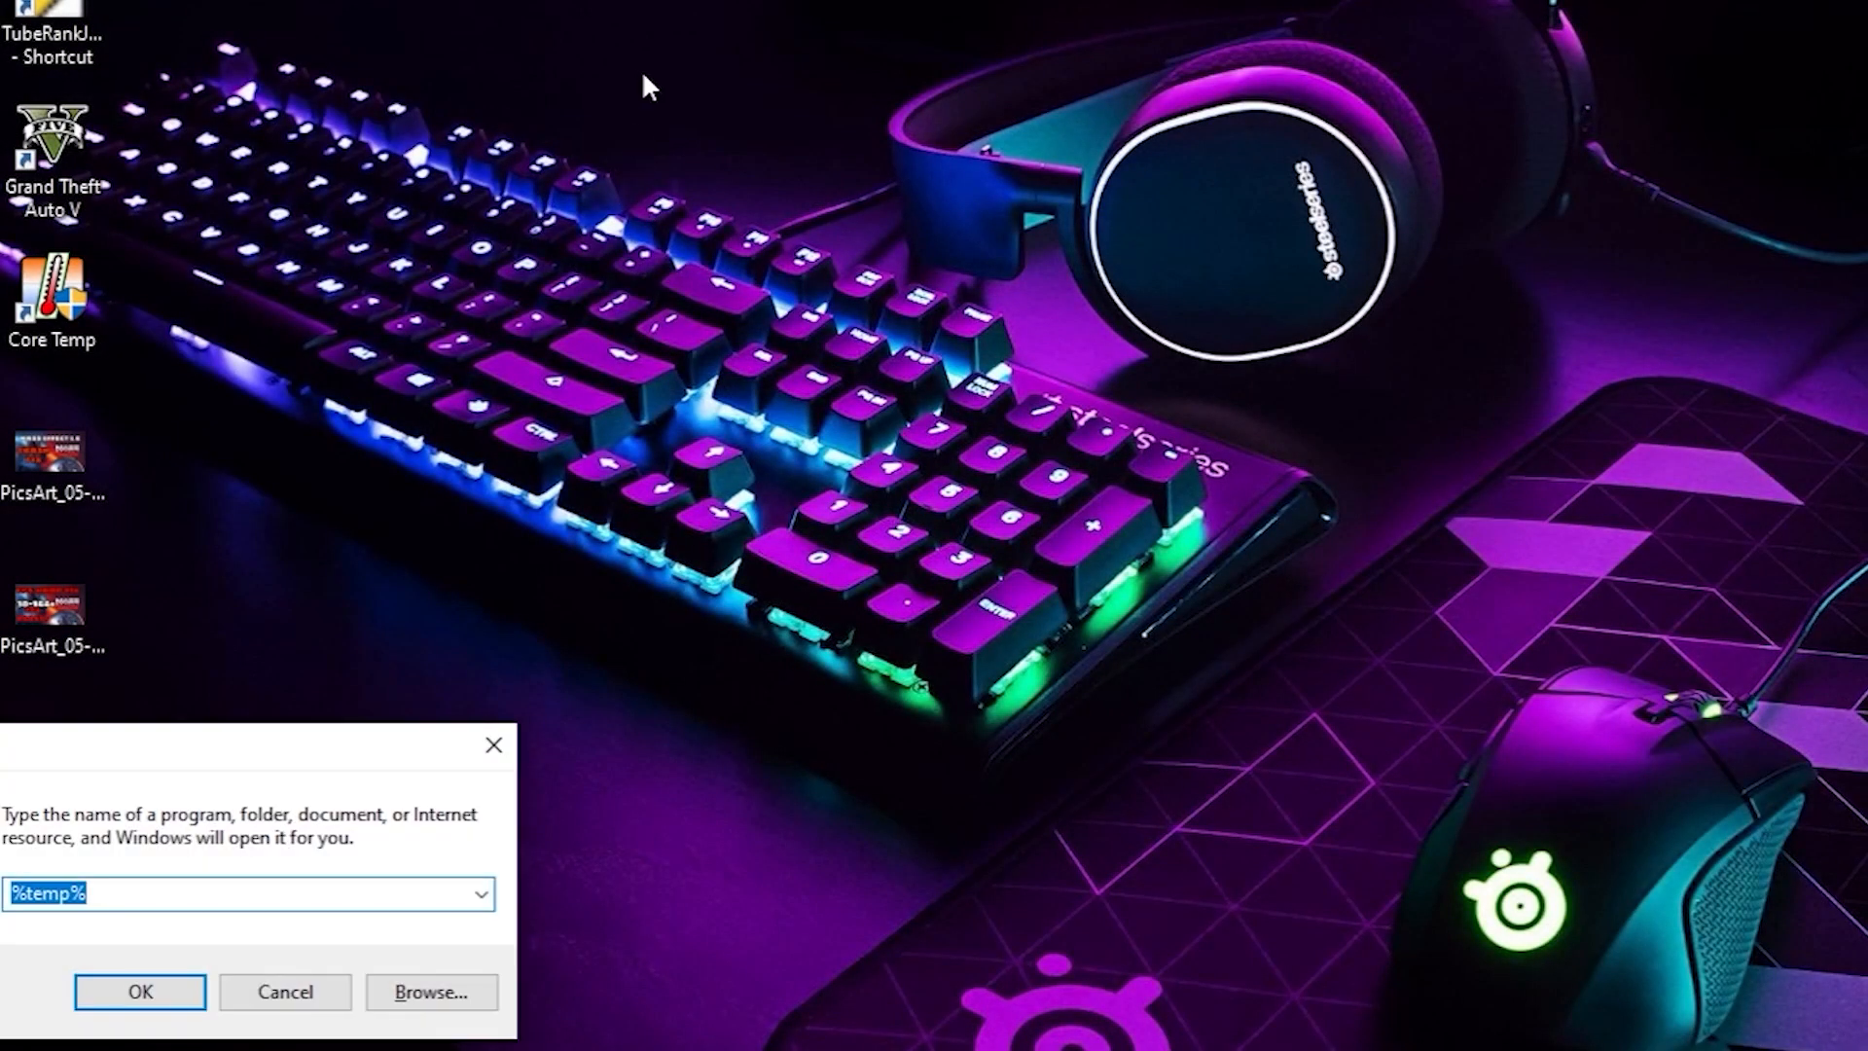
# - Run %temp% to open the temporary files folder
pyautogui.write('%tem')
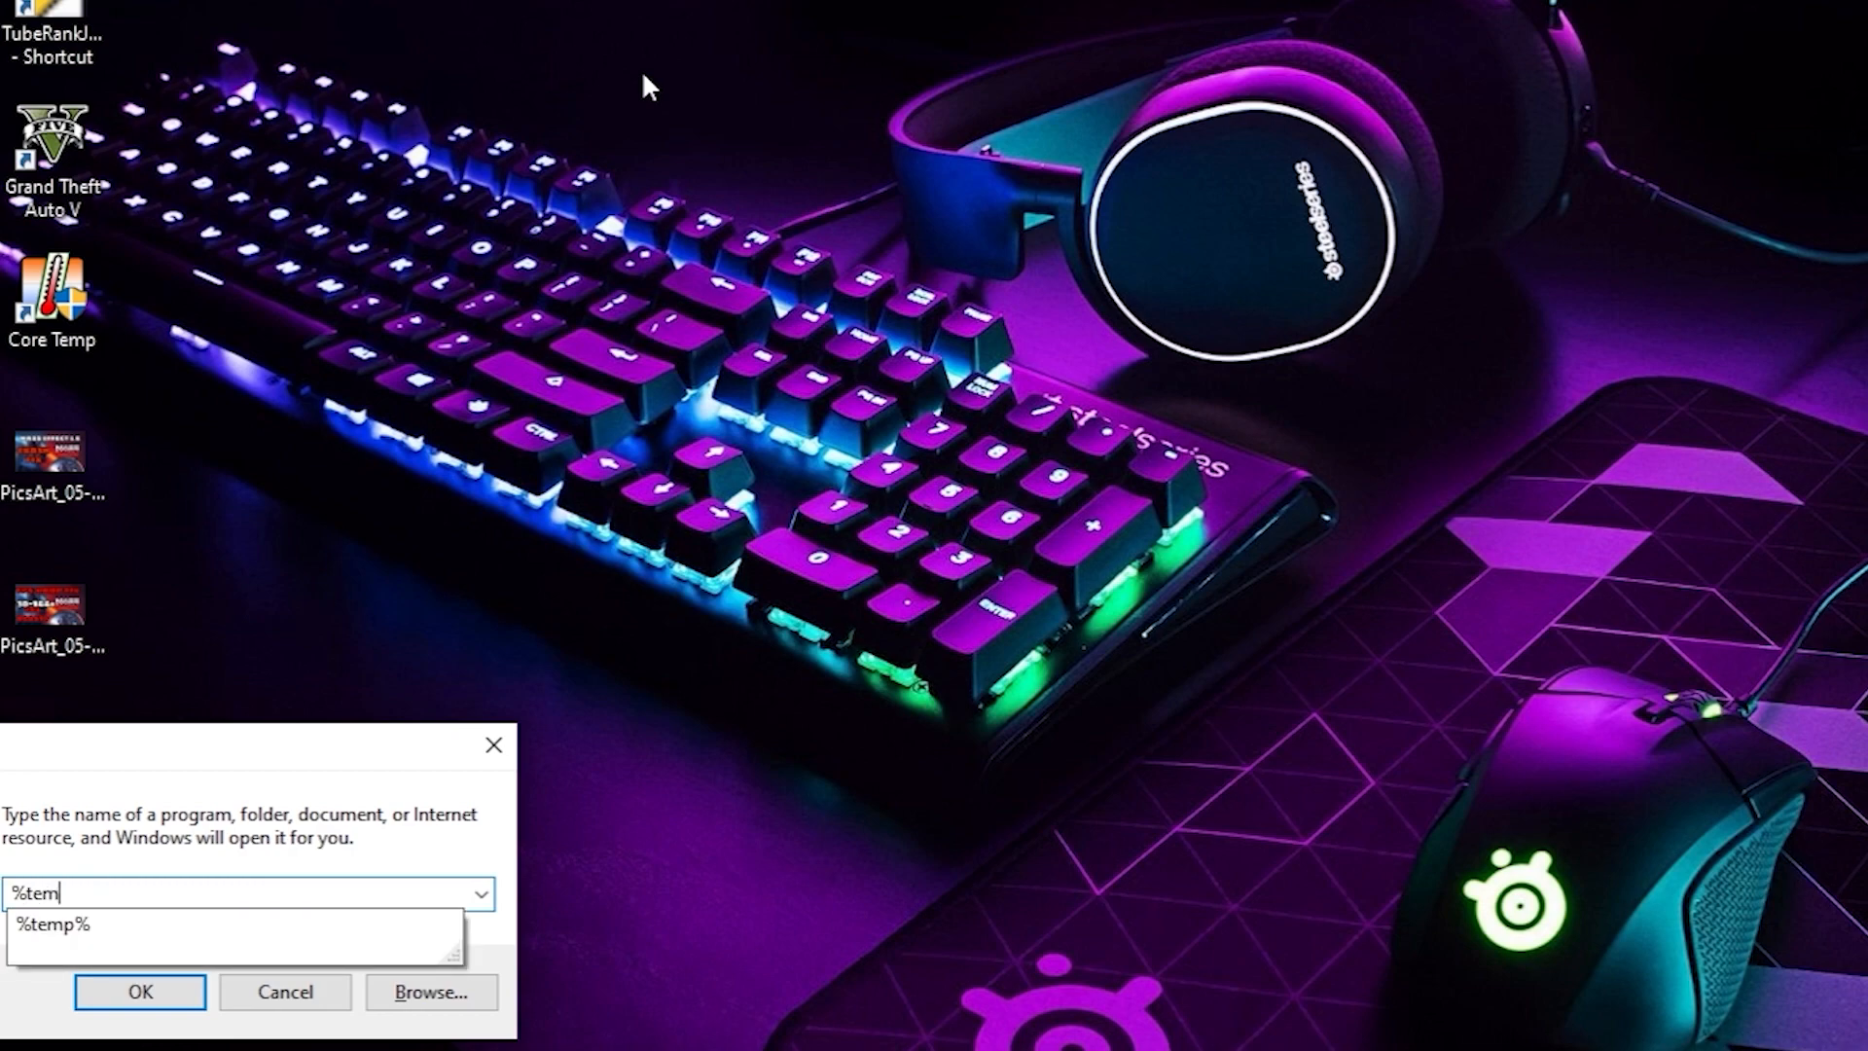
pyautogui.click(138, 990)
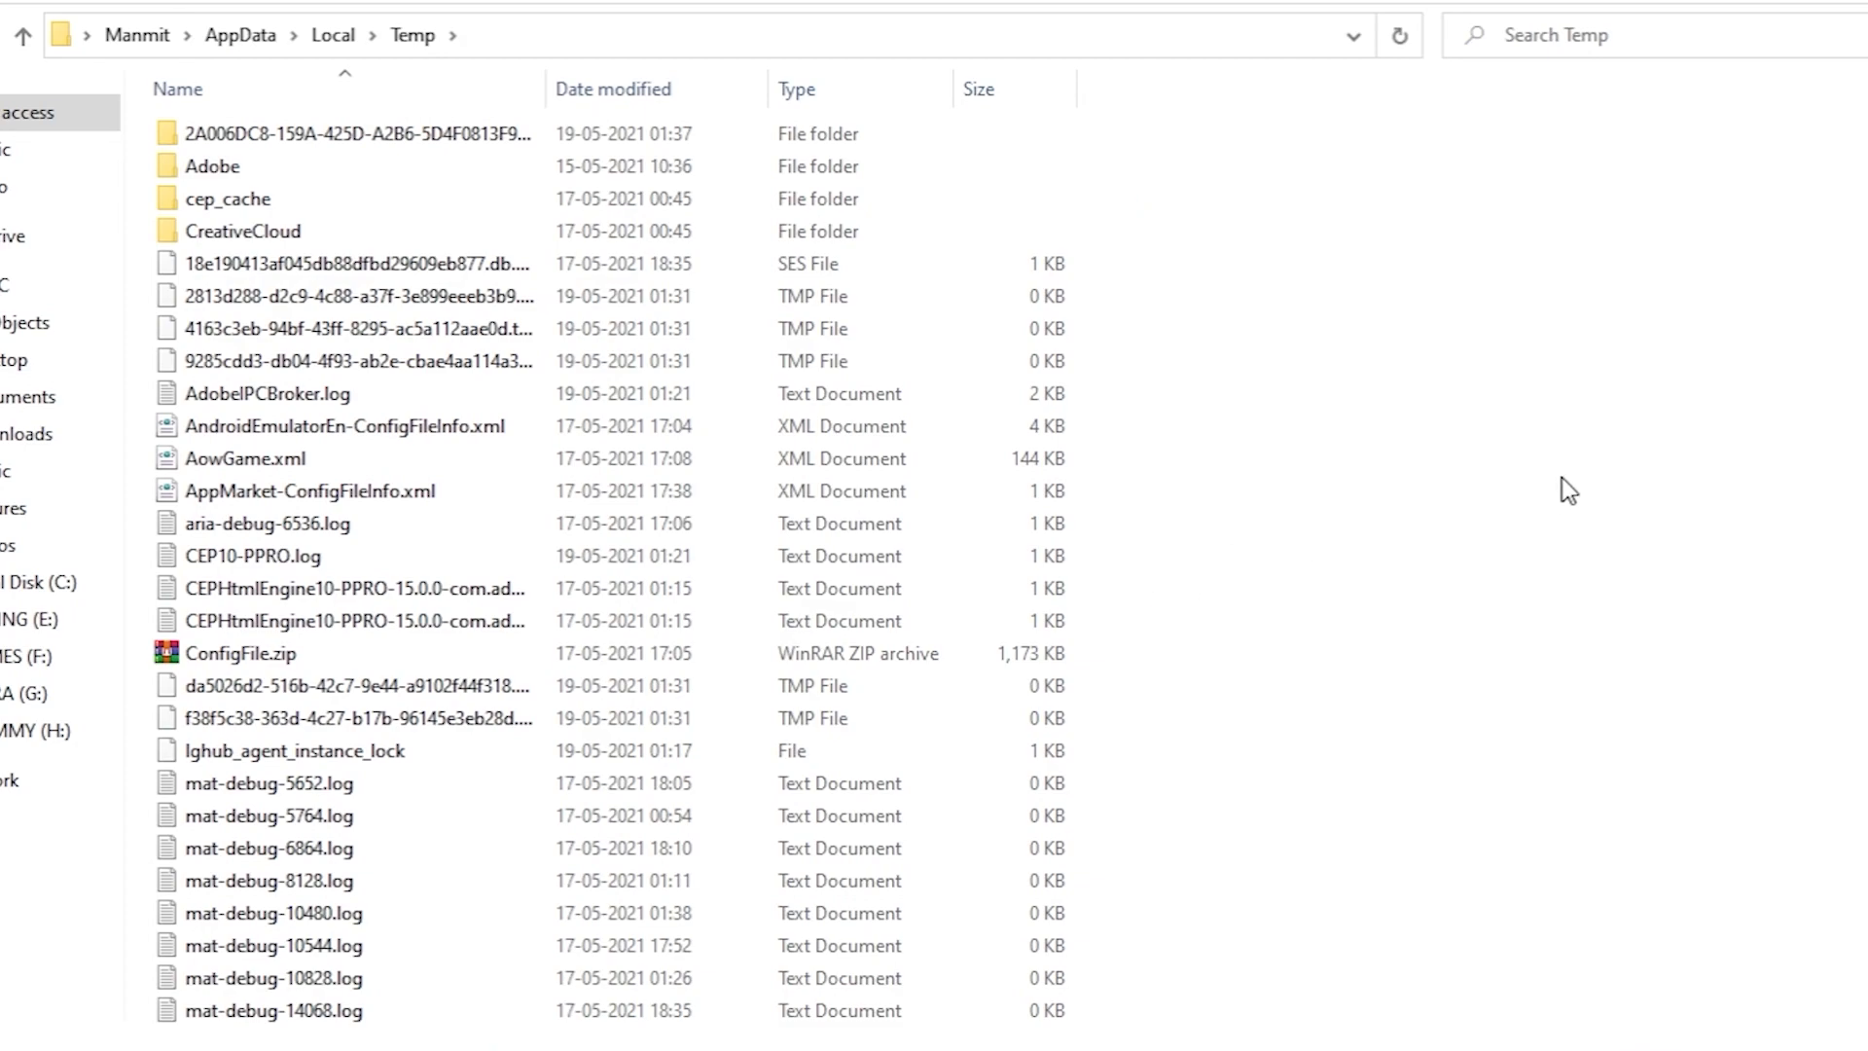
# - Select and delete all Temp folder contents, skipping the seven in-use items
pyautogui.press('ctrl+a')
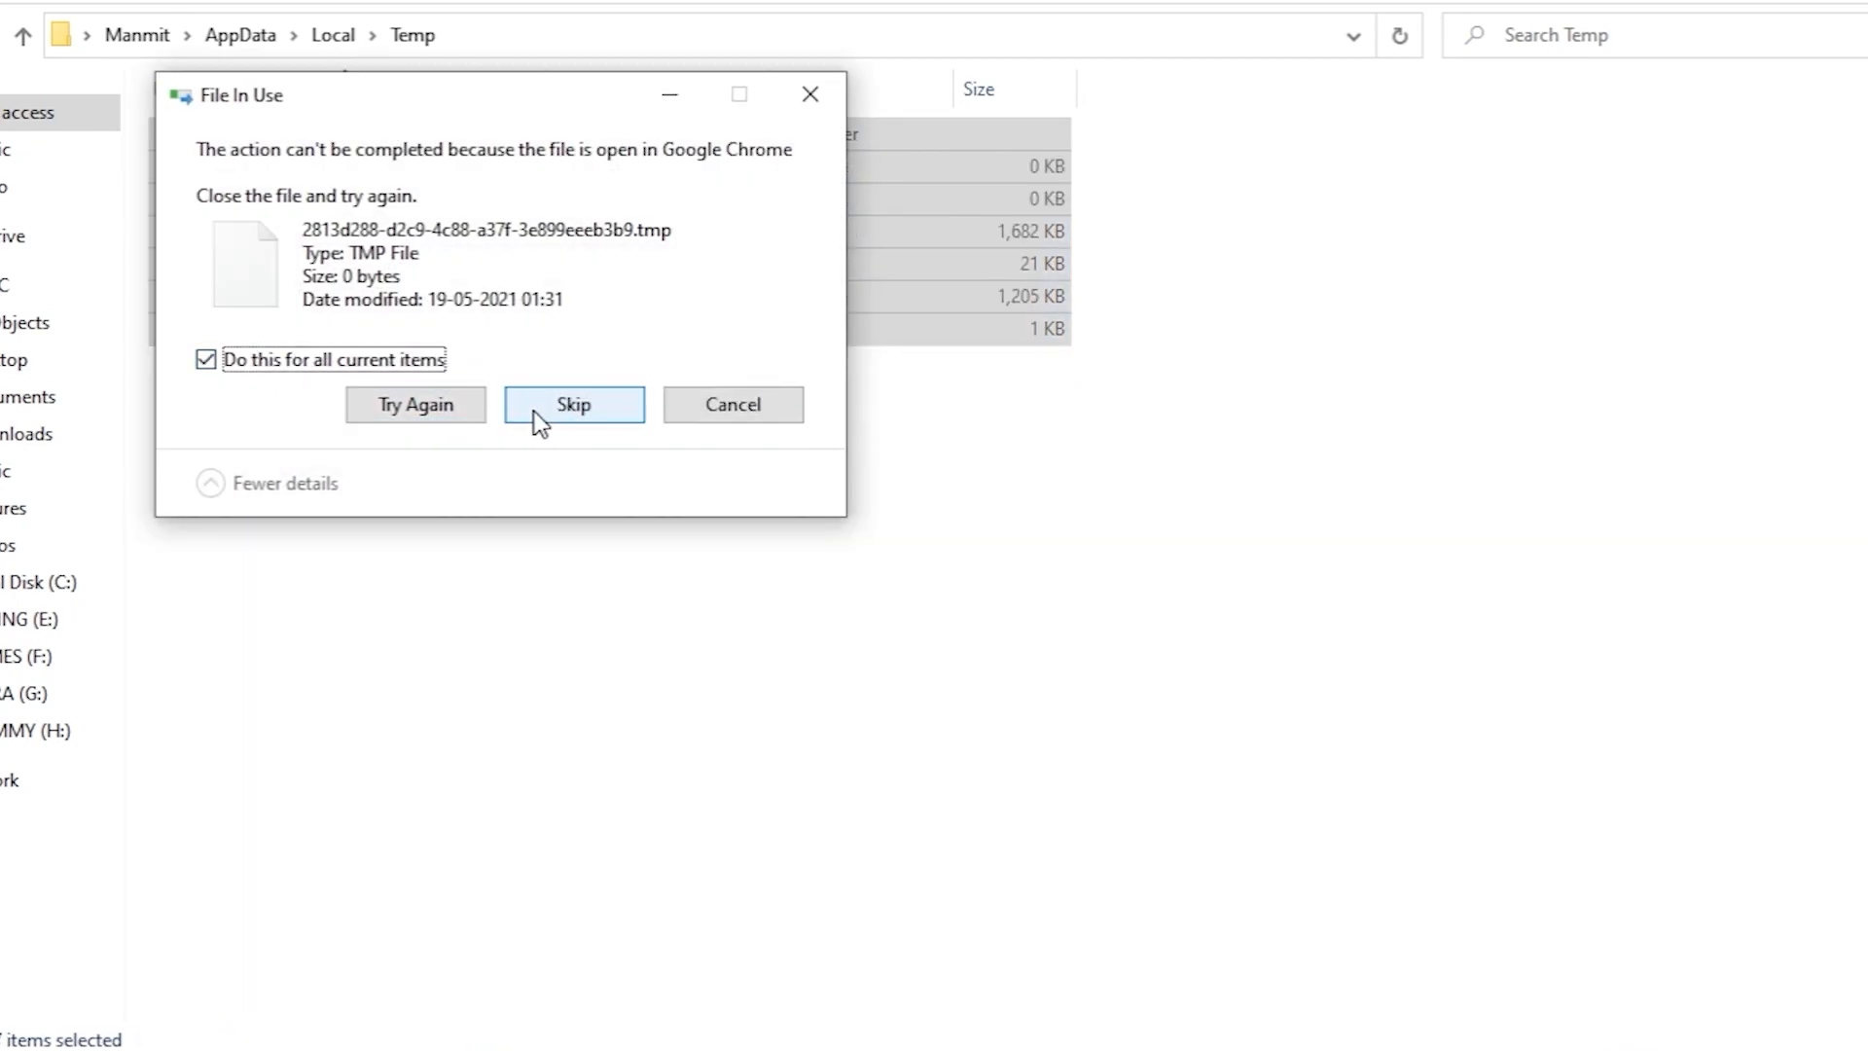
pyautogui.click(572, 404)
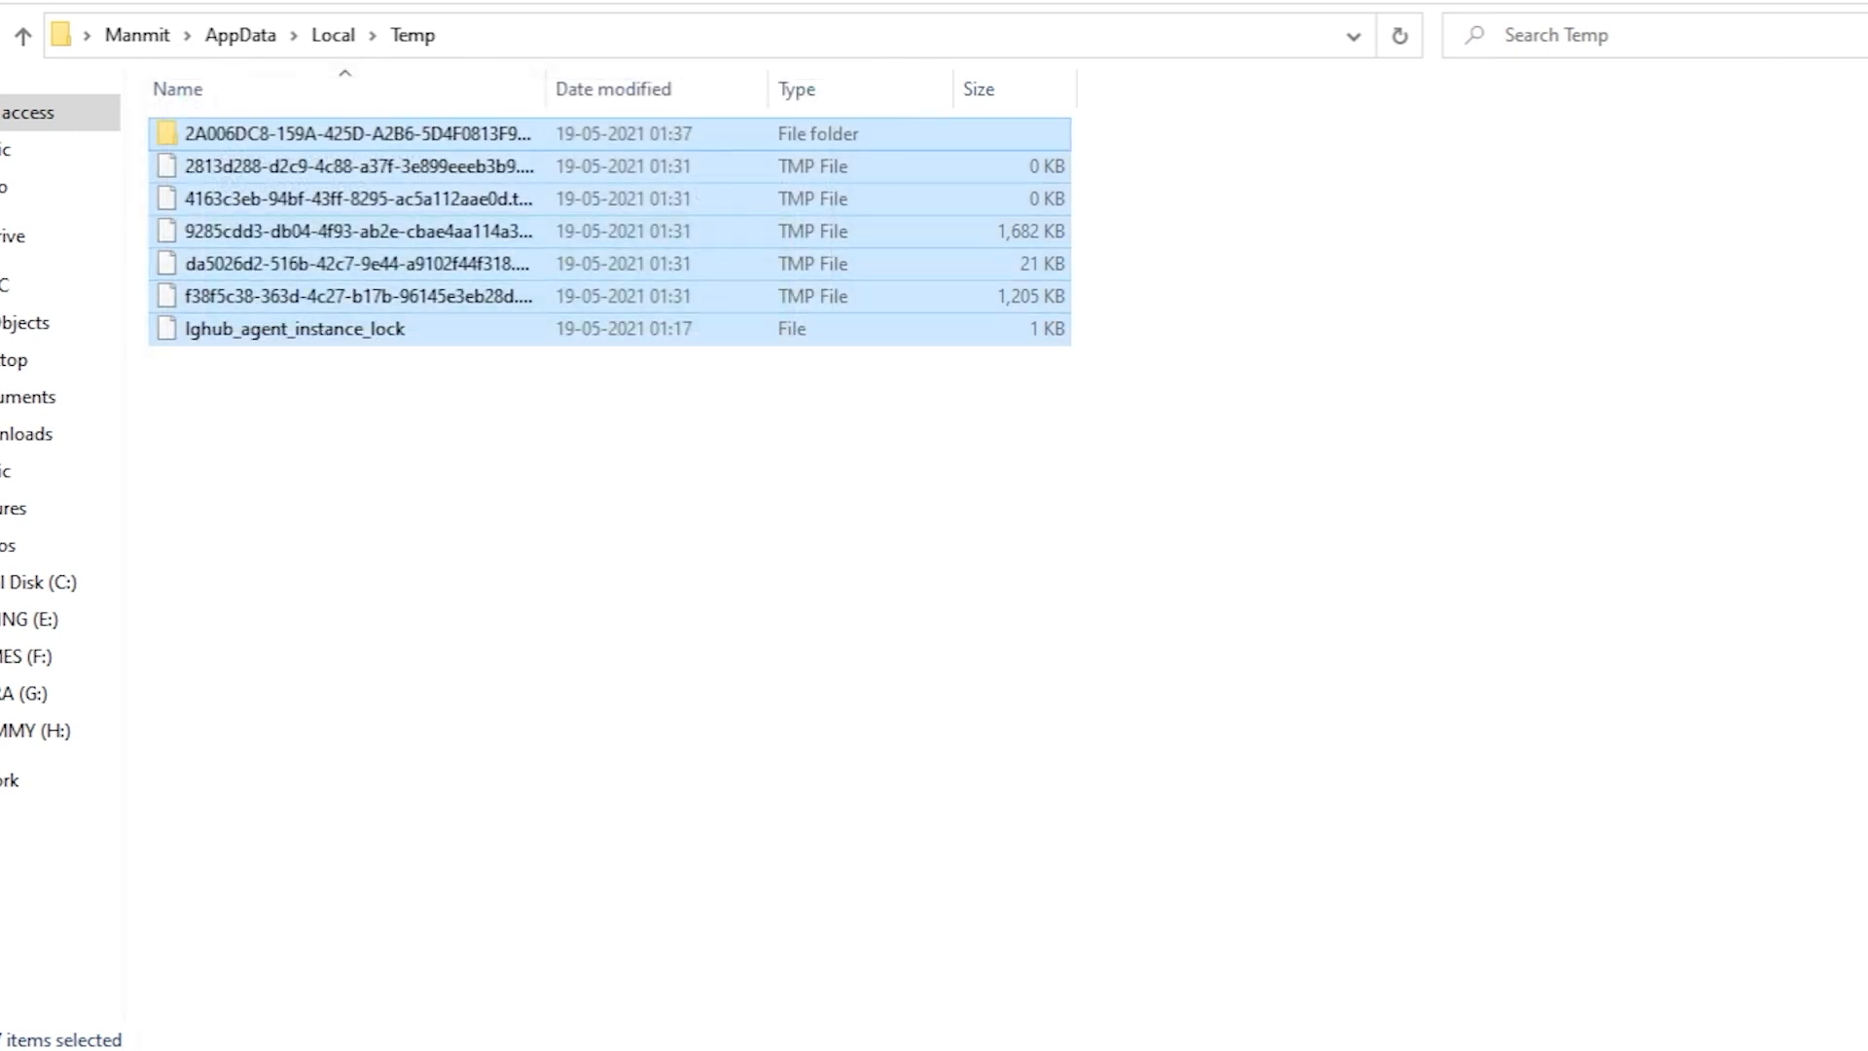